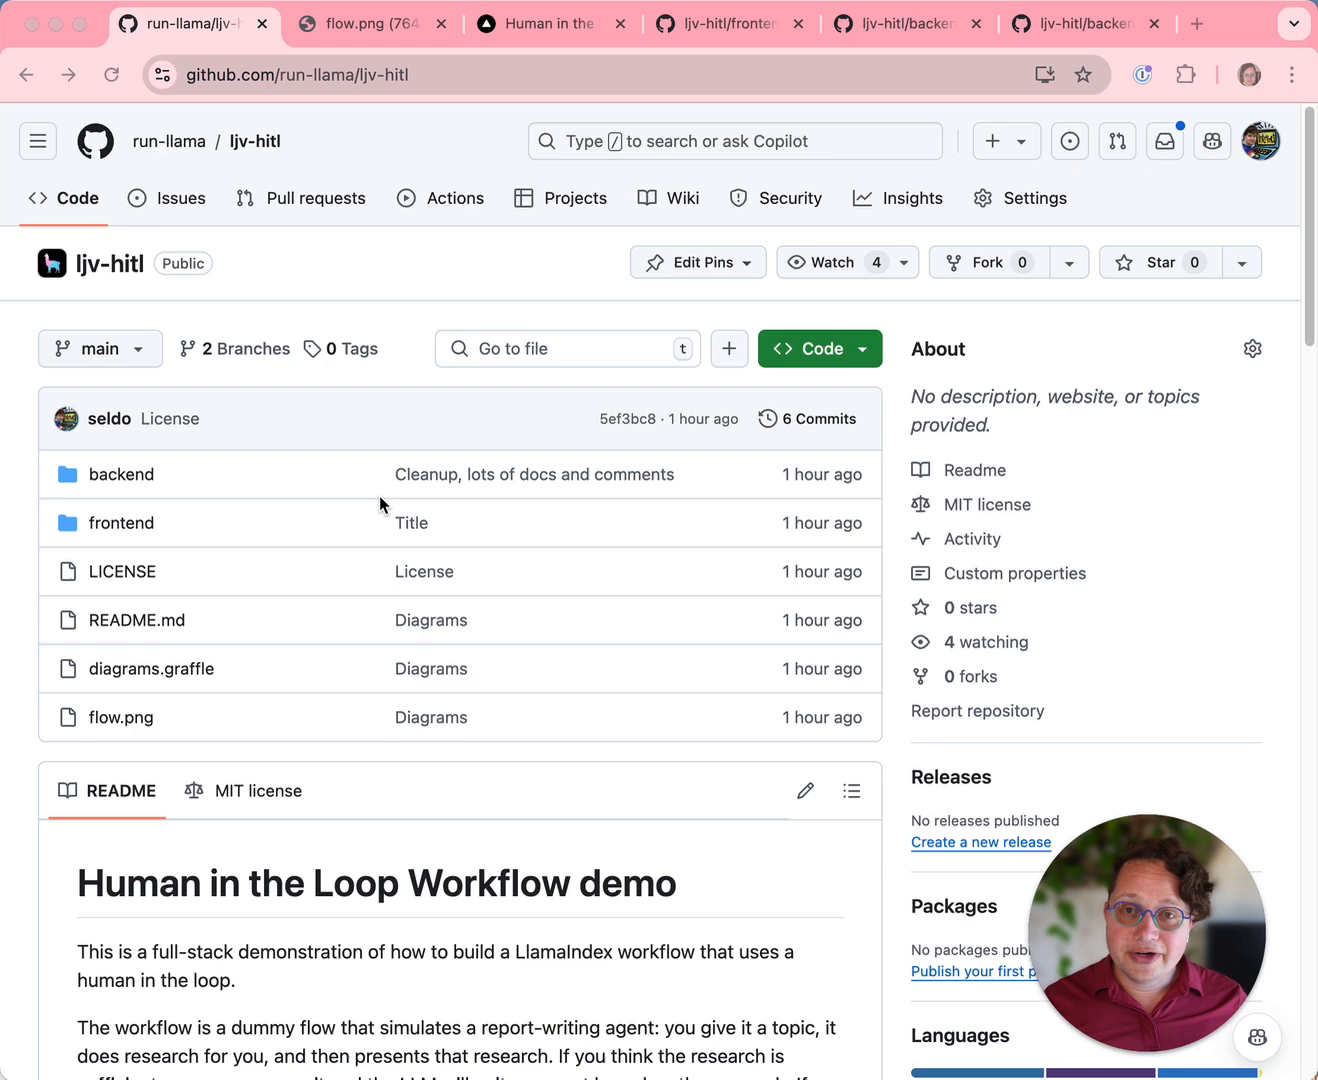
pyautogui.moveTo(384, 520)
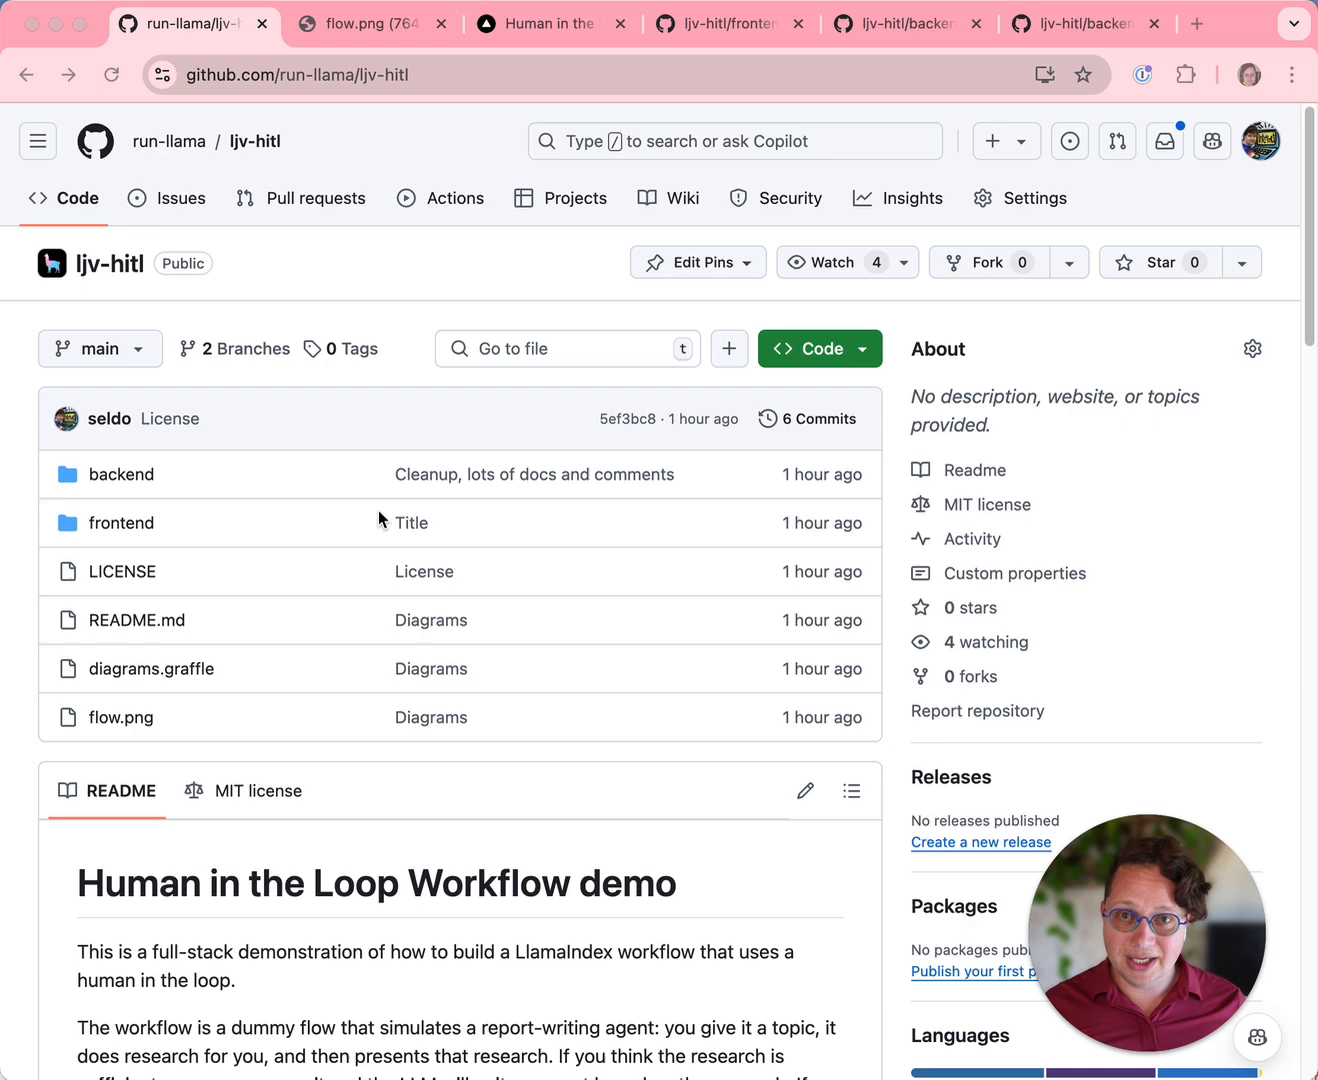
pyautogui.moveTo(388, 640)
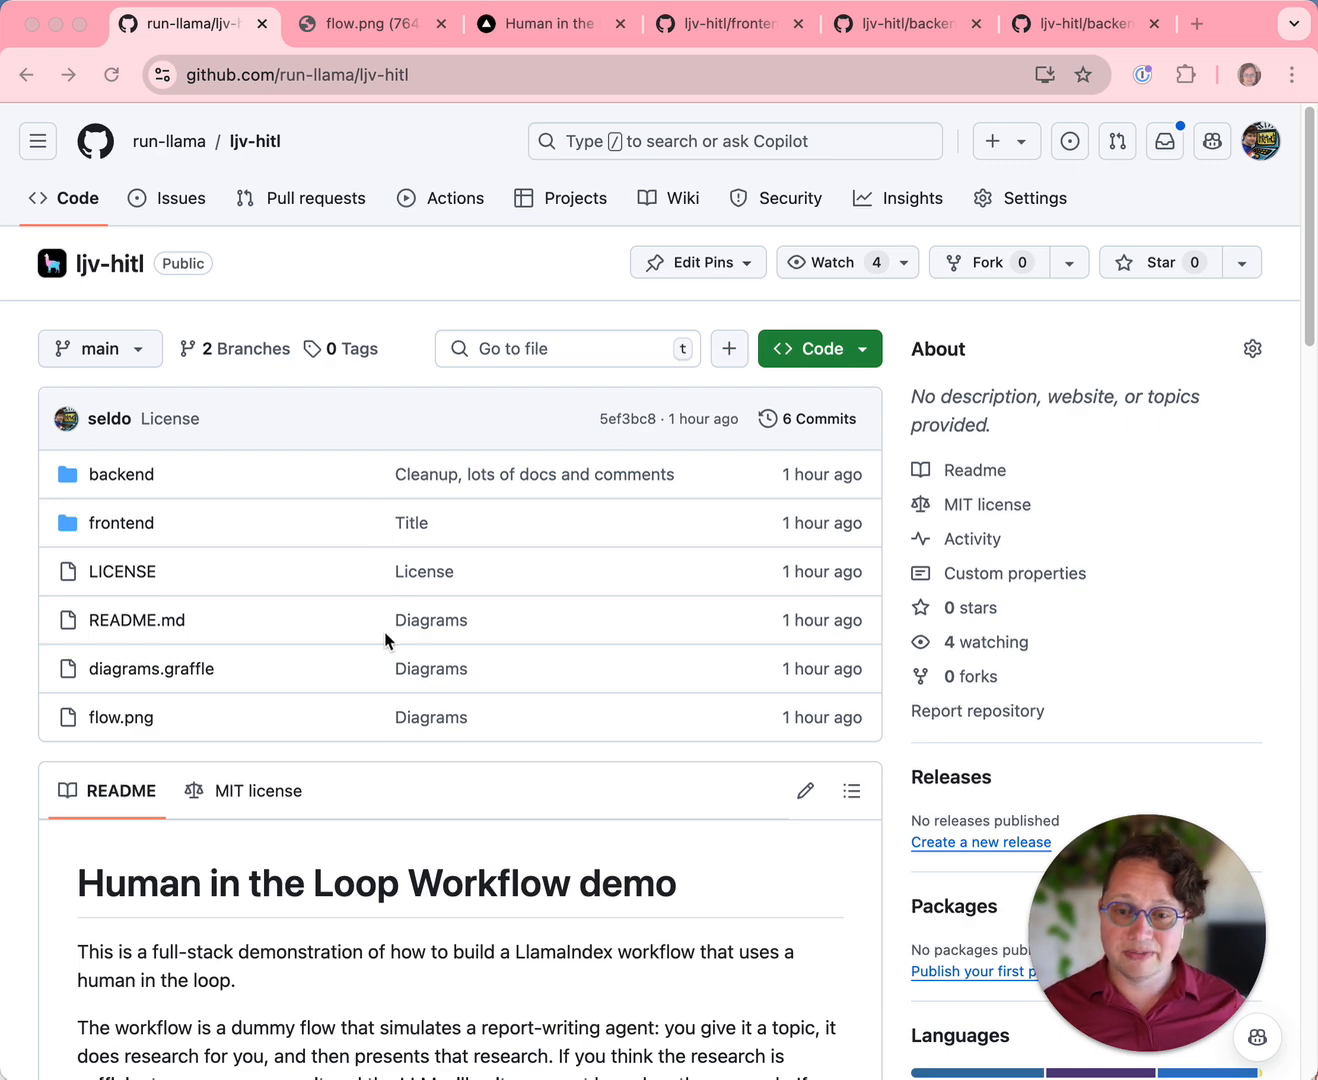
pyautogui.moveTo(294, 96)
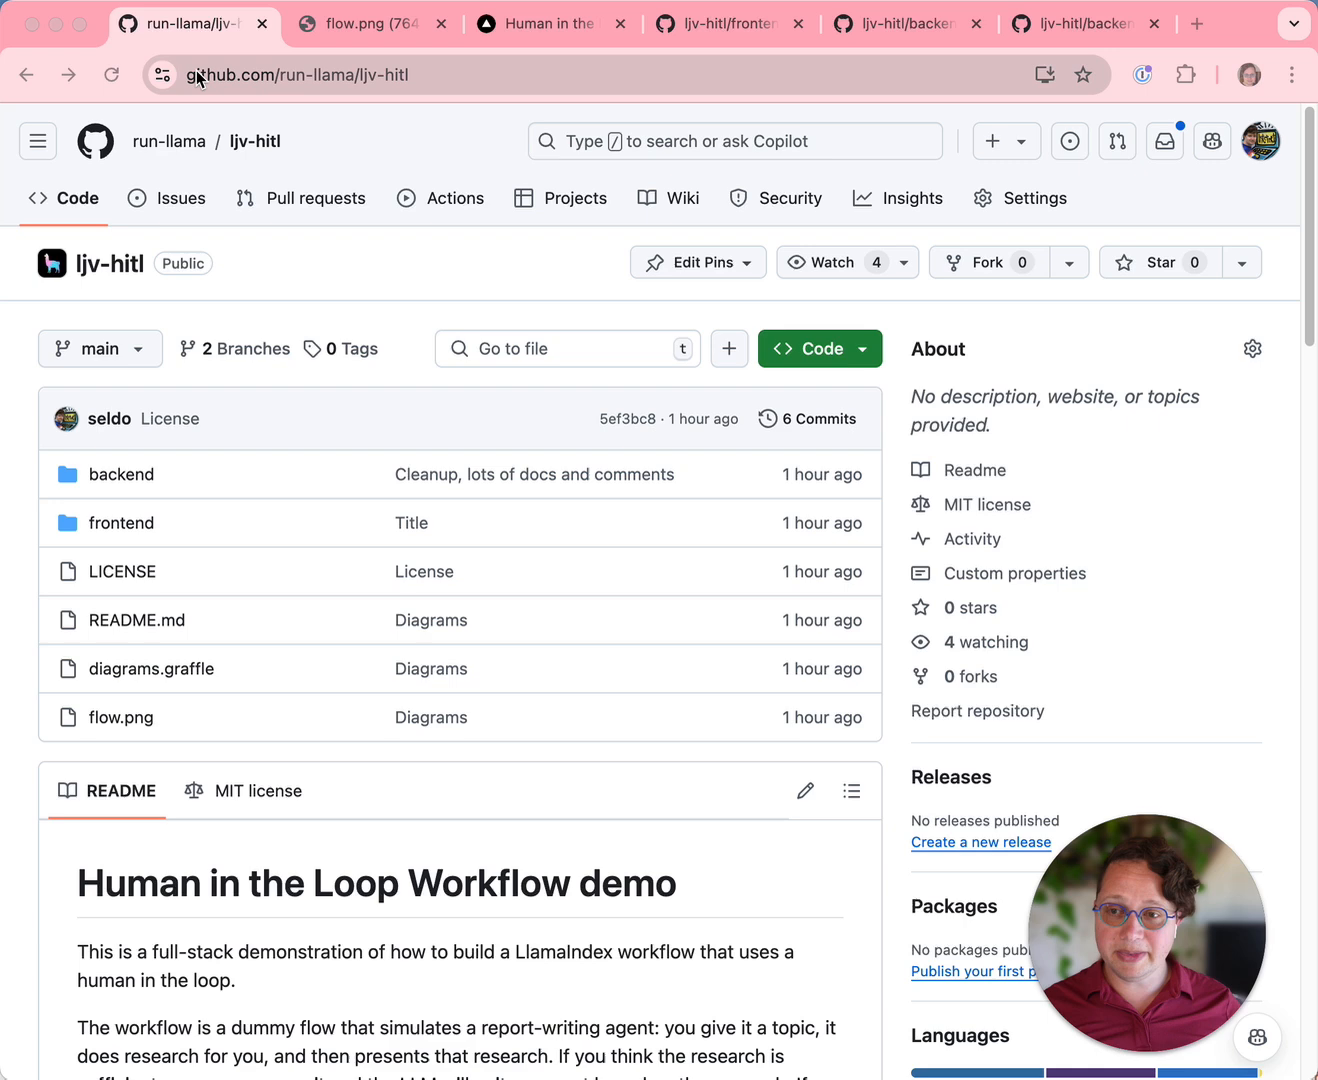
pyautogui.moveTo(204, 96)
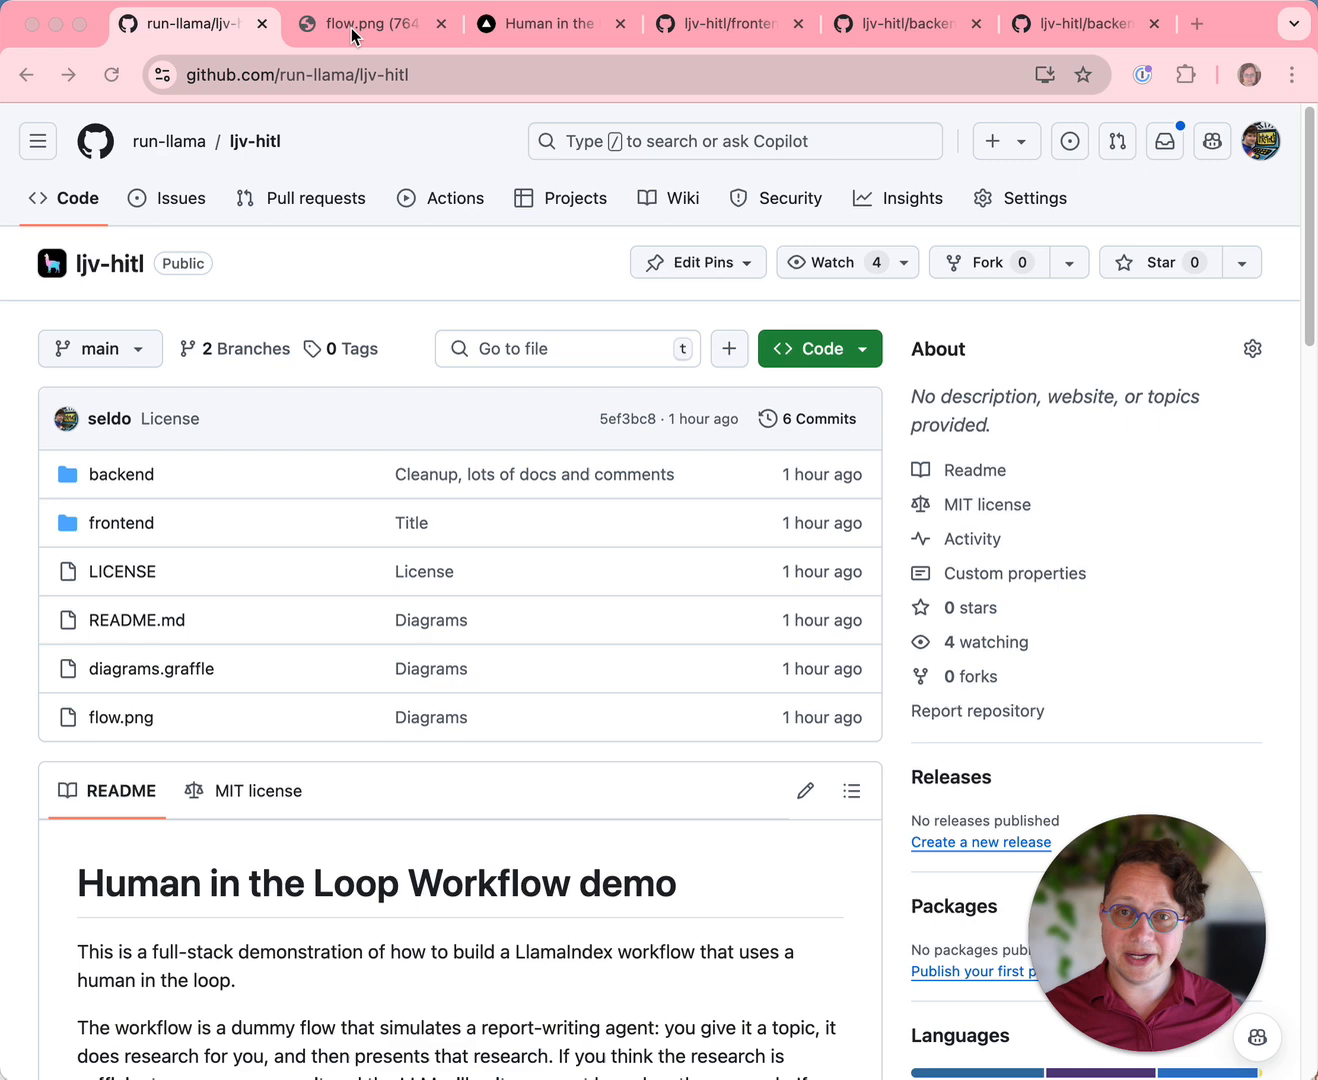
# Show the flow.png workflow diagram with its InputRequiredEvent, RetryEvent and ReportEvent links.
pyautogui.click(372, 24)
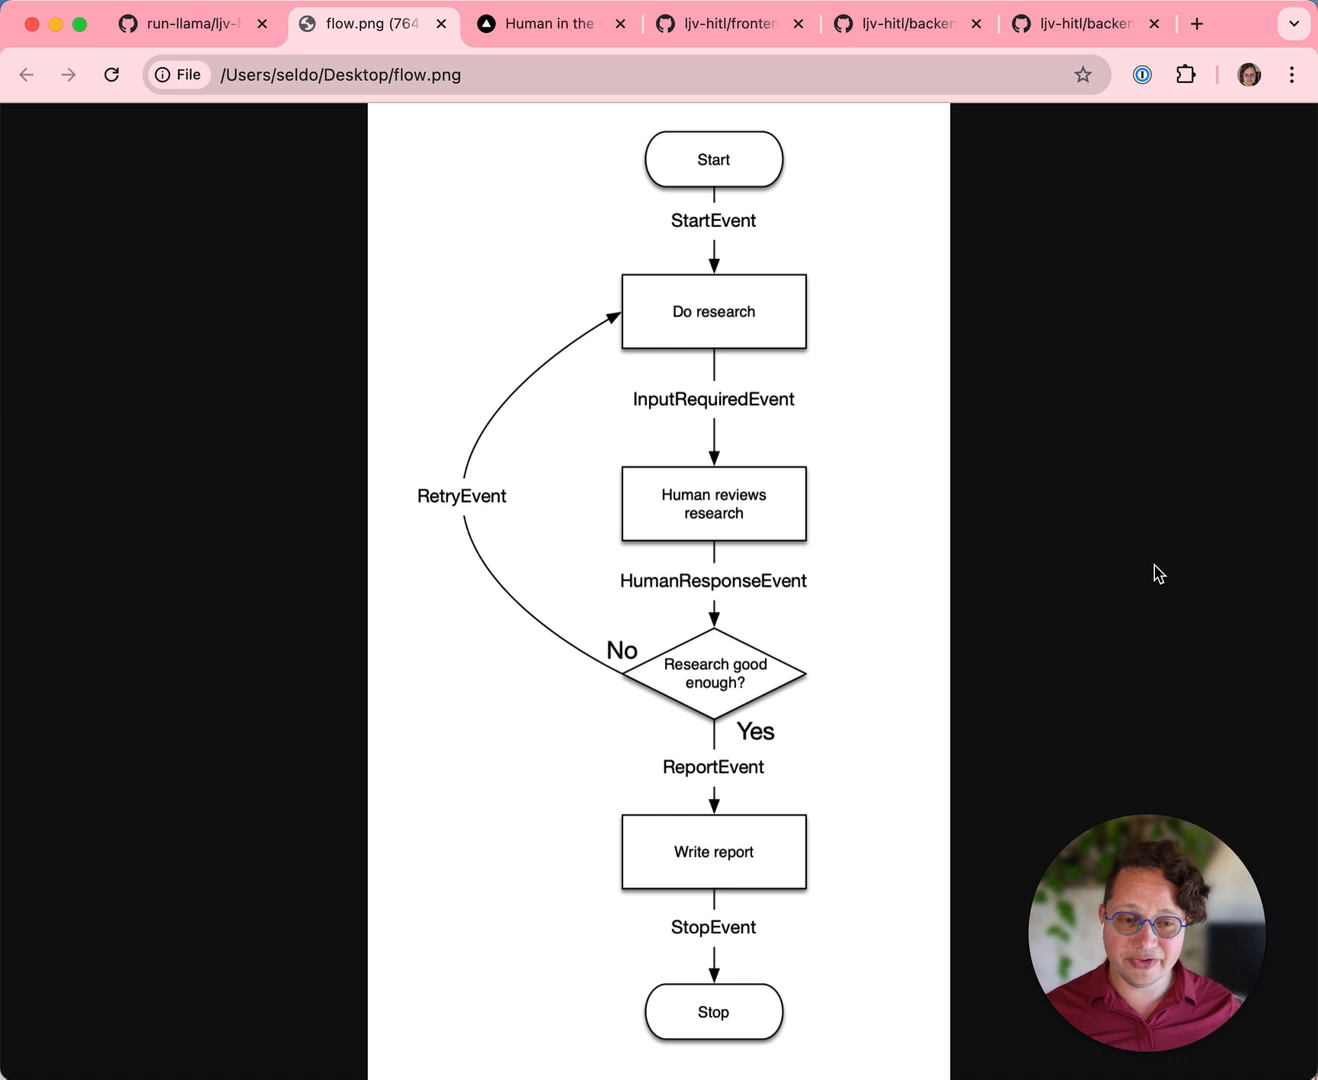
pyautogui.moveTo(1120, 562)
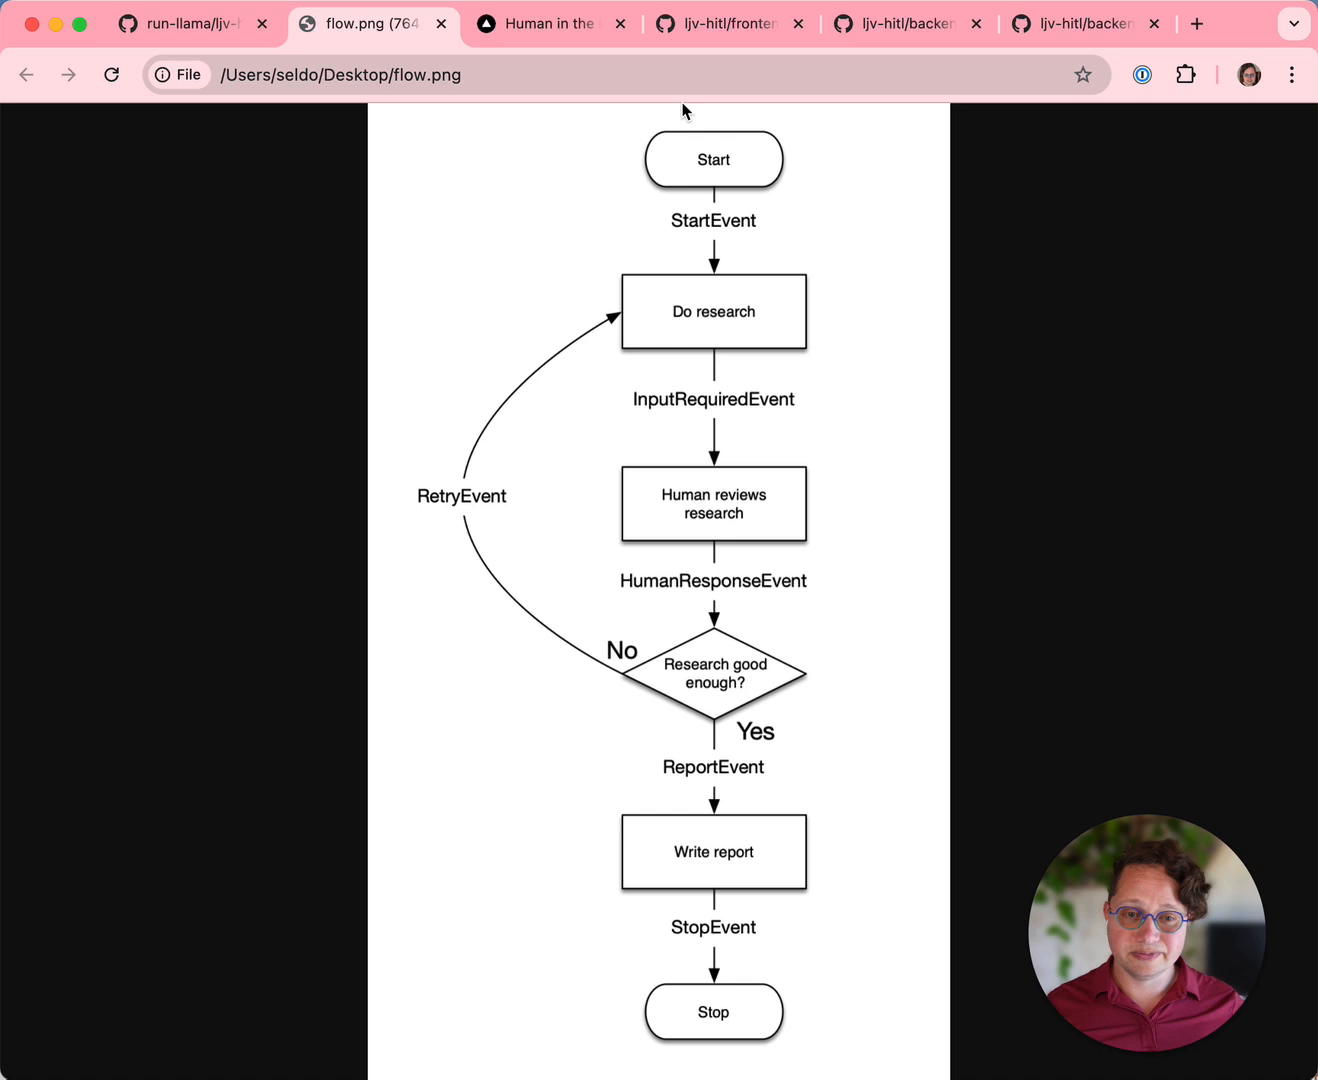
pyautogui.moveTo(684, 348)
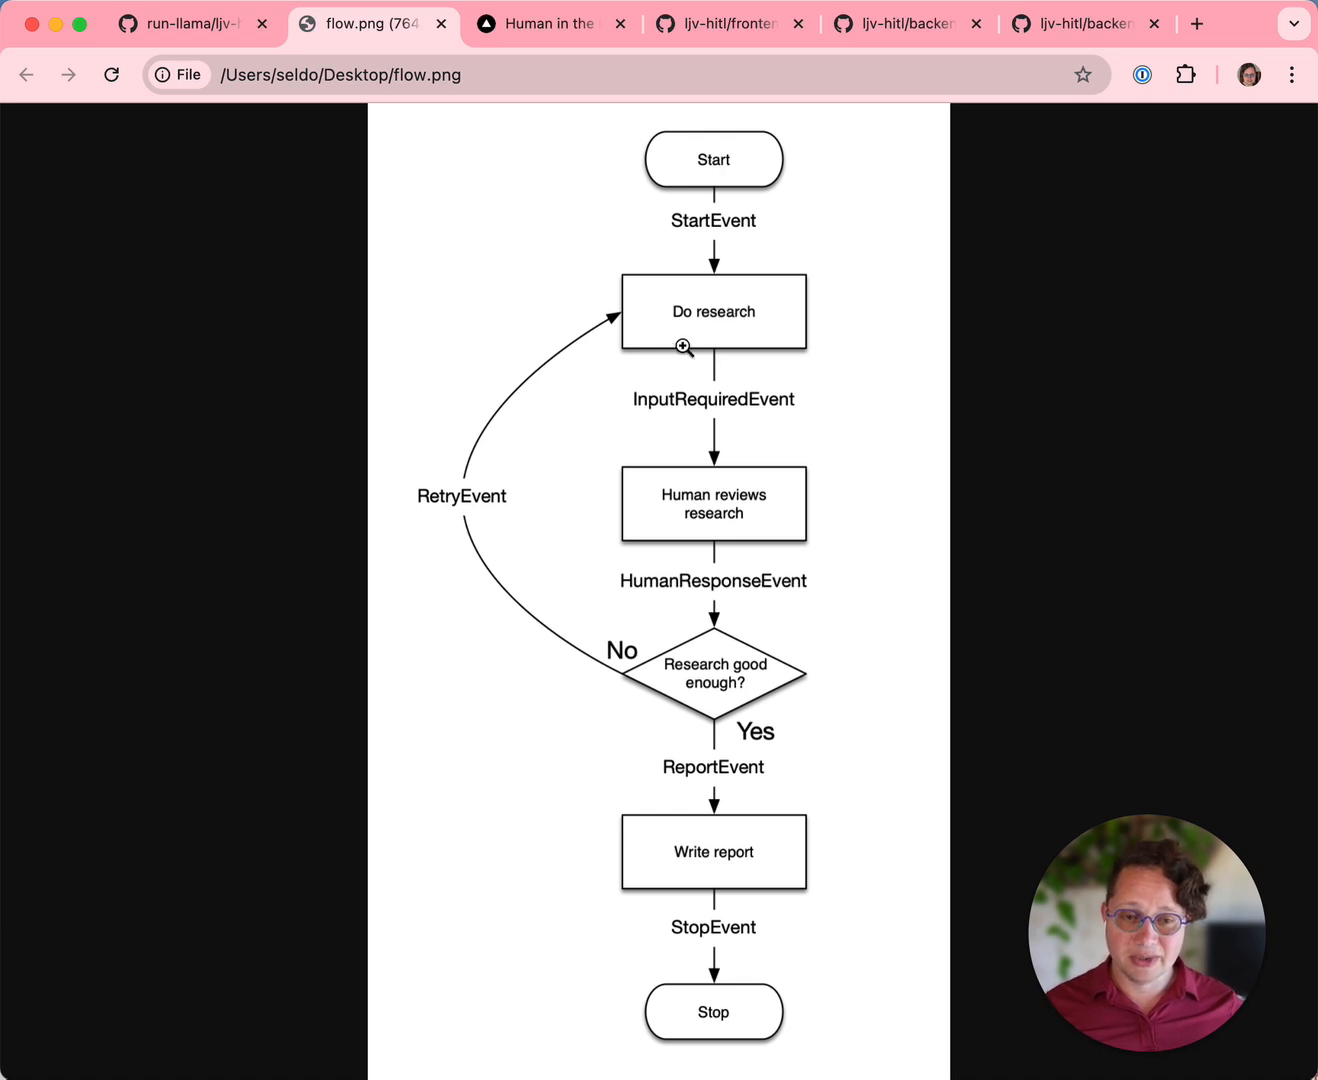
pyautogui.moveTo(750, 296)
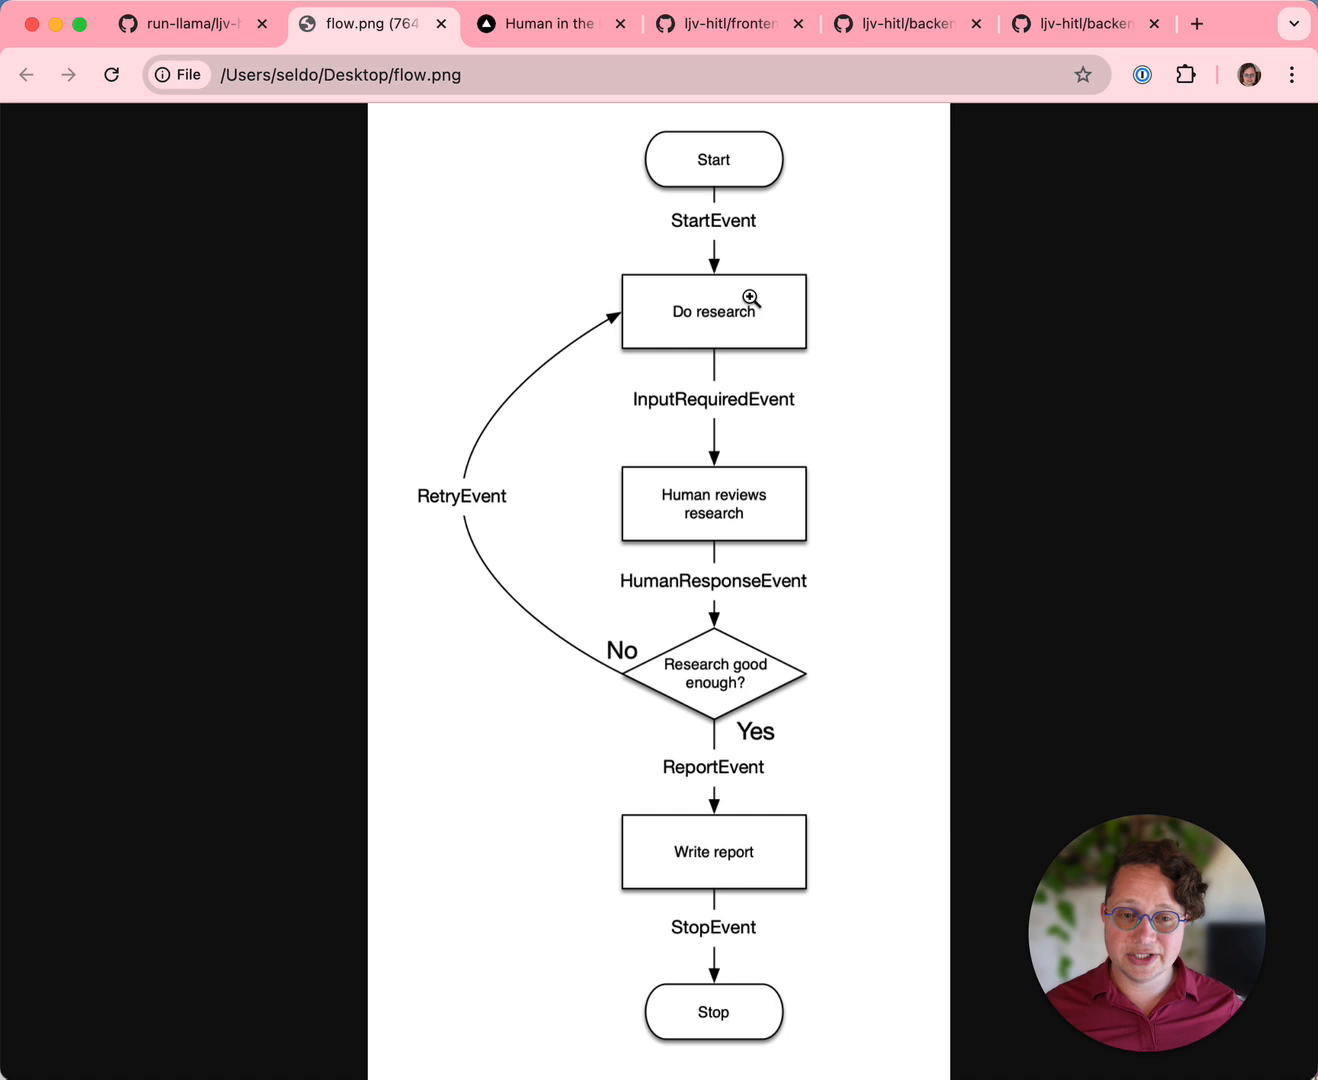
pyautogui.moveTo(738, 406)
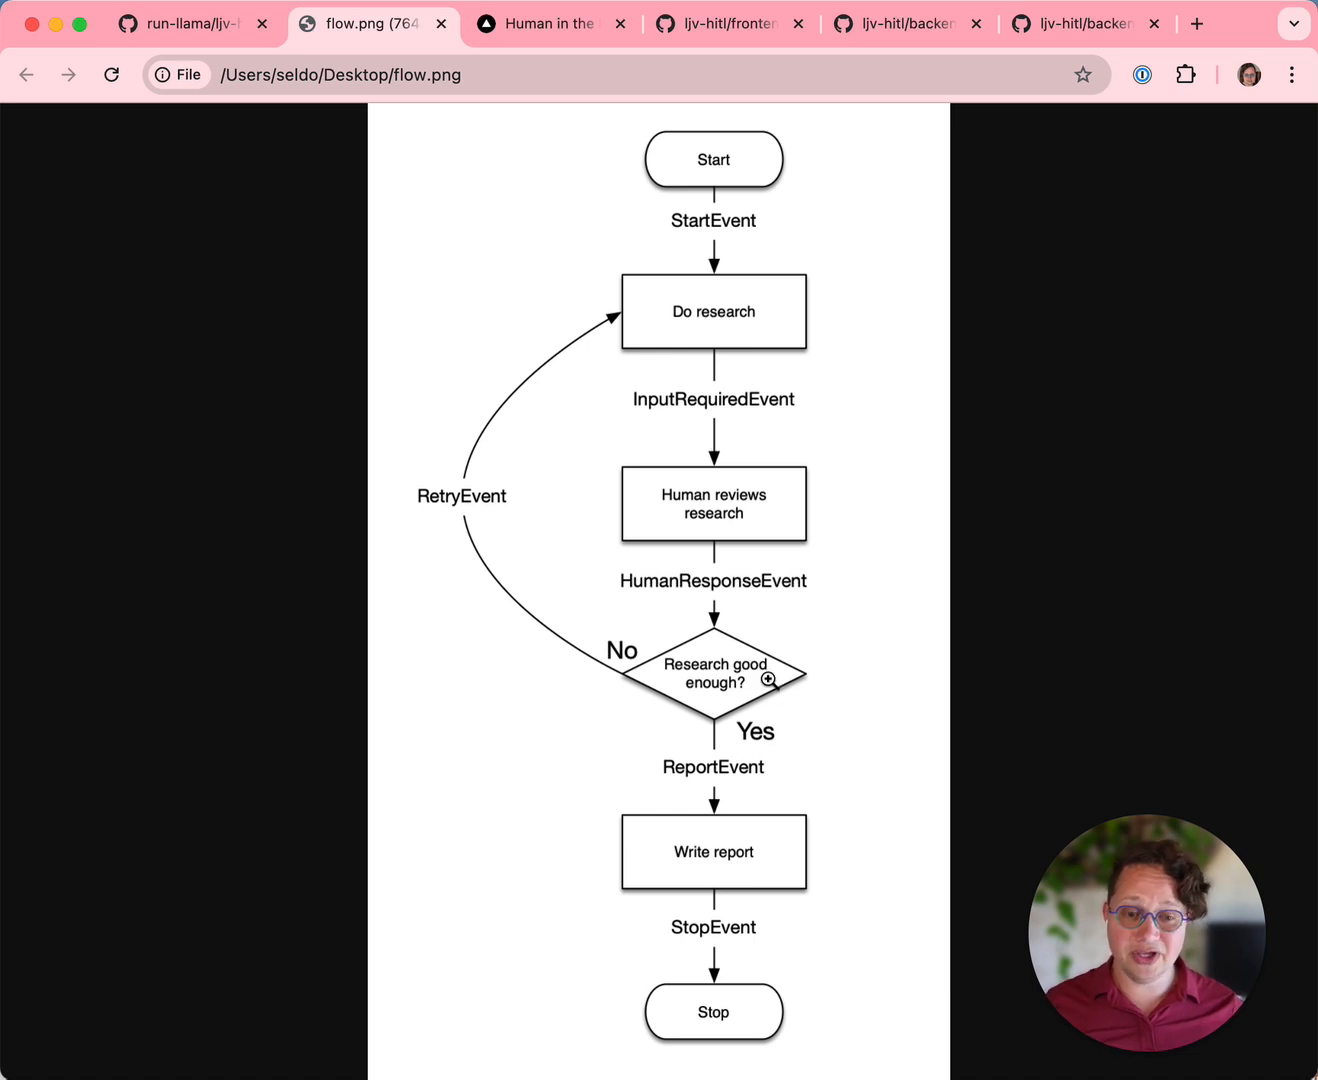
pyautogui.moveTo(736, 422)
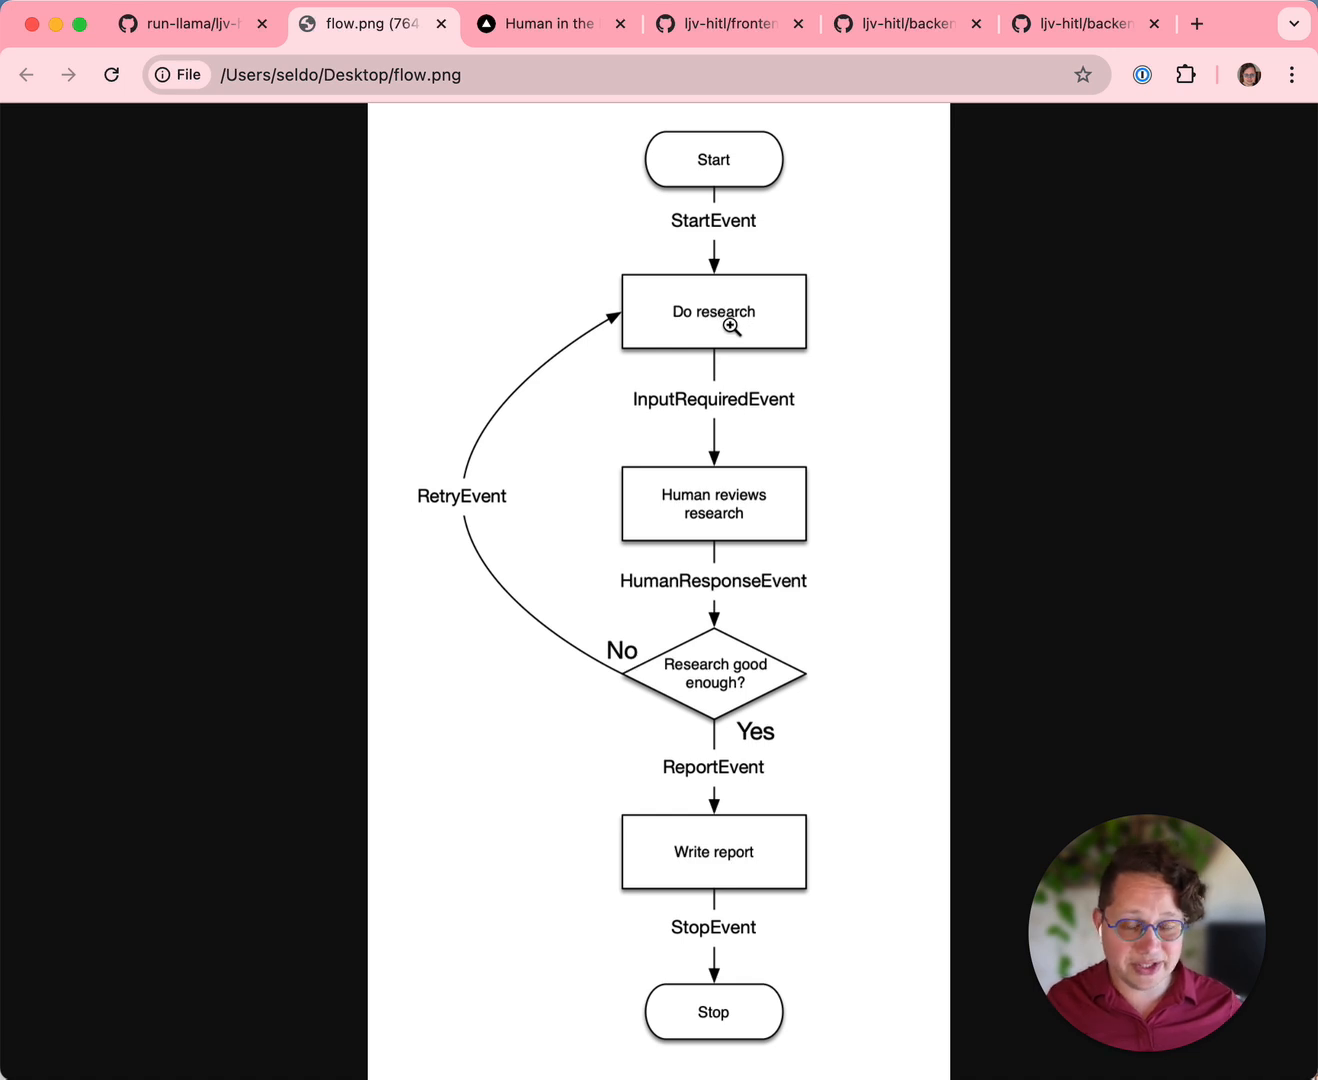
pyautogui.moveTo(744, 680)
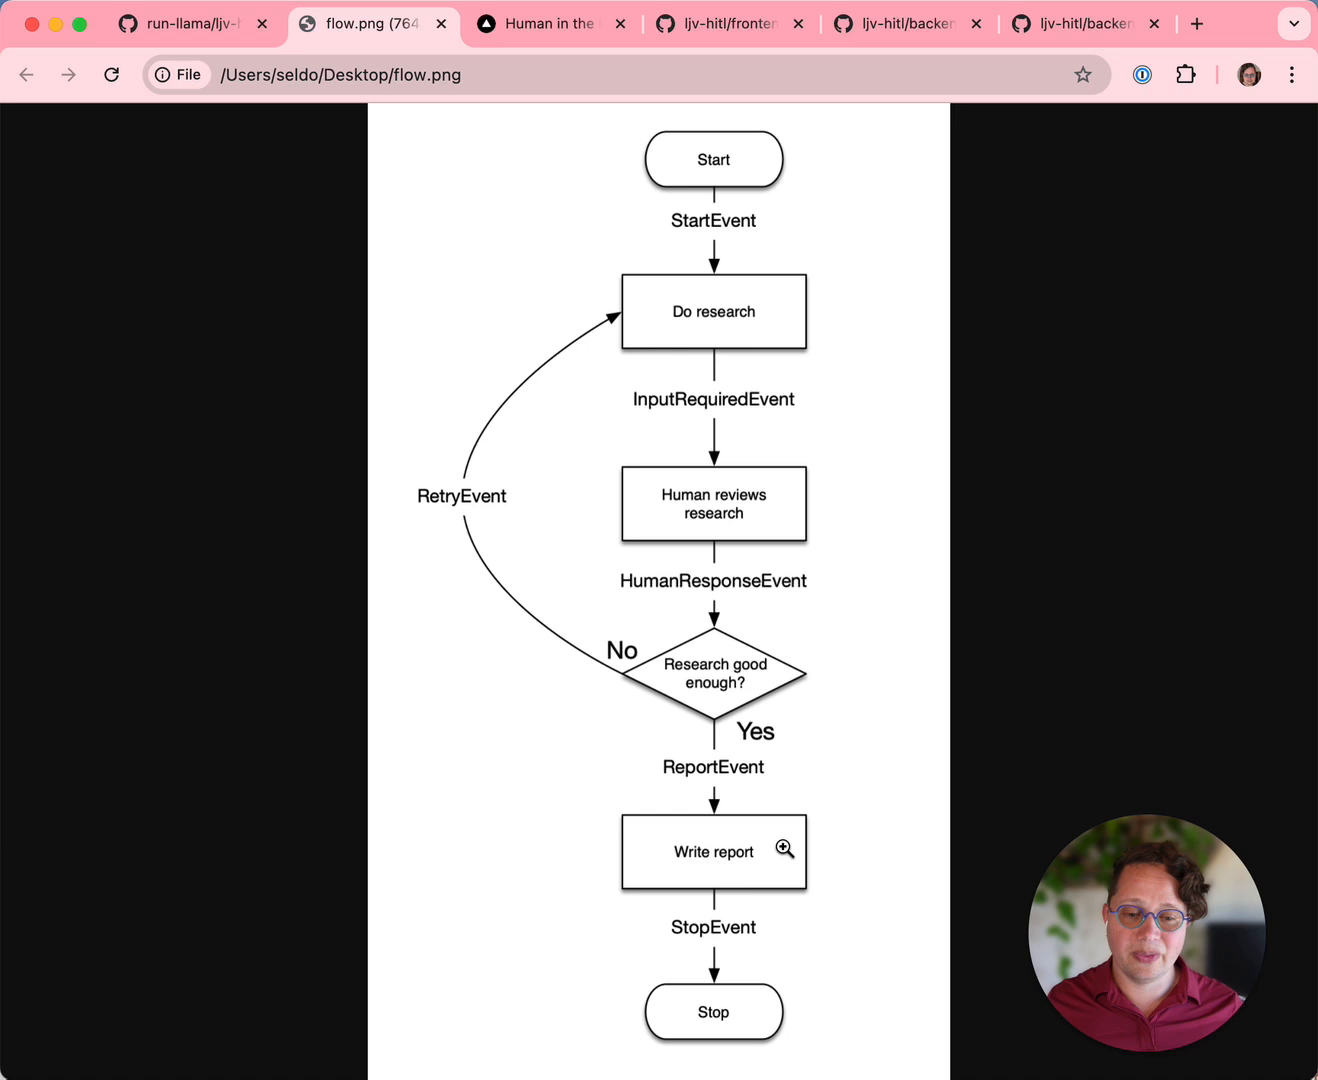
pyautogui.moveTo(760, 1040)
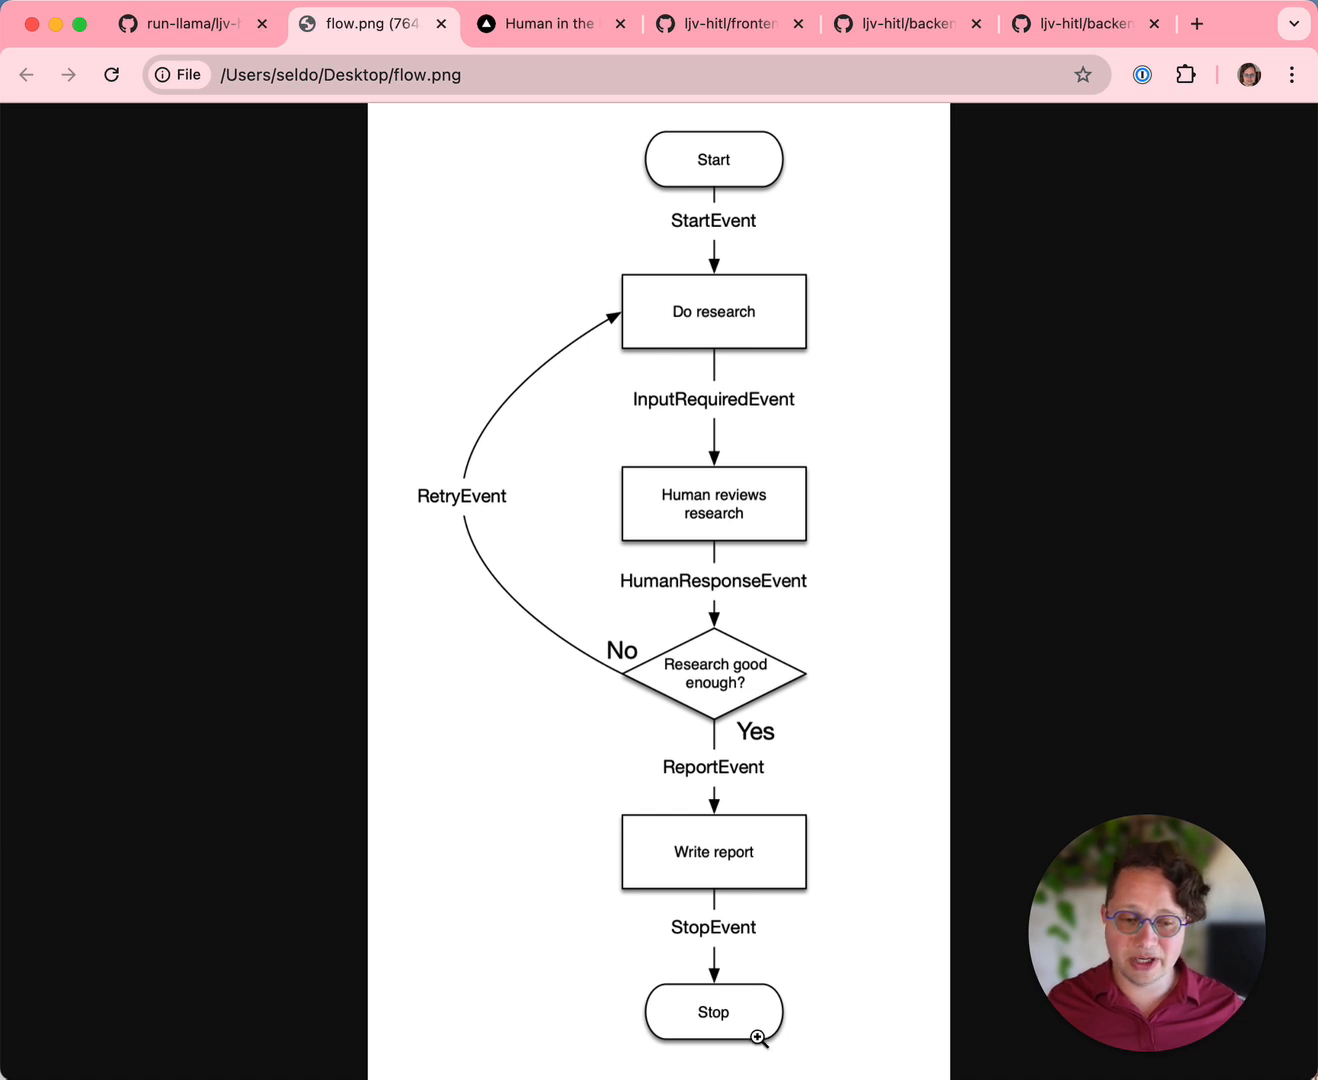
pyautogui.moveTo(728, 894)
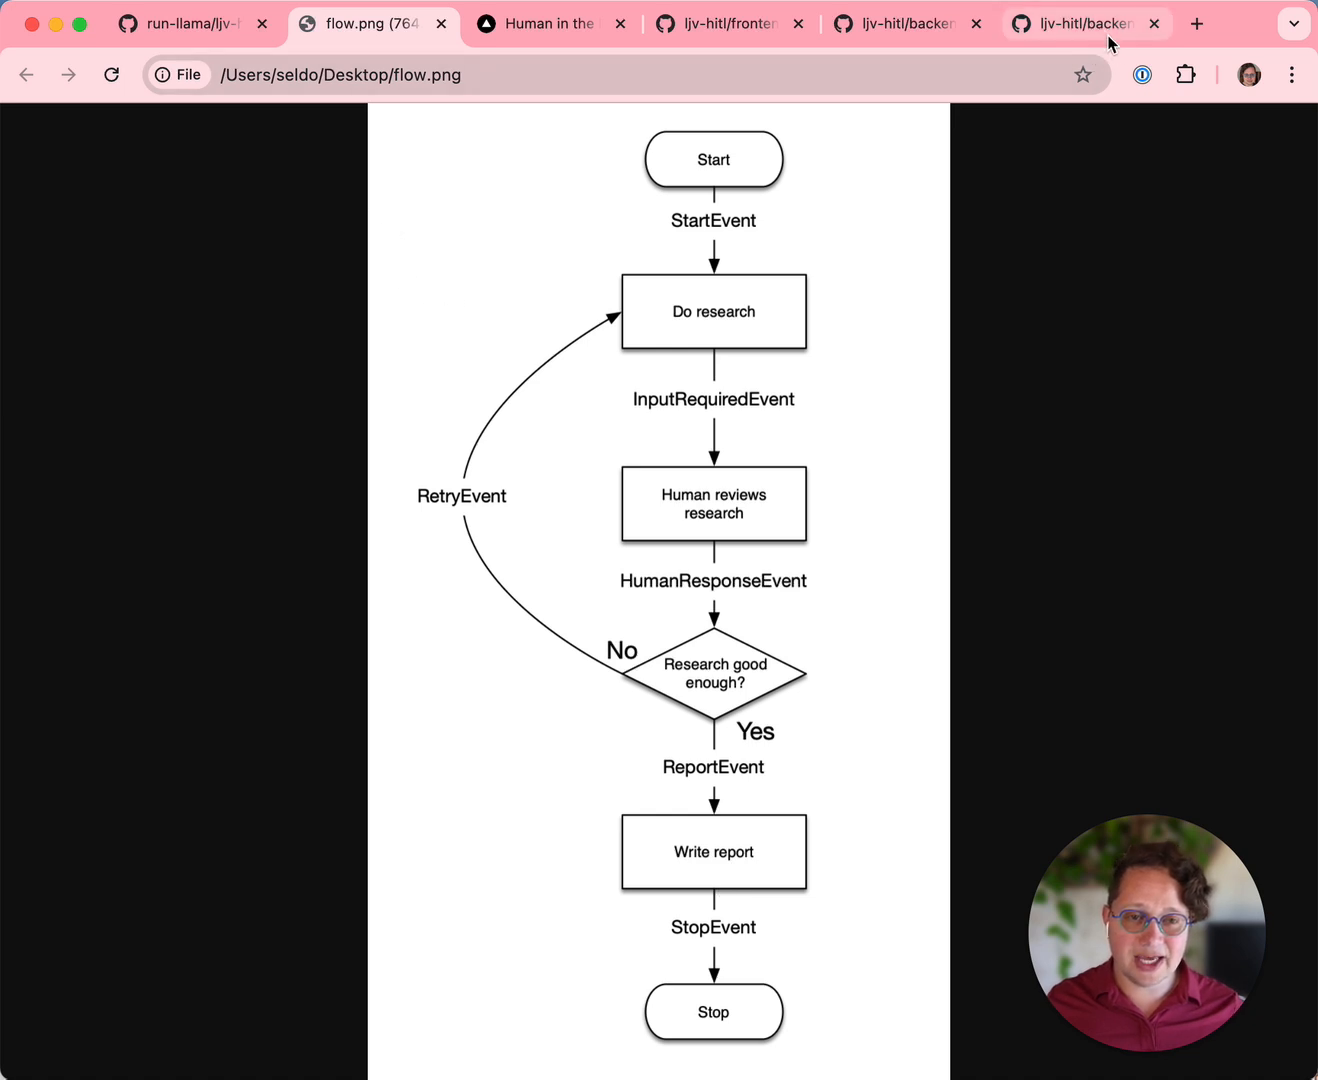
# Browse hitlworkflow.py on GitHub through its imports and RetryEvent, ReportEvent, ProgressEvent classes.
pyautogui.click(1084, 24)
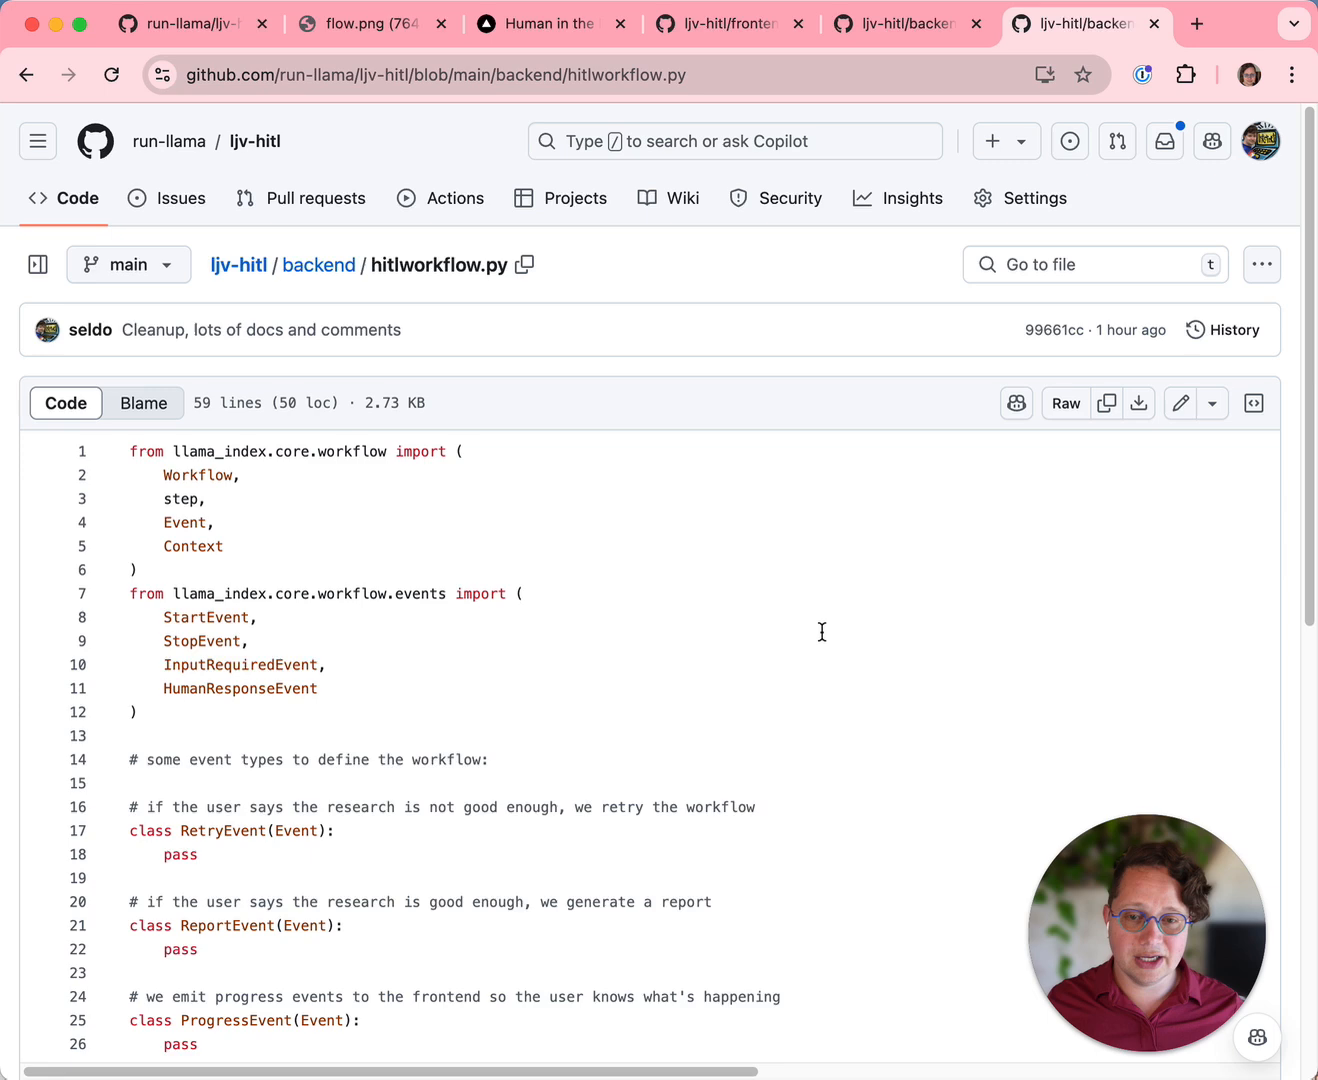
pyautogui.scroll(-3)
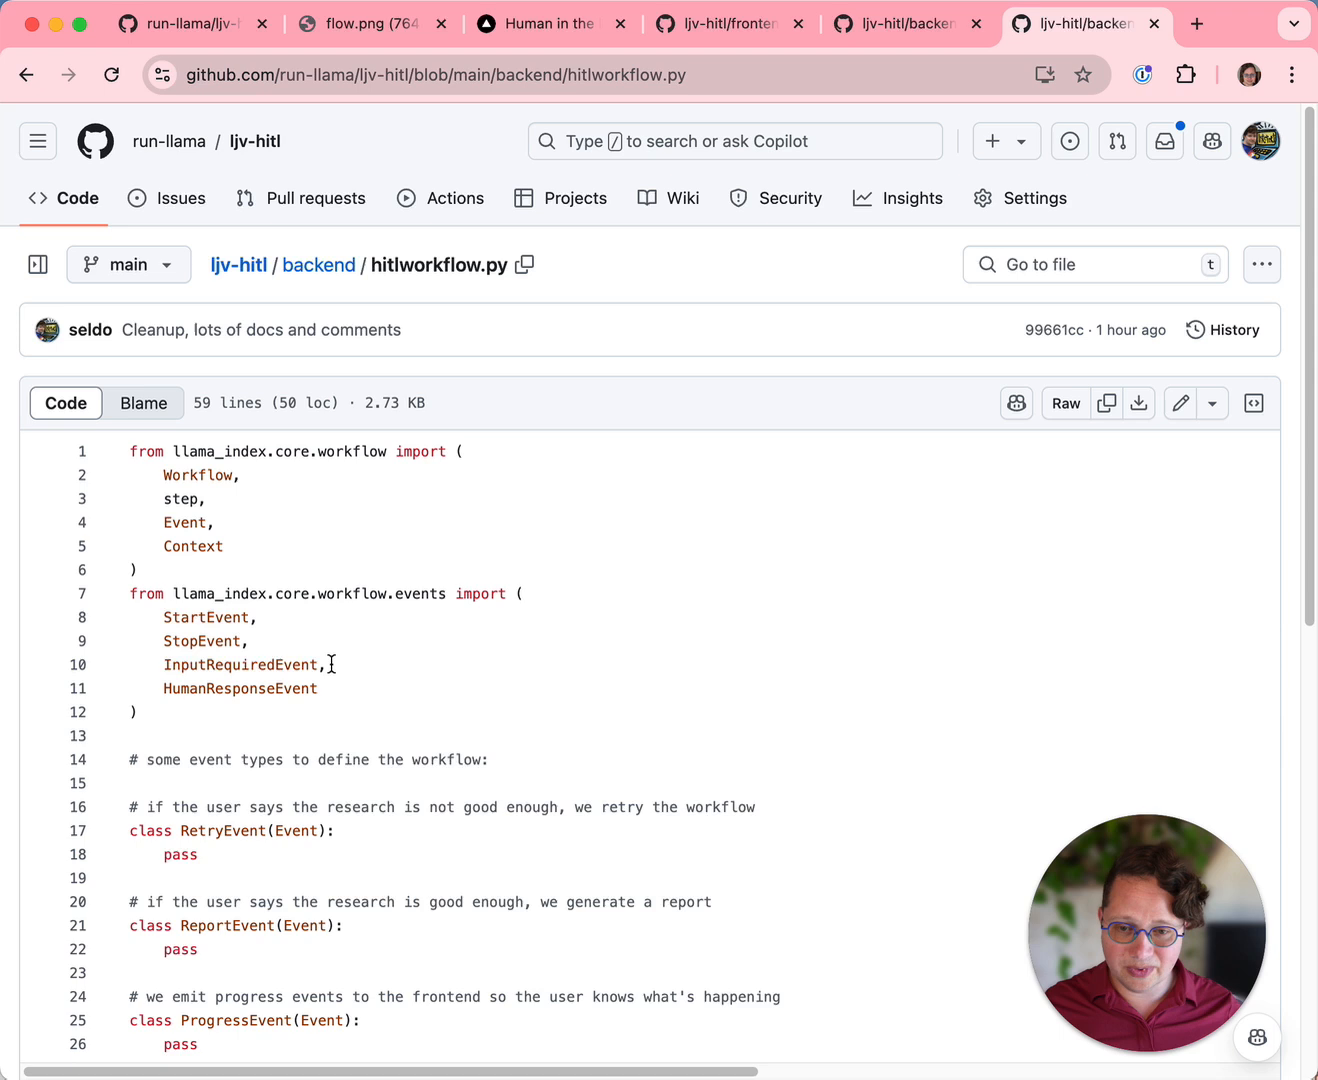
pyautogui.moveTo(164, 612); pyautogui.dragTo(246, 636)
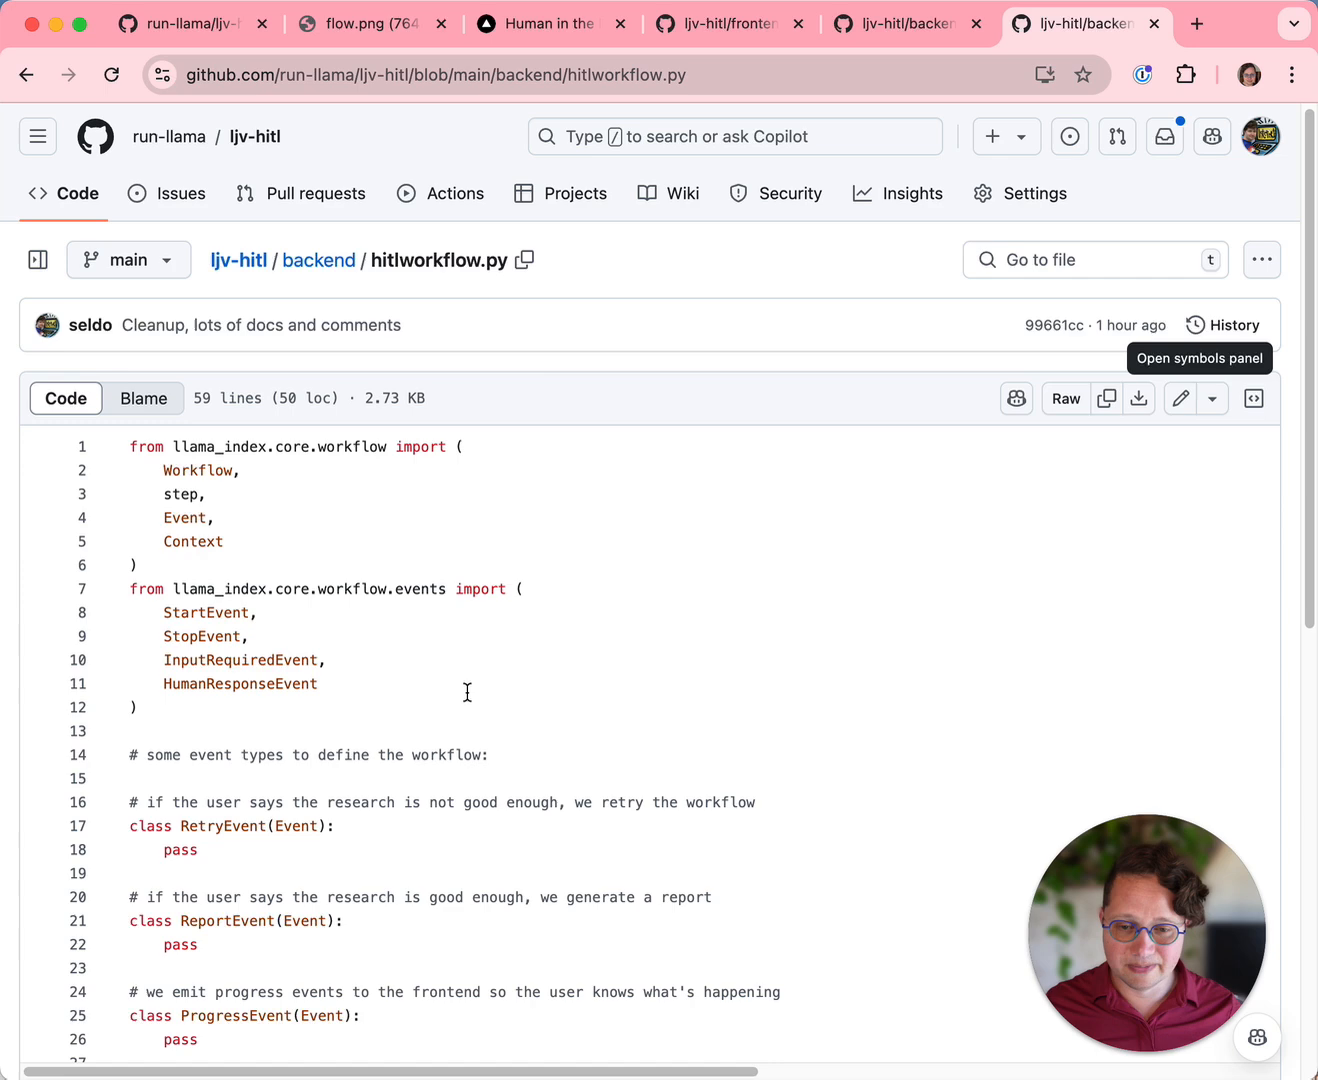
pyautogui.scroll(-3)
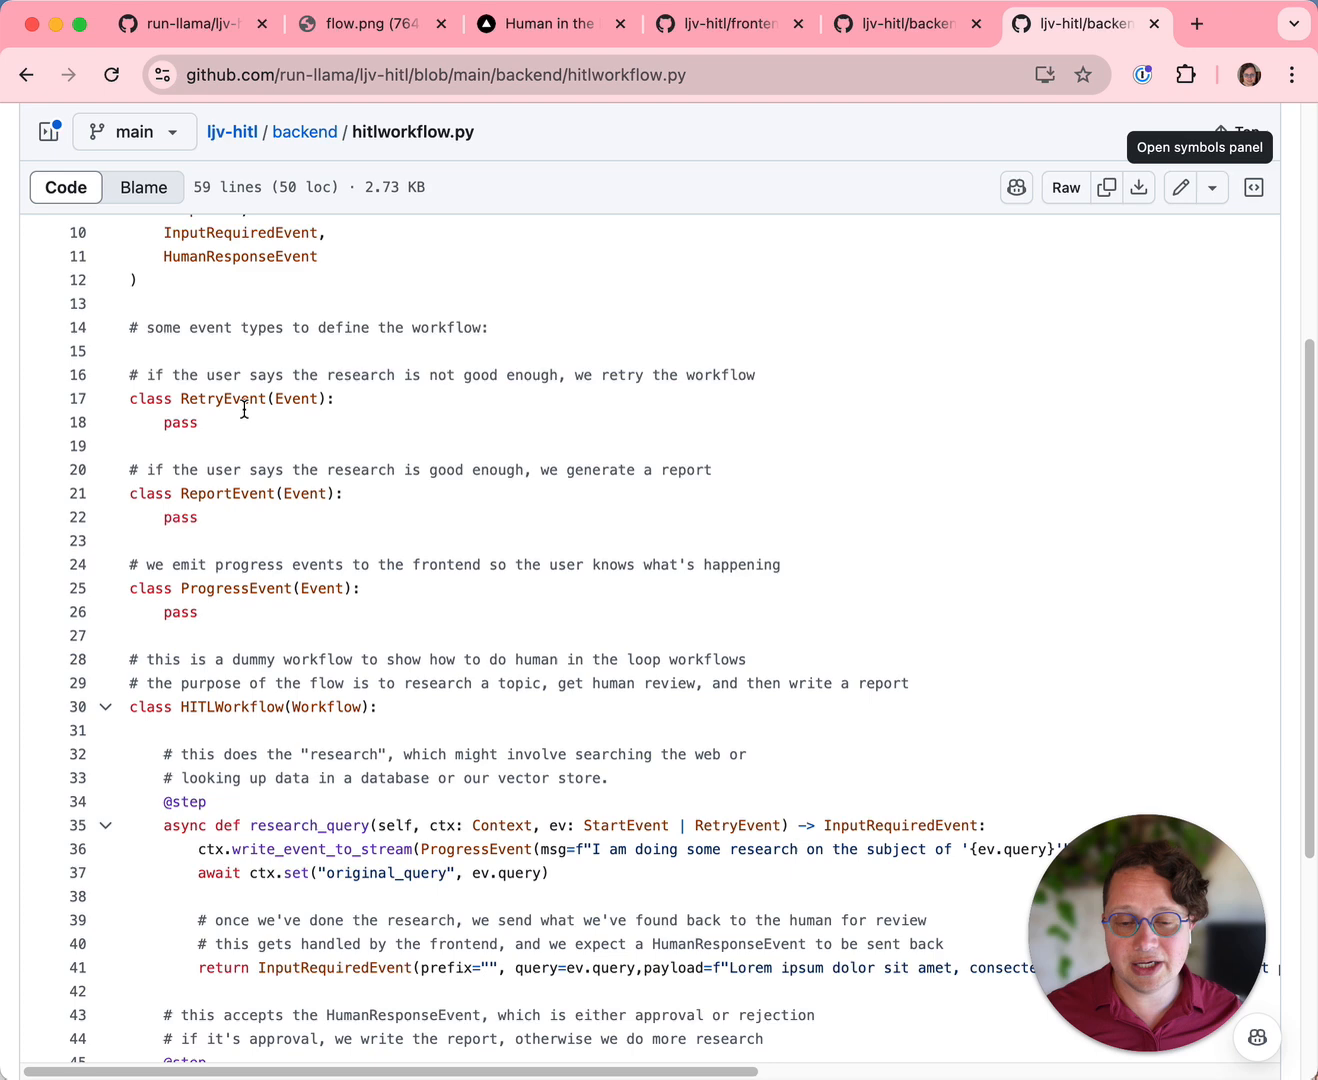
pyautogui.moveTo(460, 426)
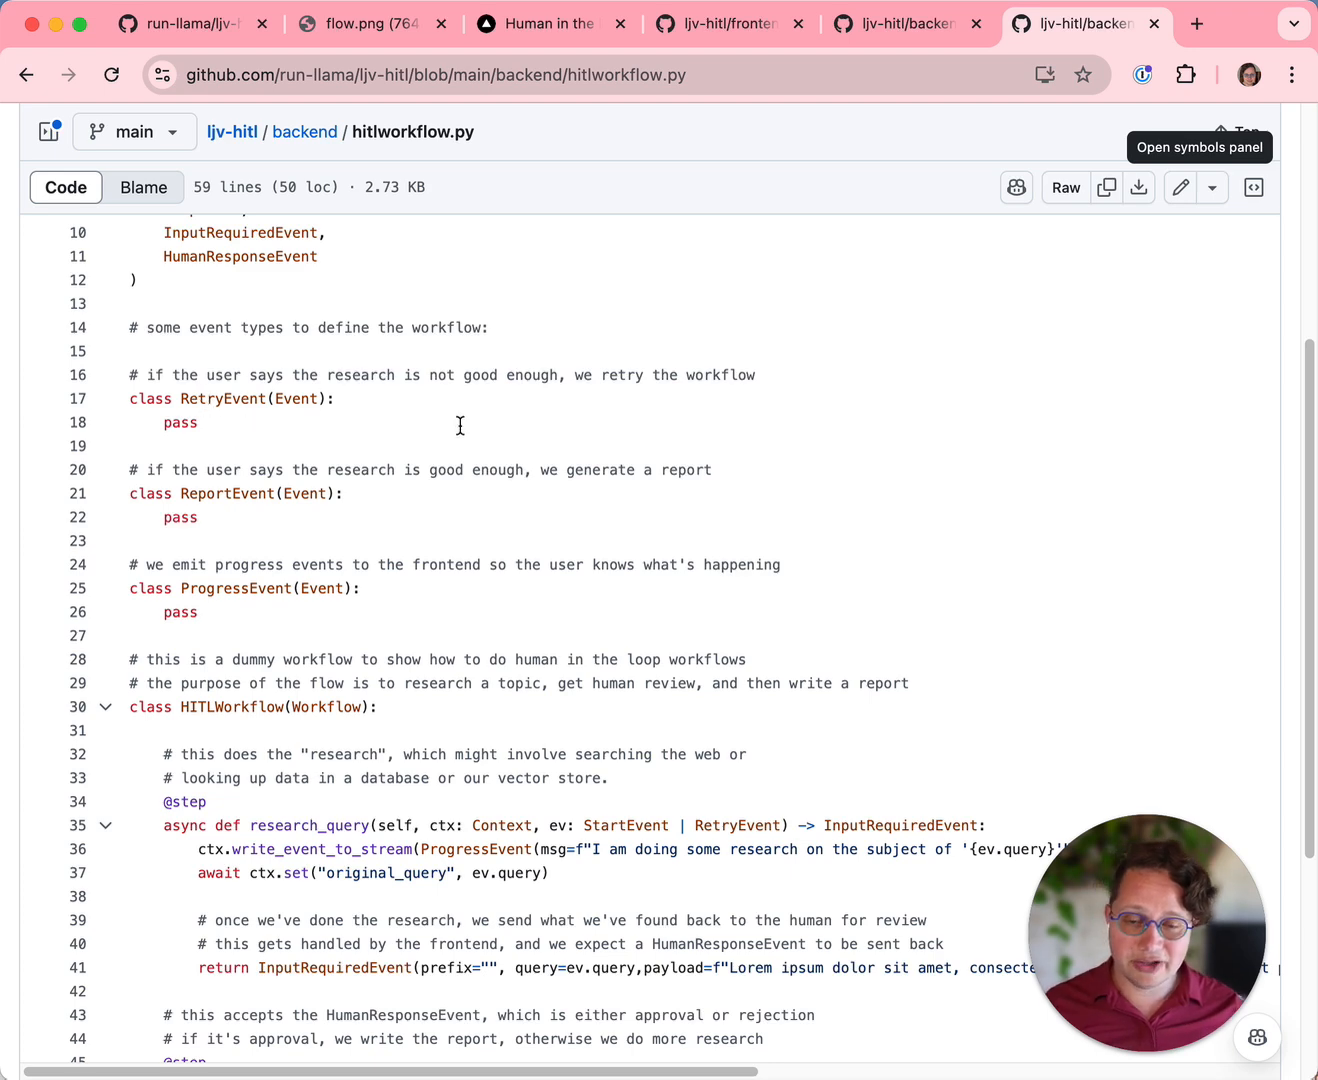
pyautogui.moveTo(224, 398)
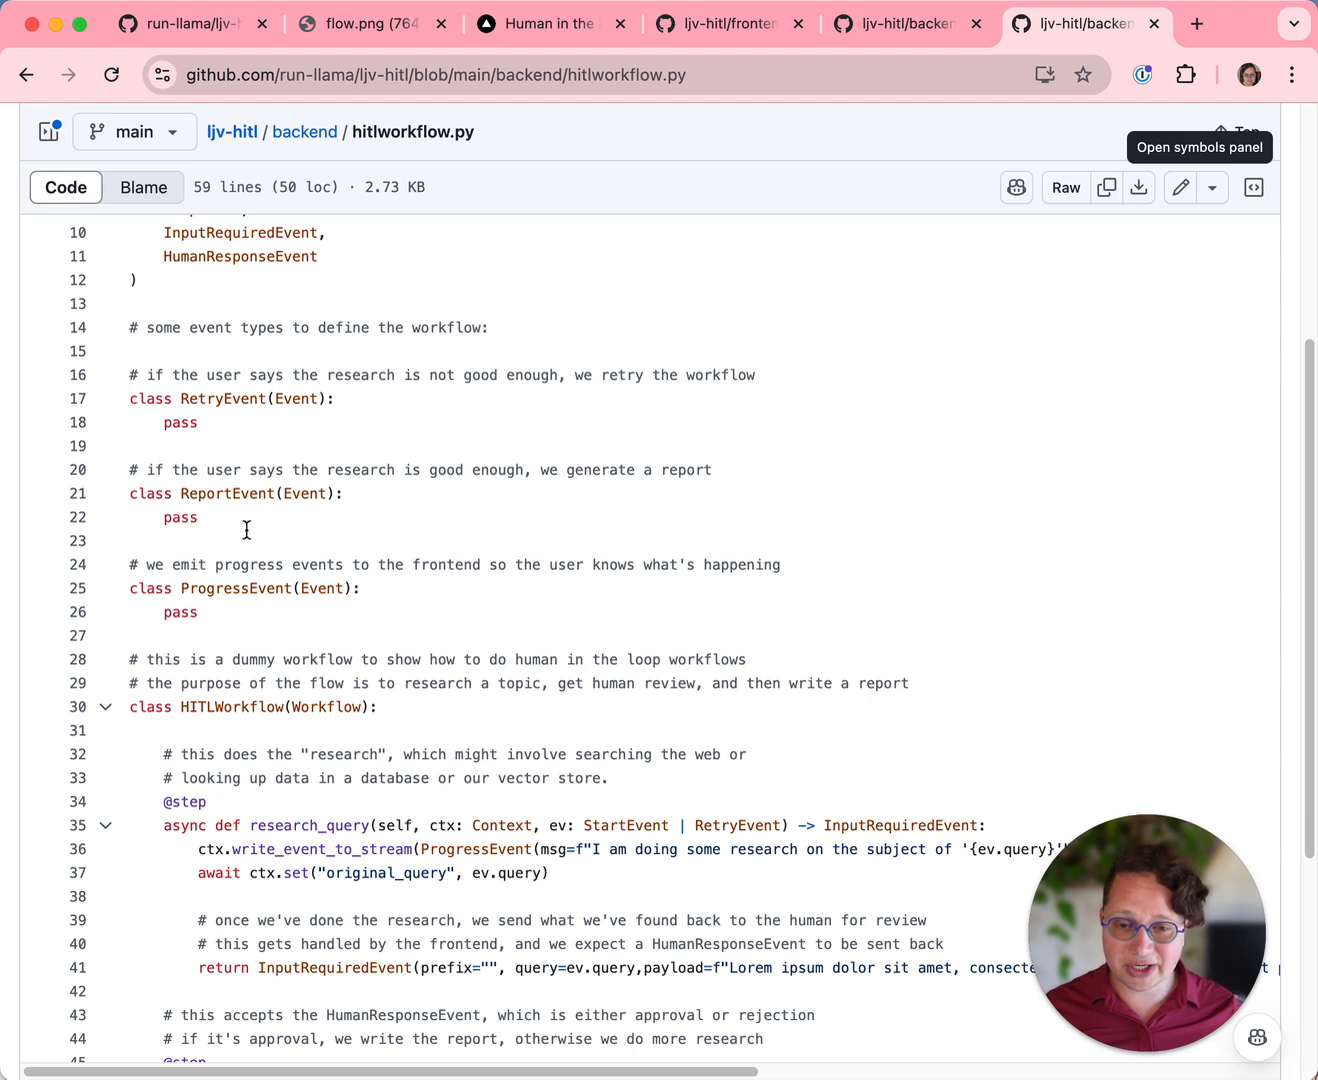
pyautogui.scroll(-3)
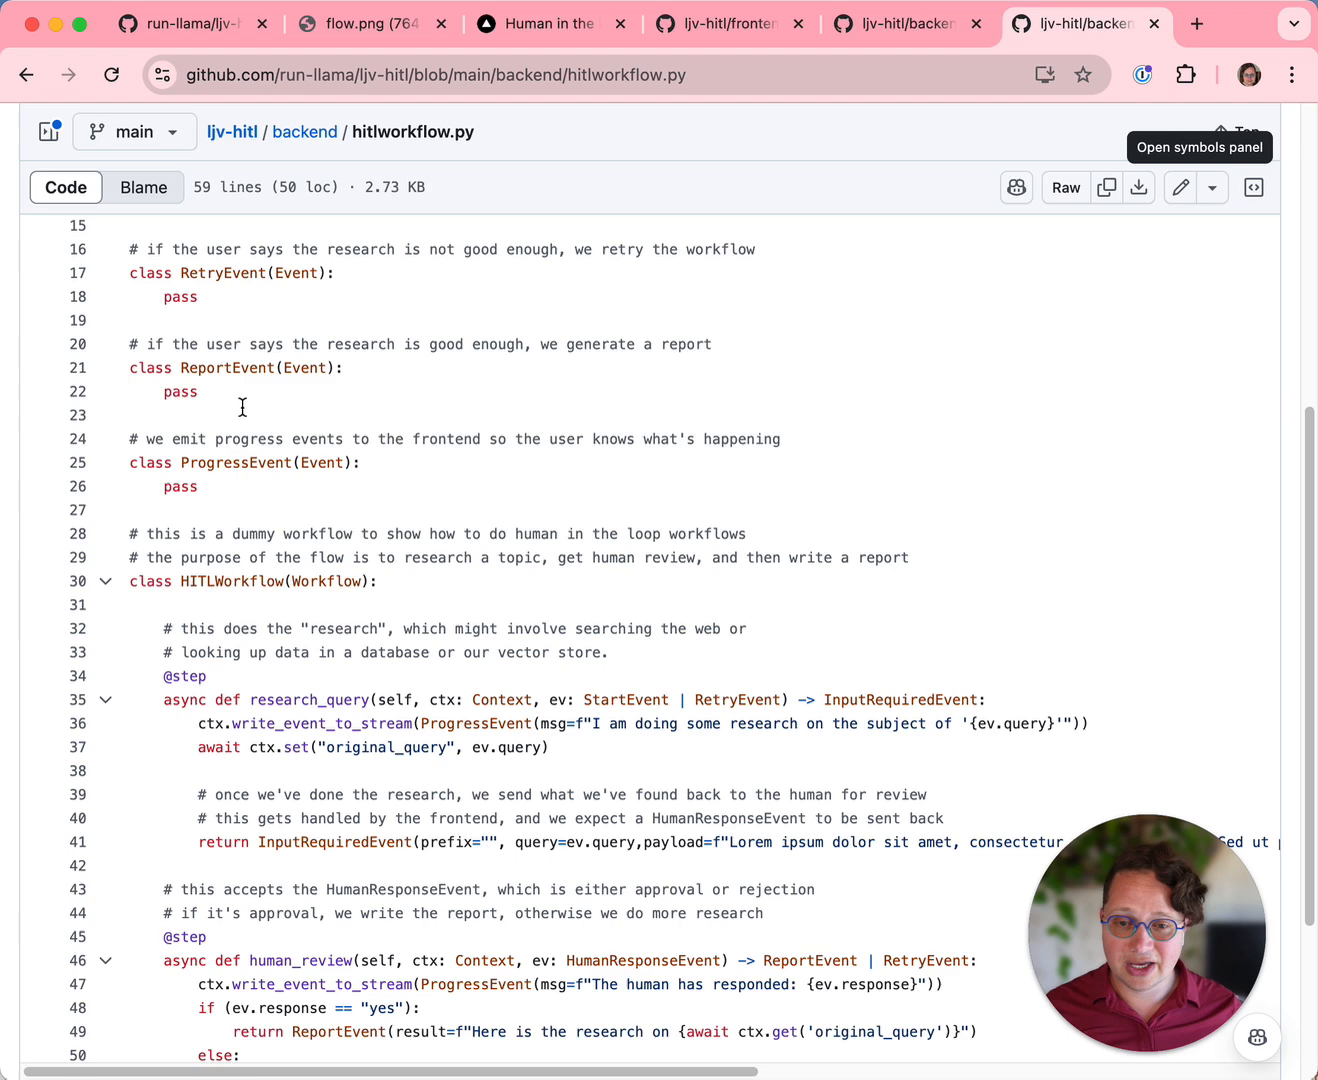
pyautogui.moveTo(240, 368)
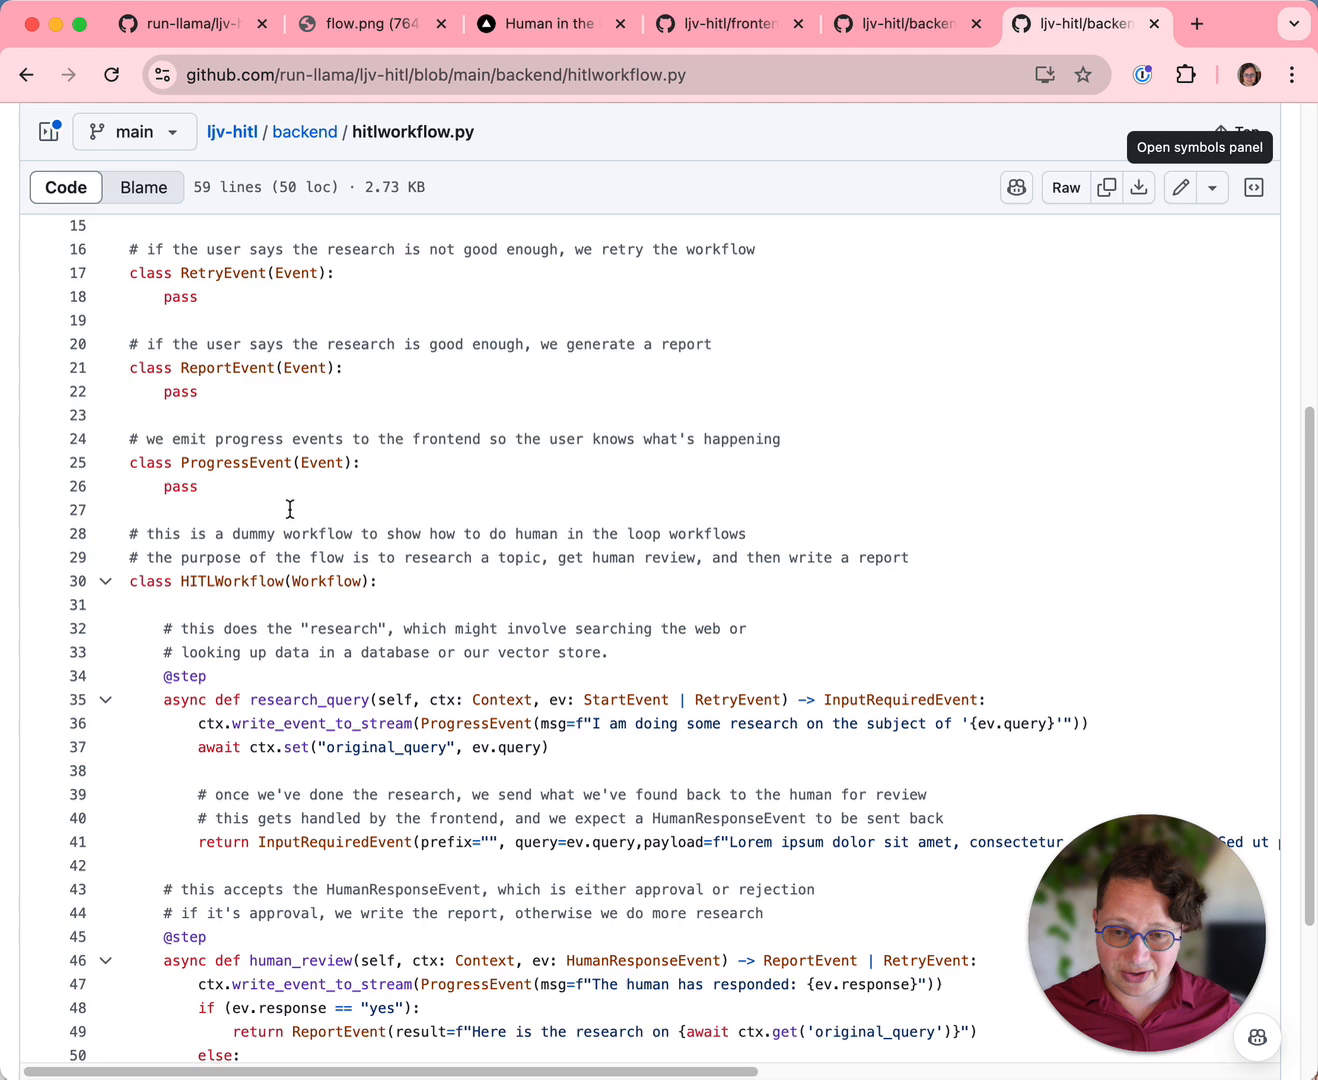
pyautogui.scroll(-3)
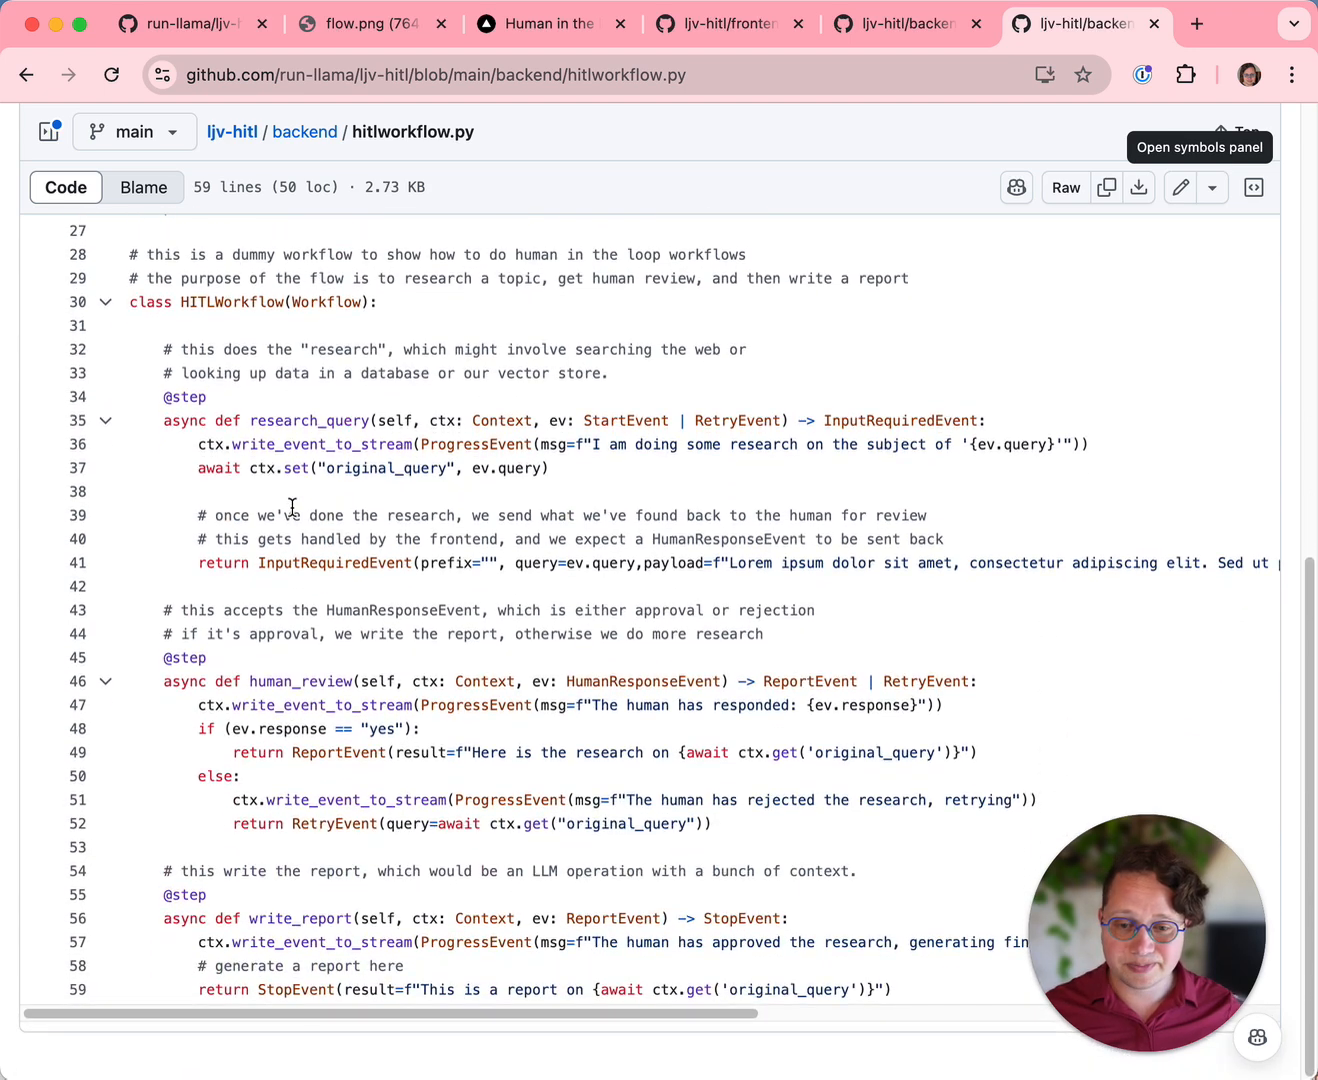
pyautogui.moveTo(186, 304)
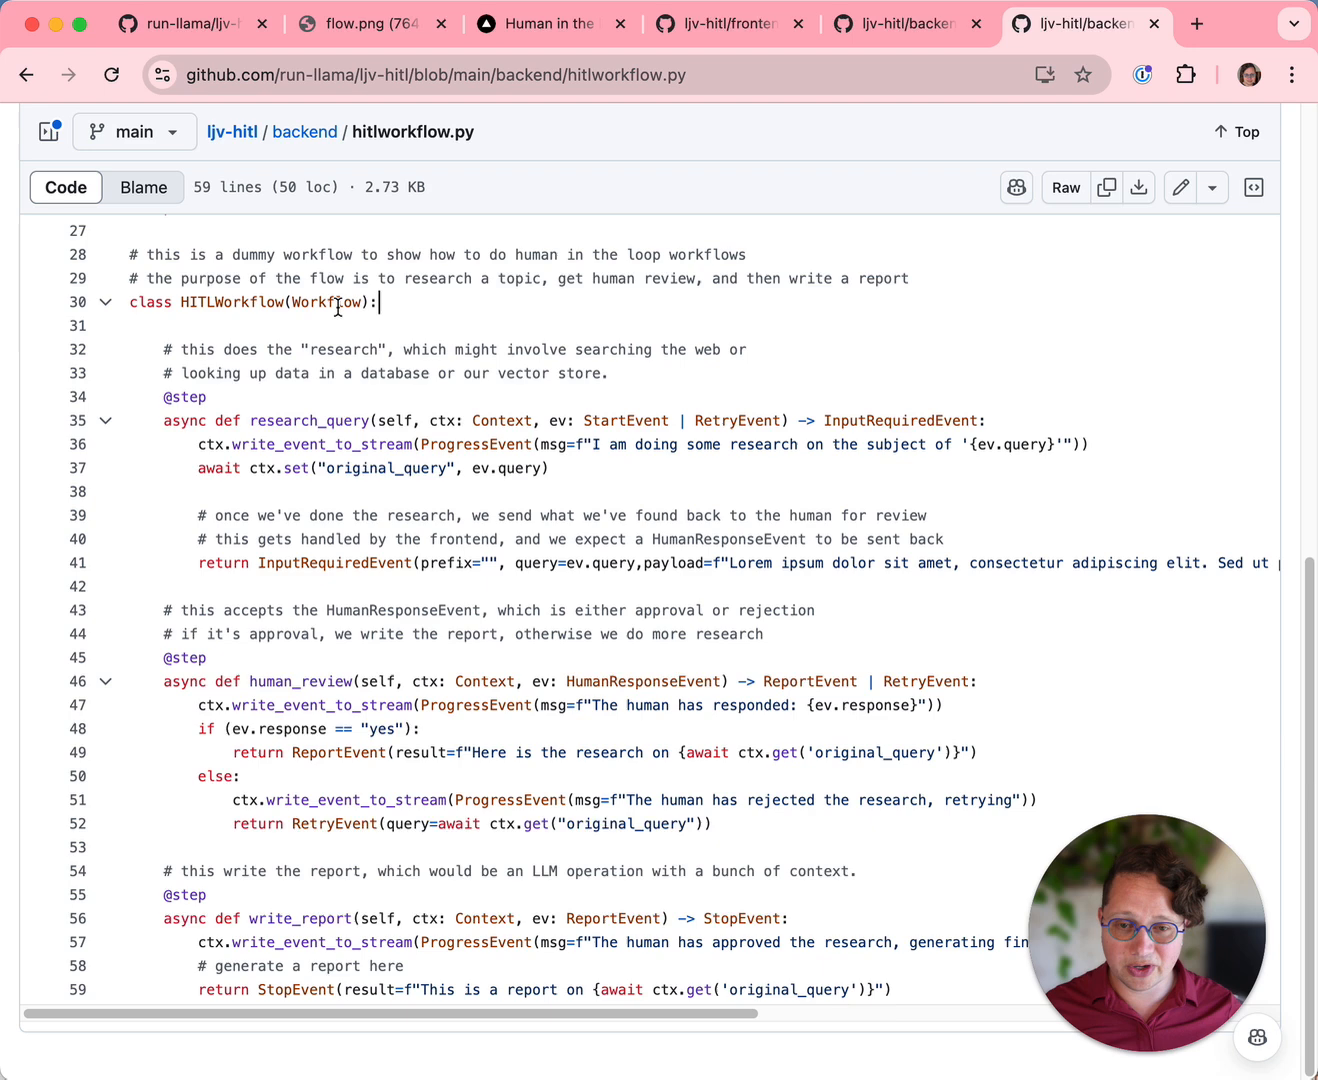
pyautogui.moveTo(160, 392)
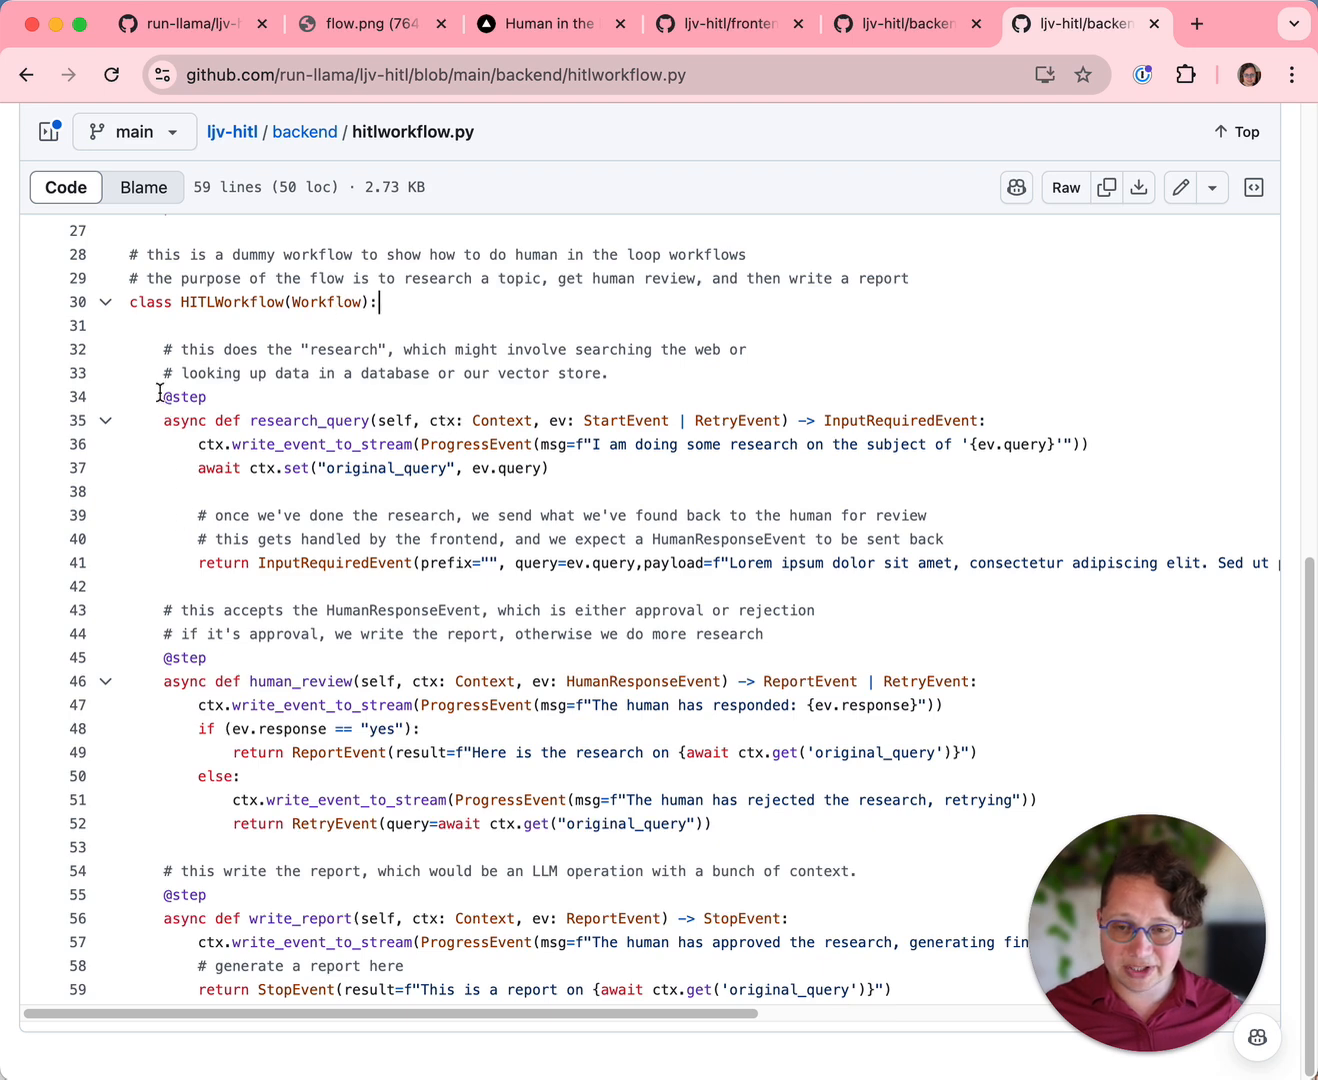
pyautogui.doubleClick(184, 396)
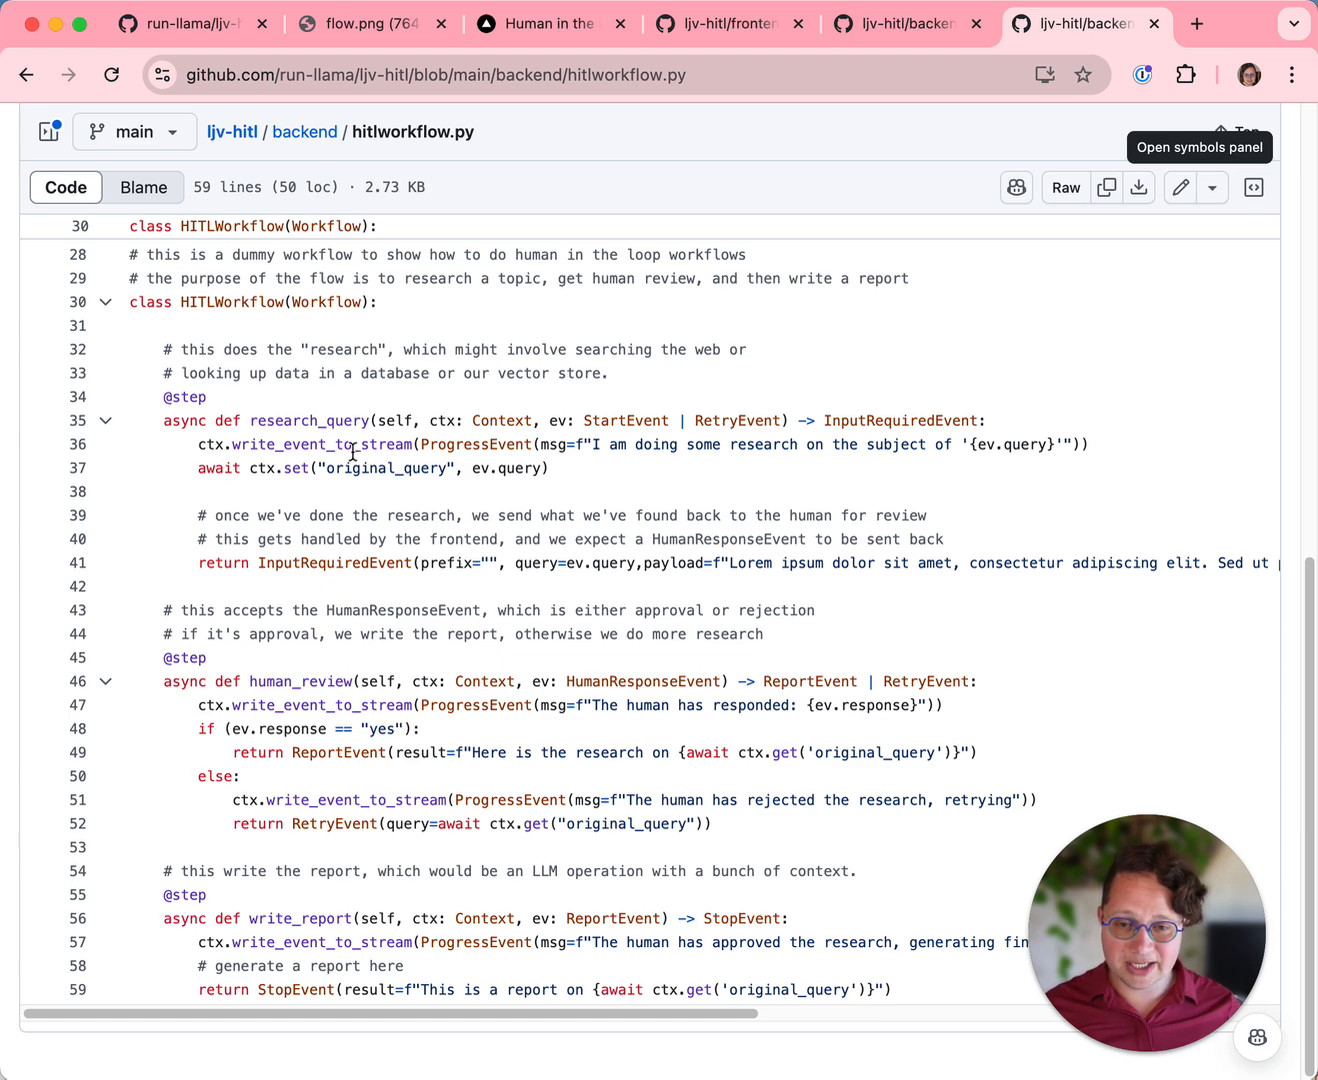
pyautogui.moveTo(488, 442)
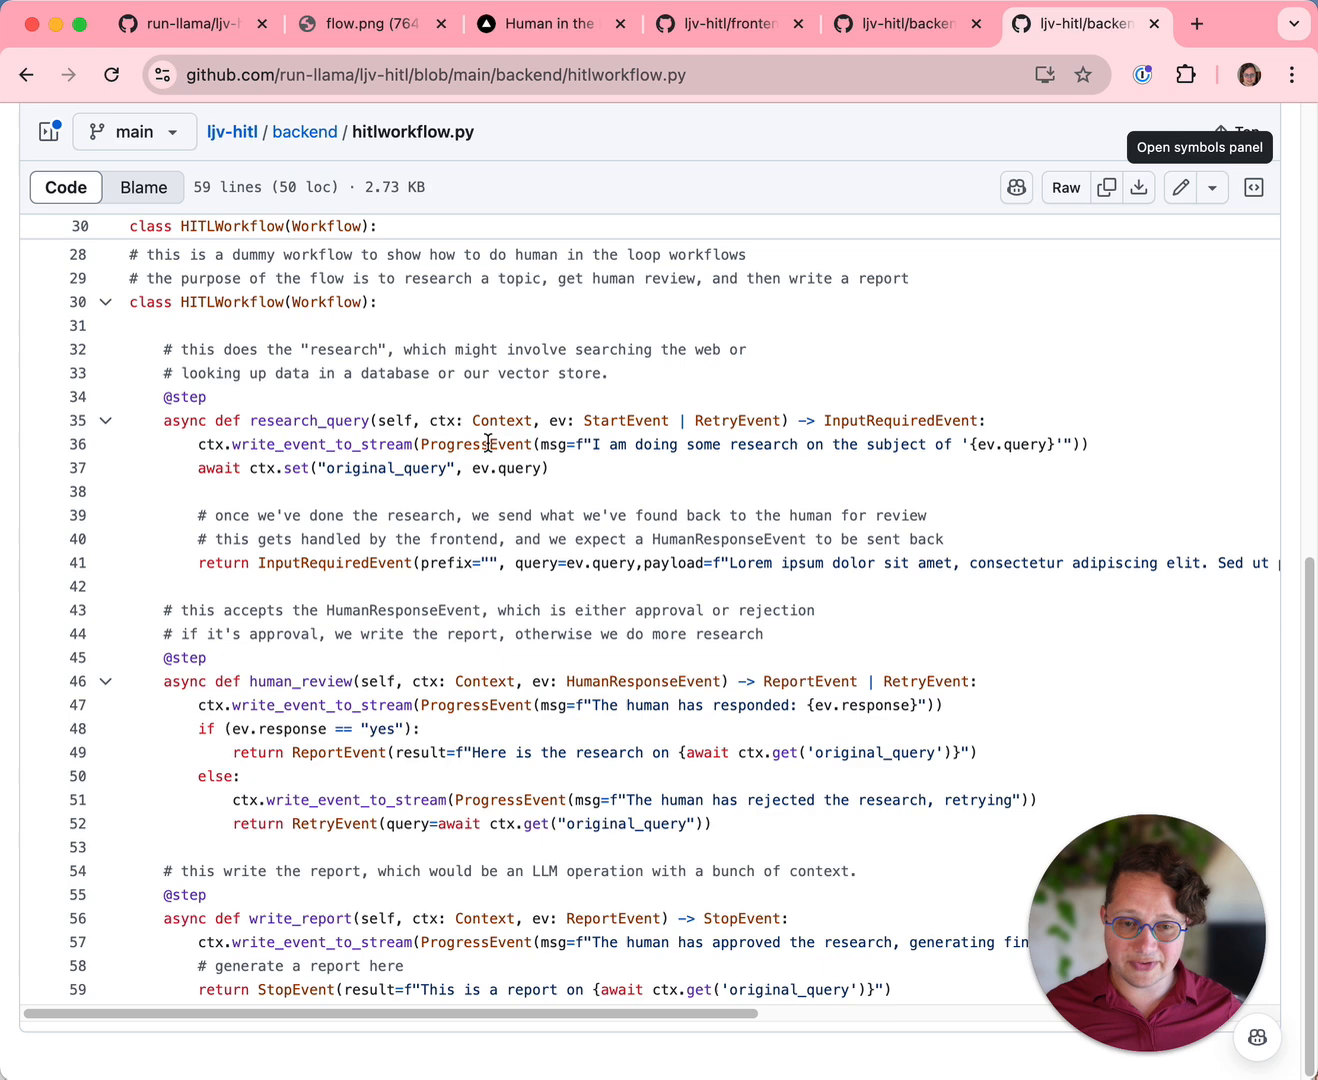
pyautogui.moveTo(700, 456)
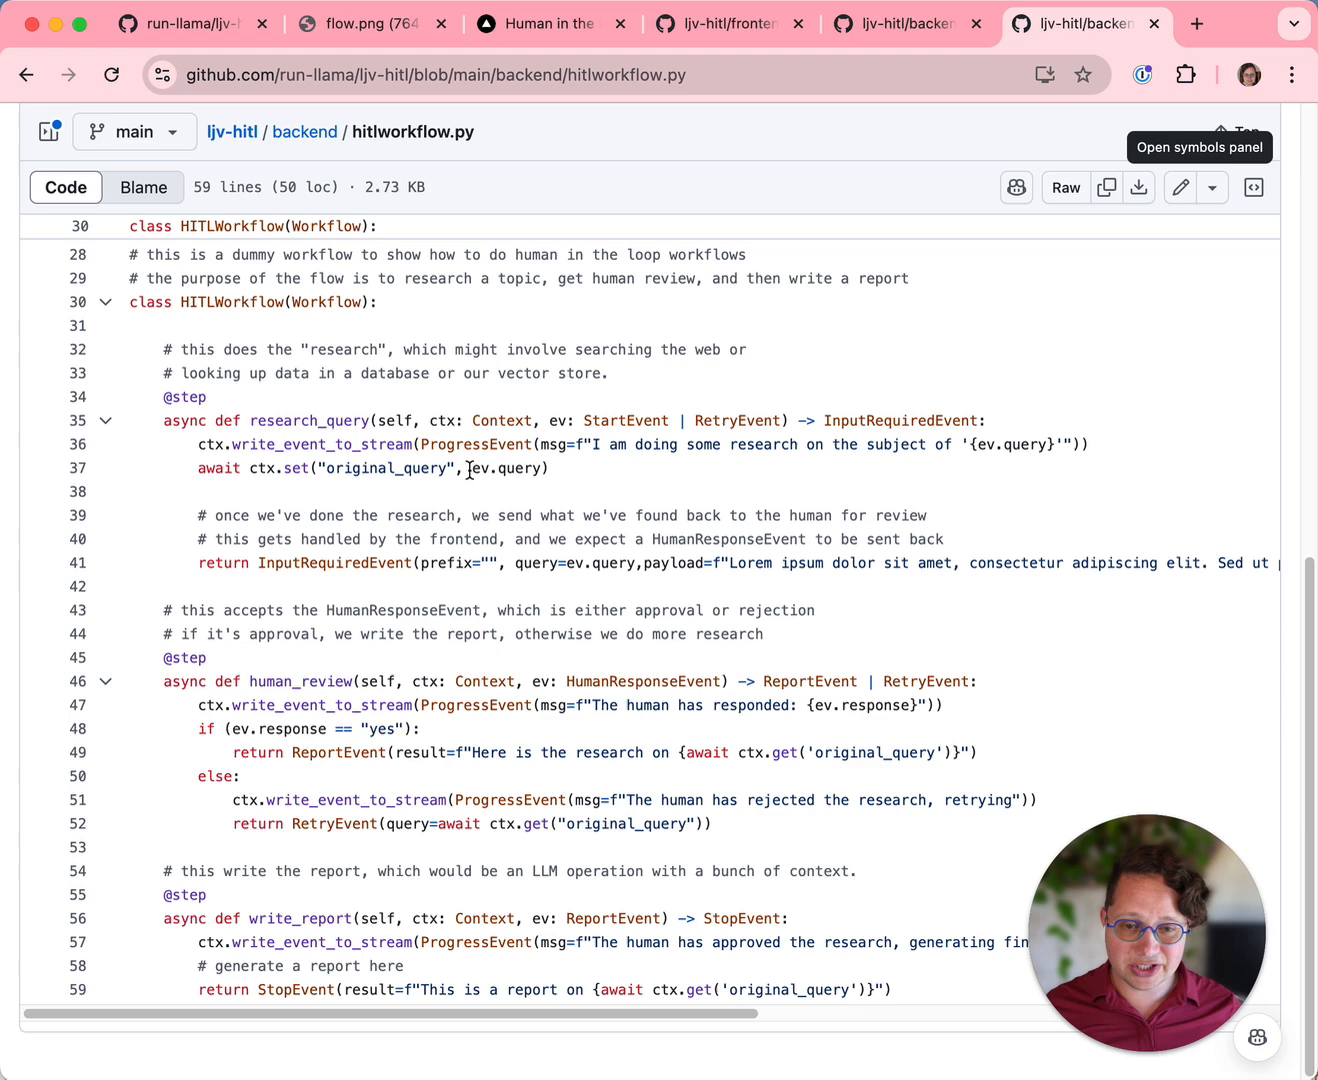
pyautogui.moveTo(712, 402)
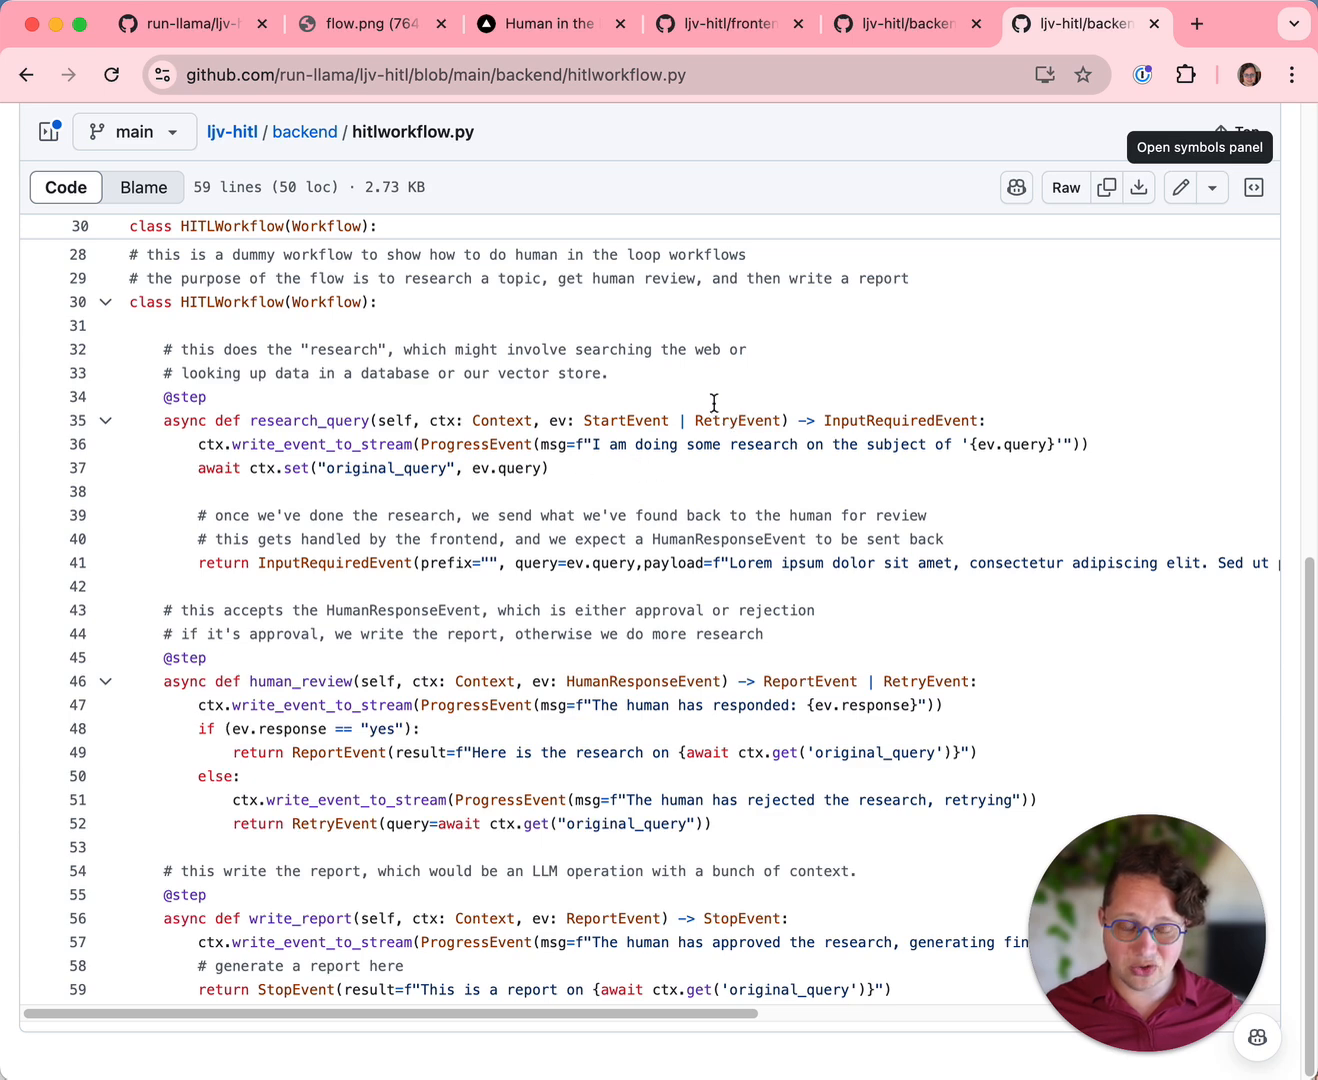
pyautogui.moveTo(244, 520)
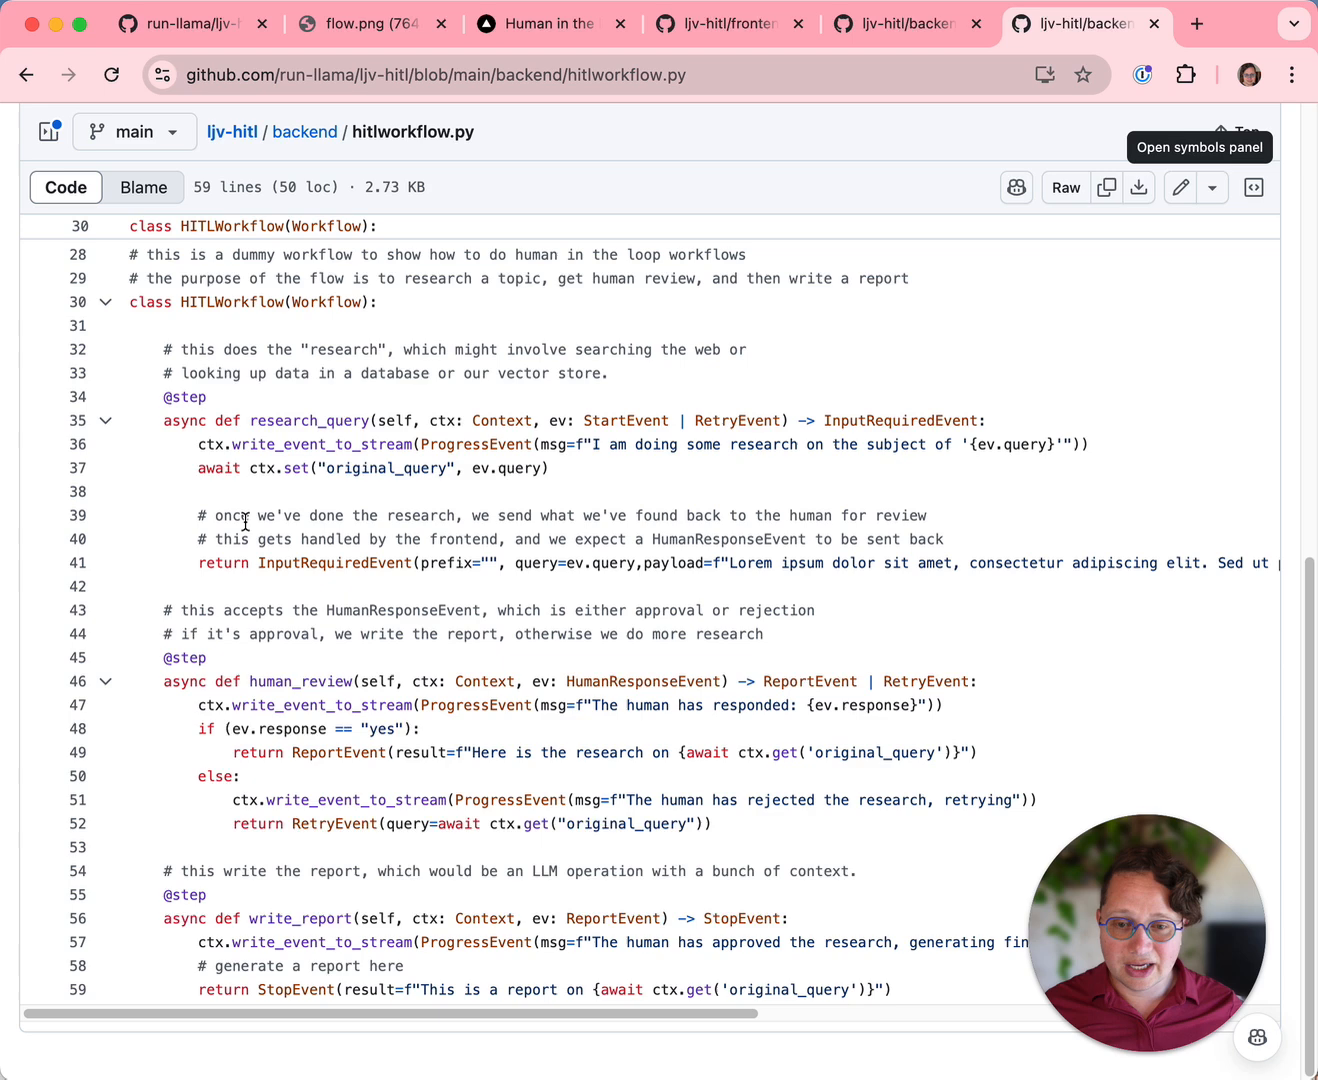
pyautogui.moveTo(328, 570)
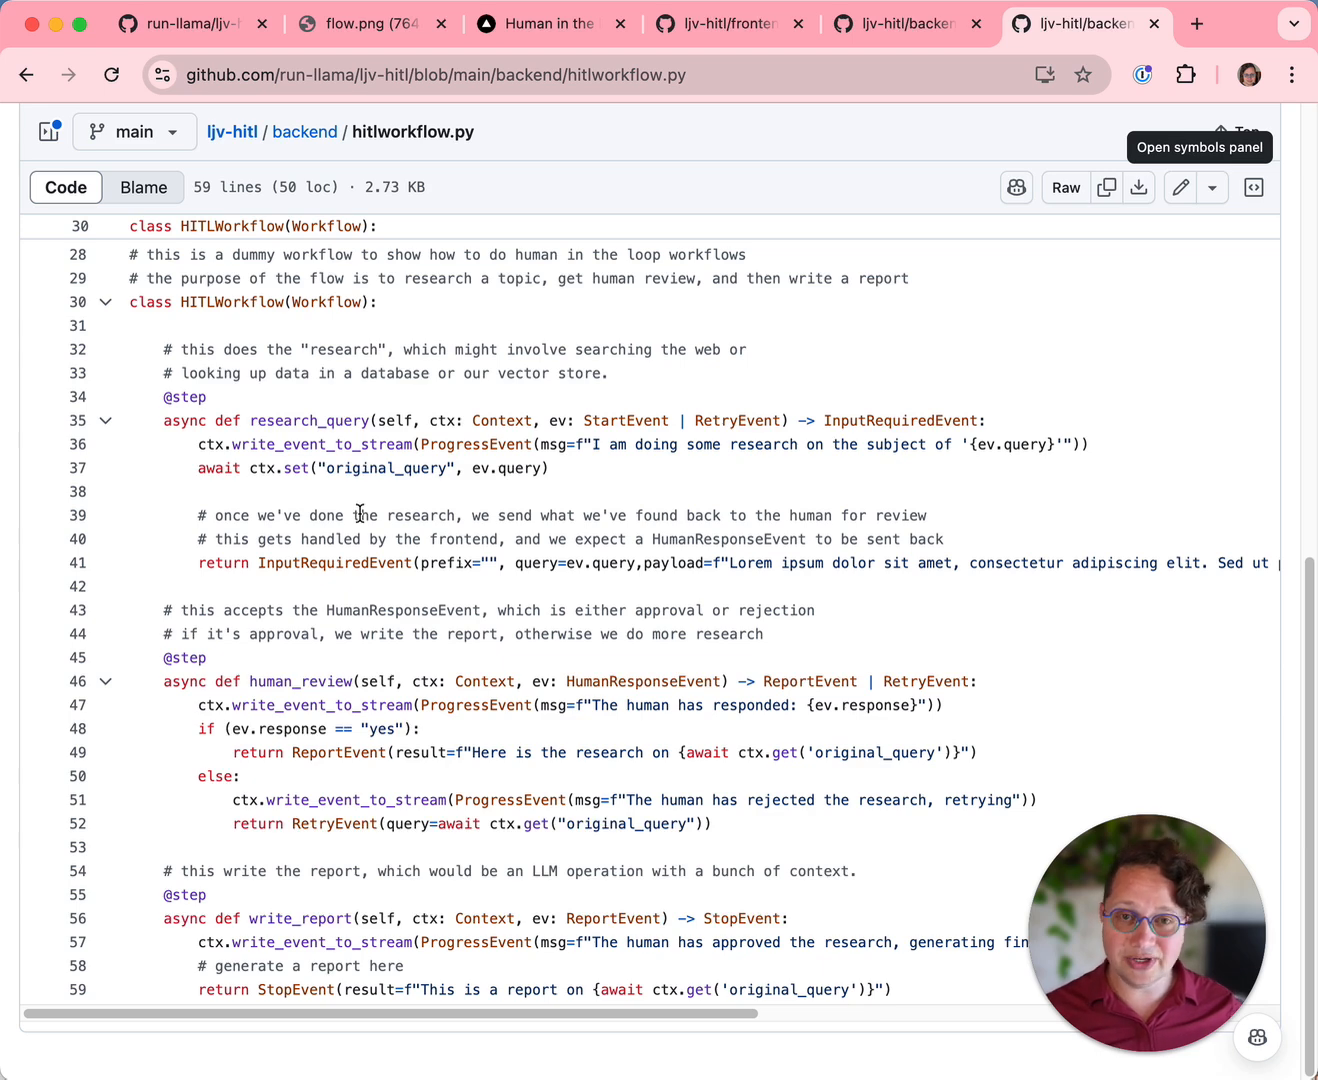
pyautogui.moveTo(352, 580)
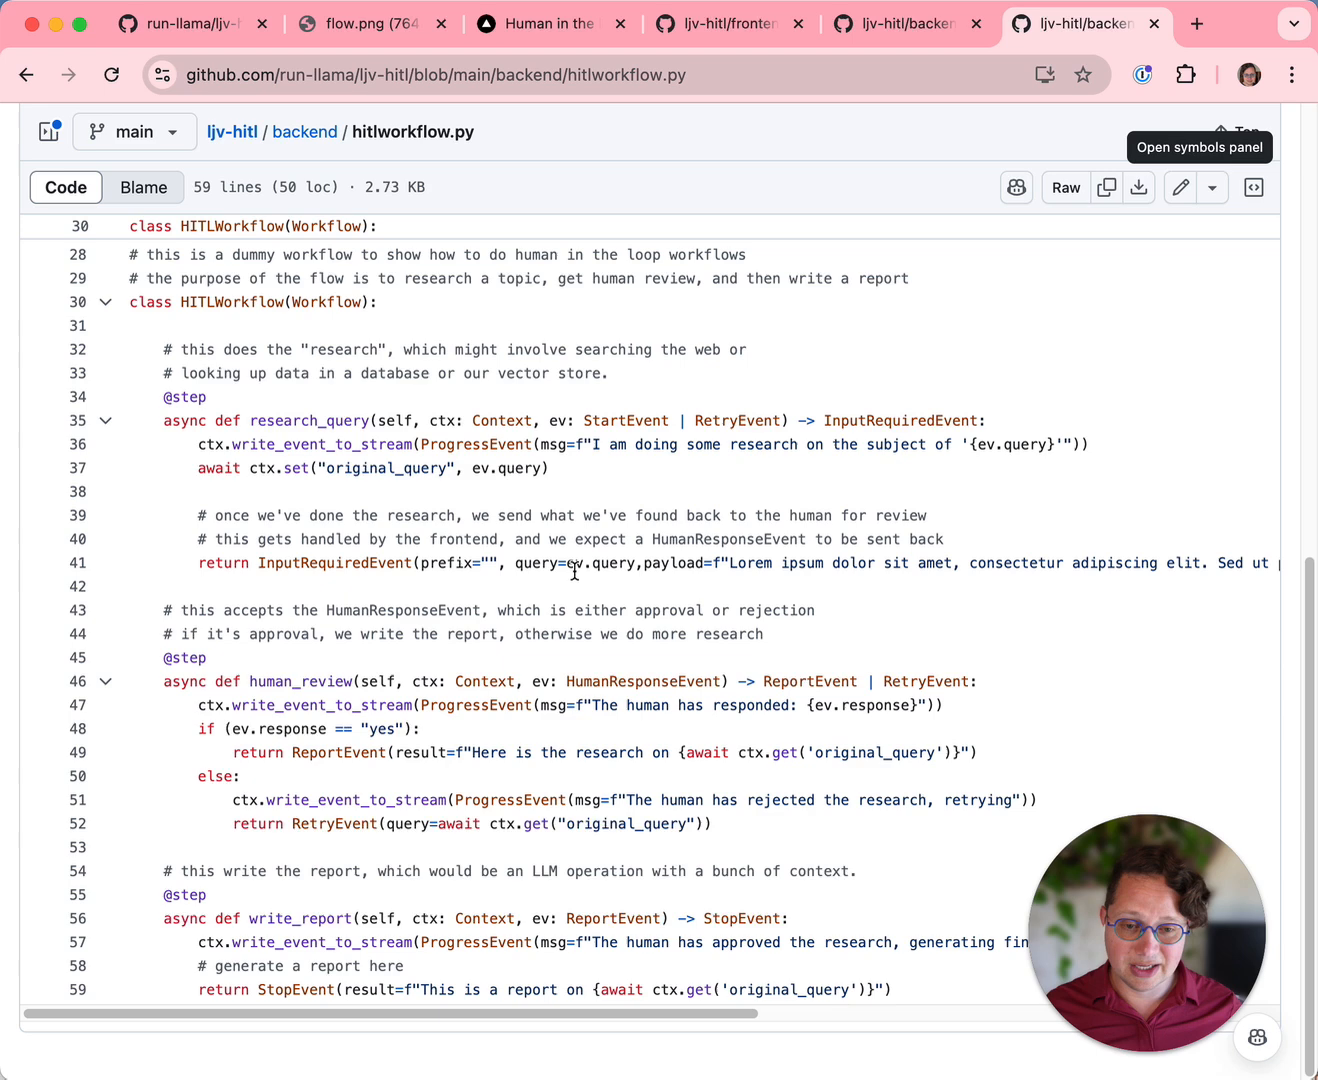
pyautogui.moveTo(1050, 578)
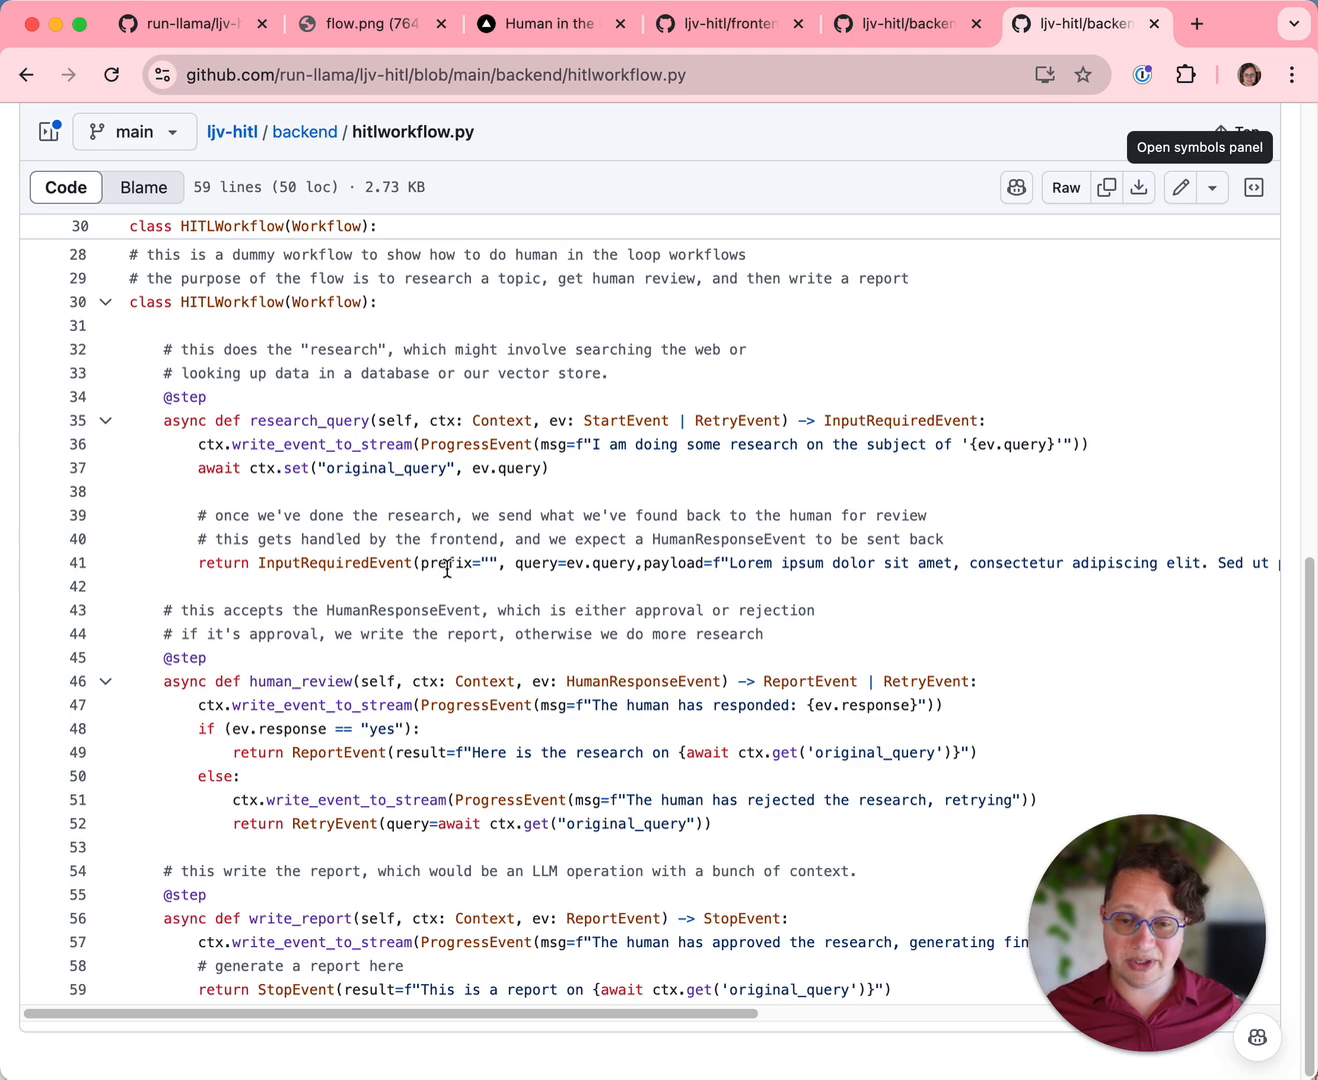
pyautogui.moveTo(620, 536)
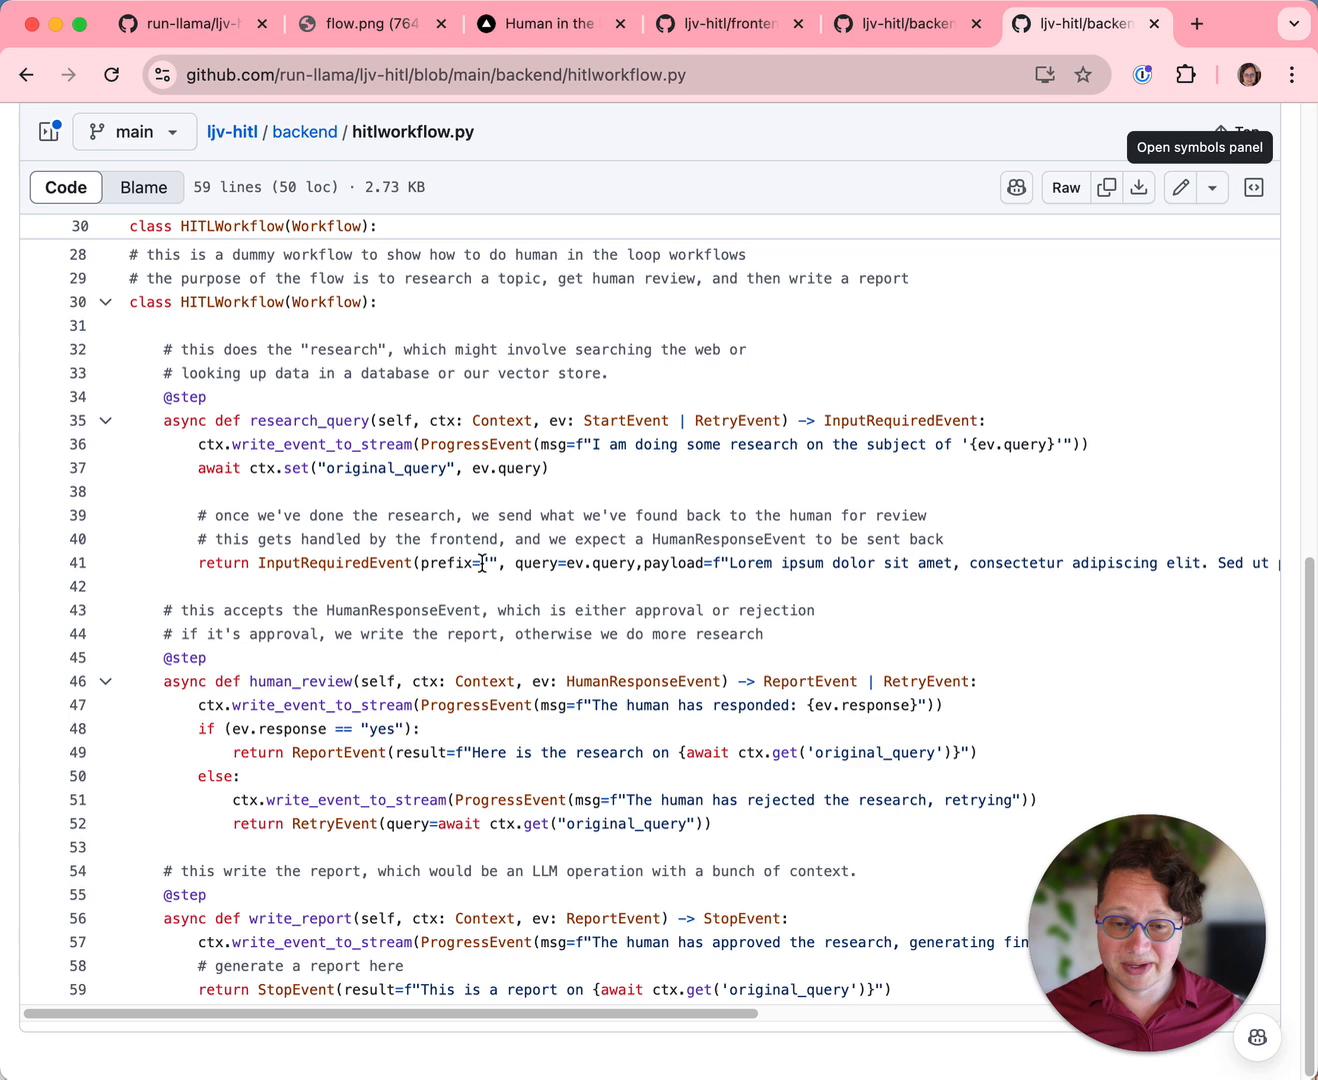
pyautogui.moveTo(368, 616)
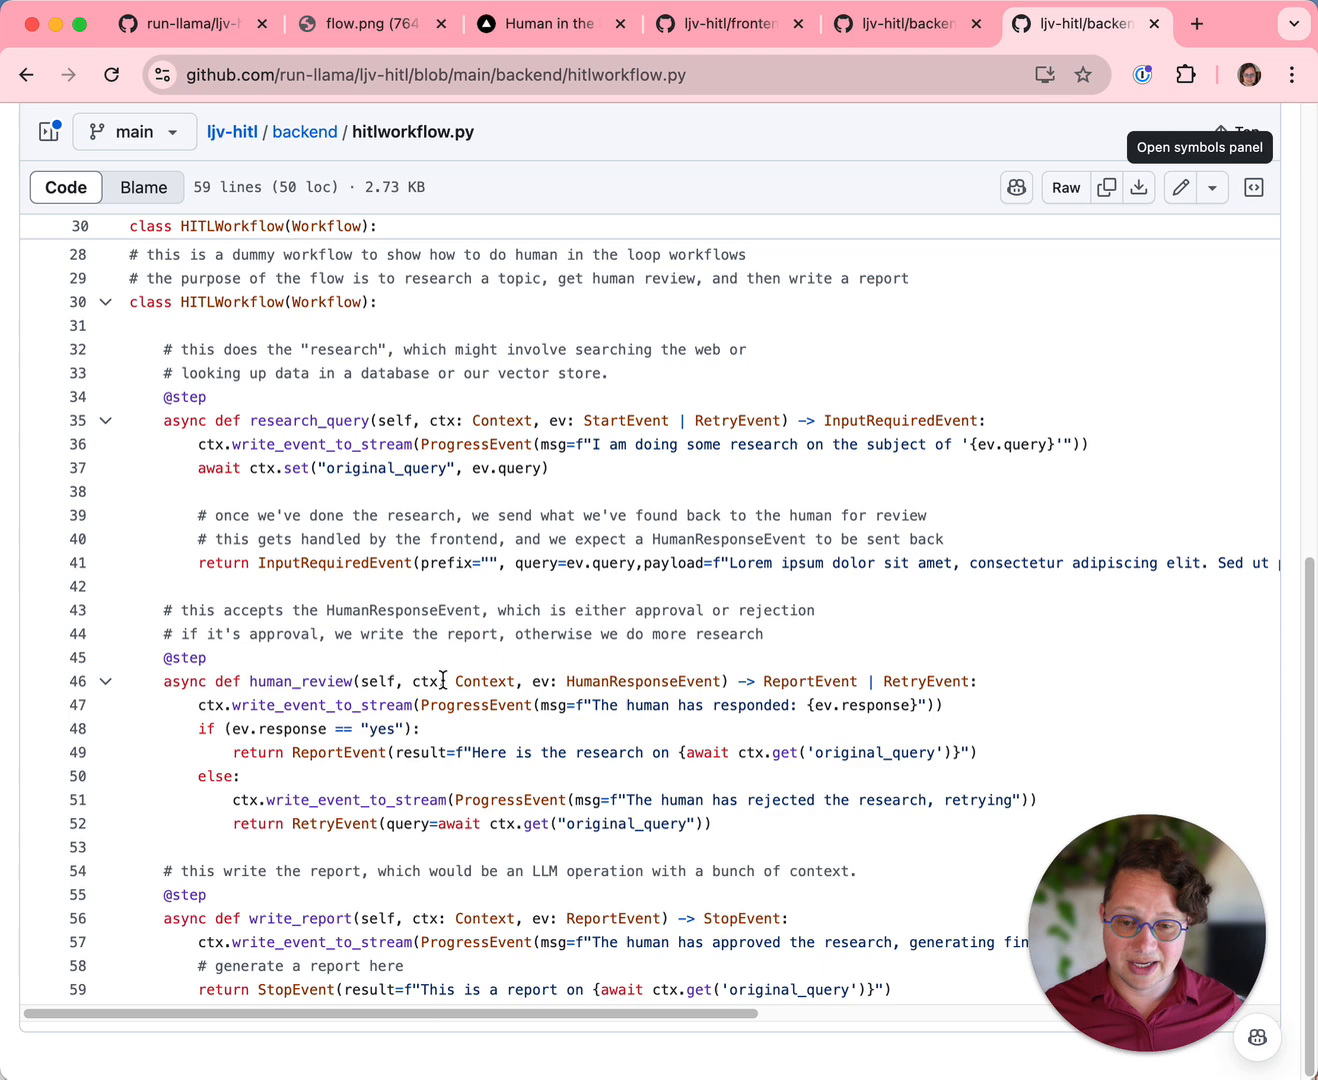
pyautogui.moveTo(640, 688)
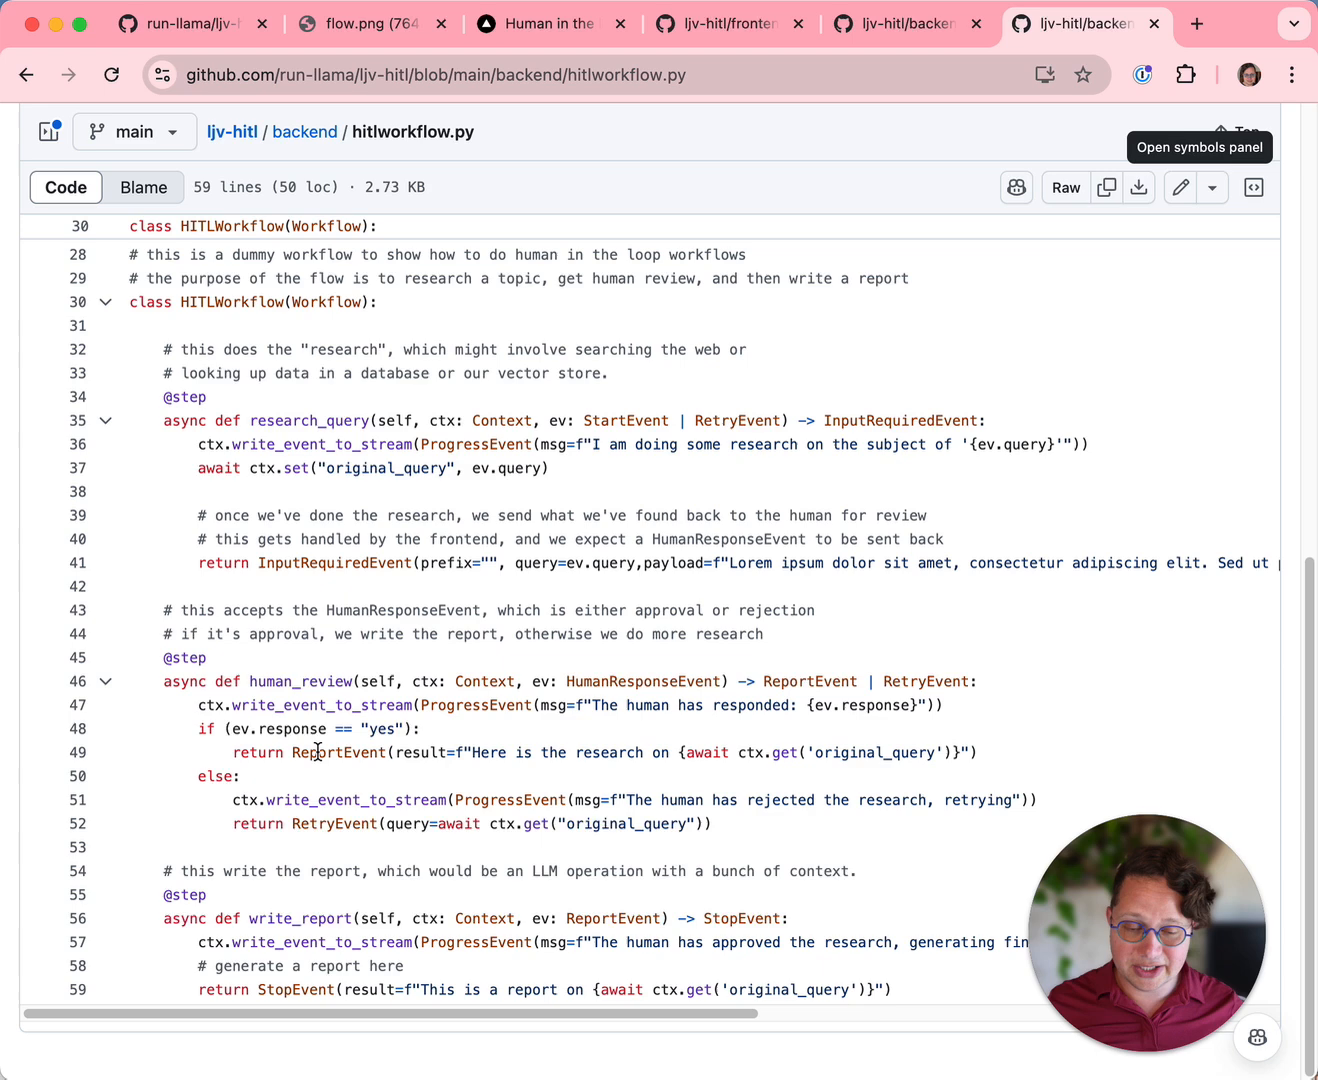
pyautogui.moveTo(352, 950)
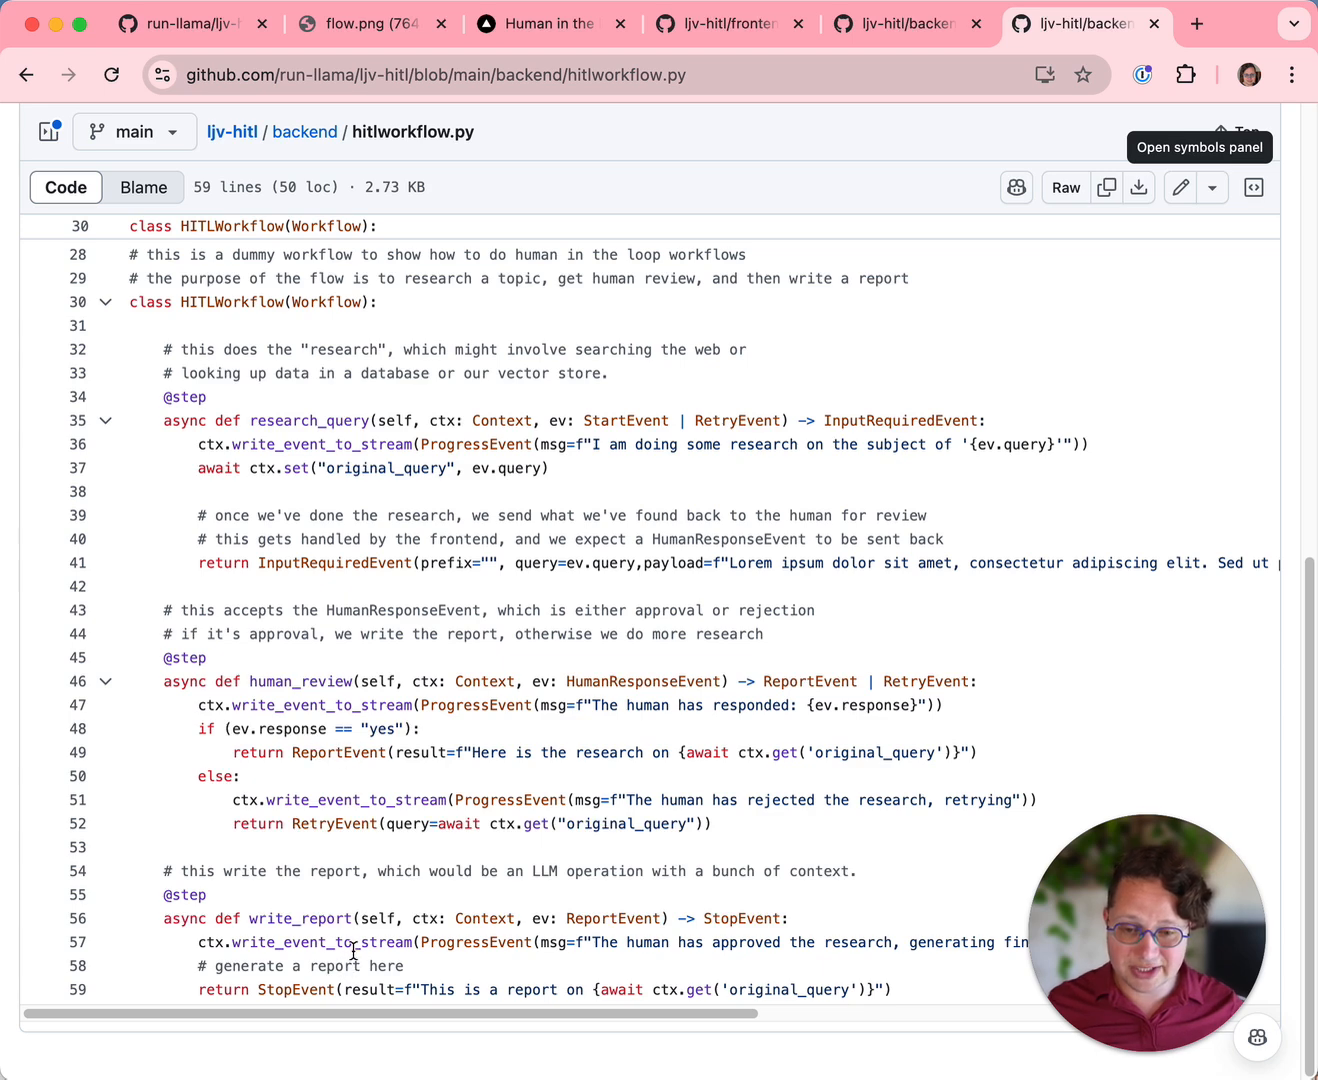
pyautogui.moveTo(288, 834)
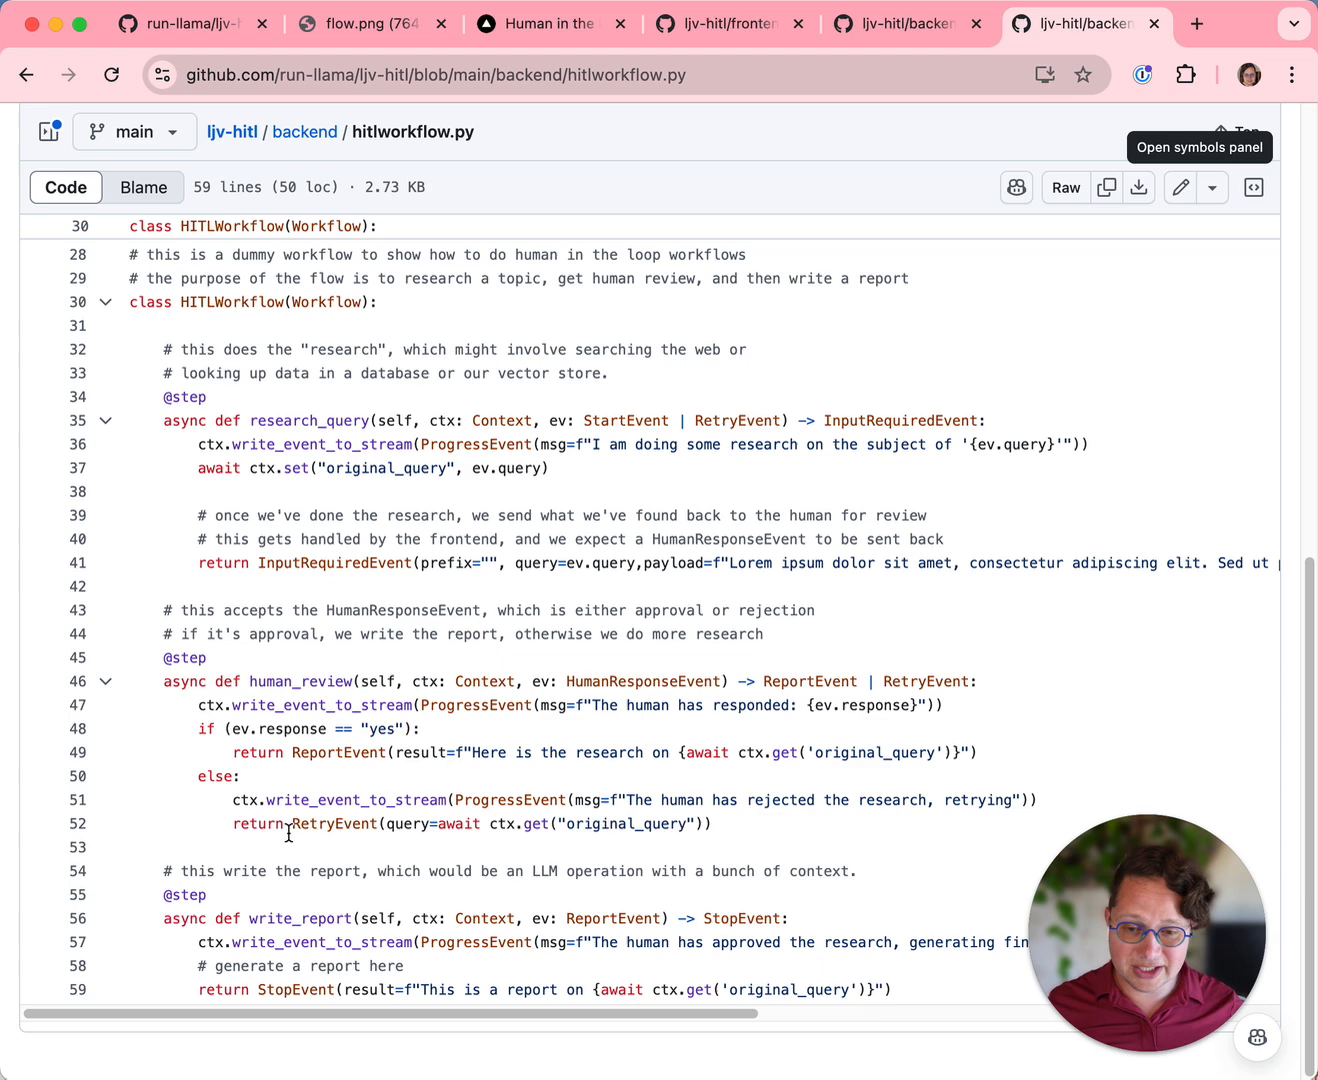
pyautogui.moveTo(292, 428)
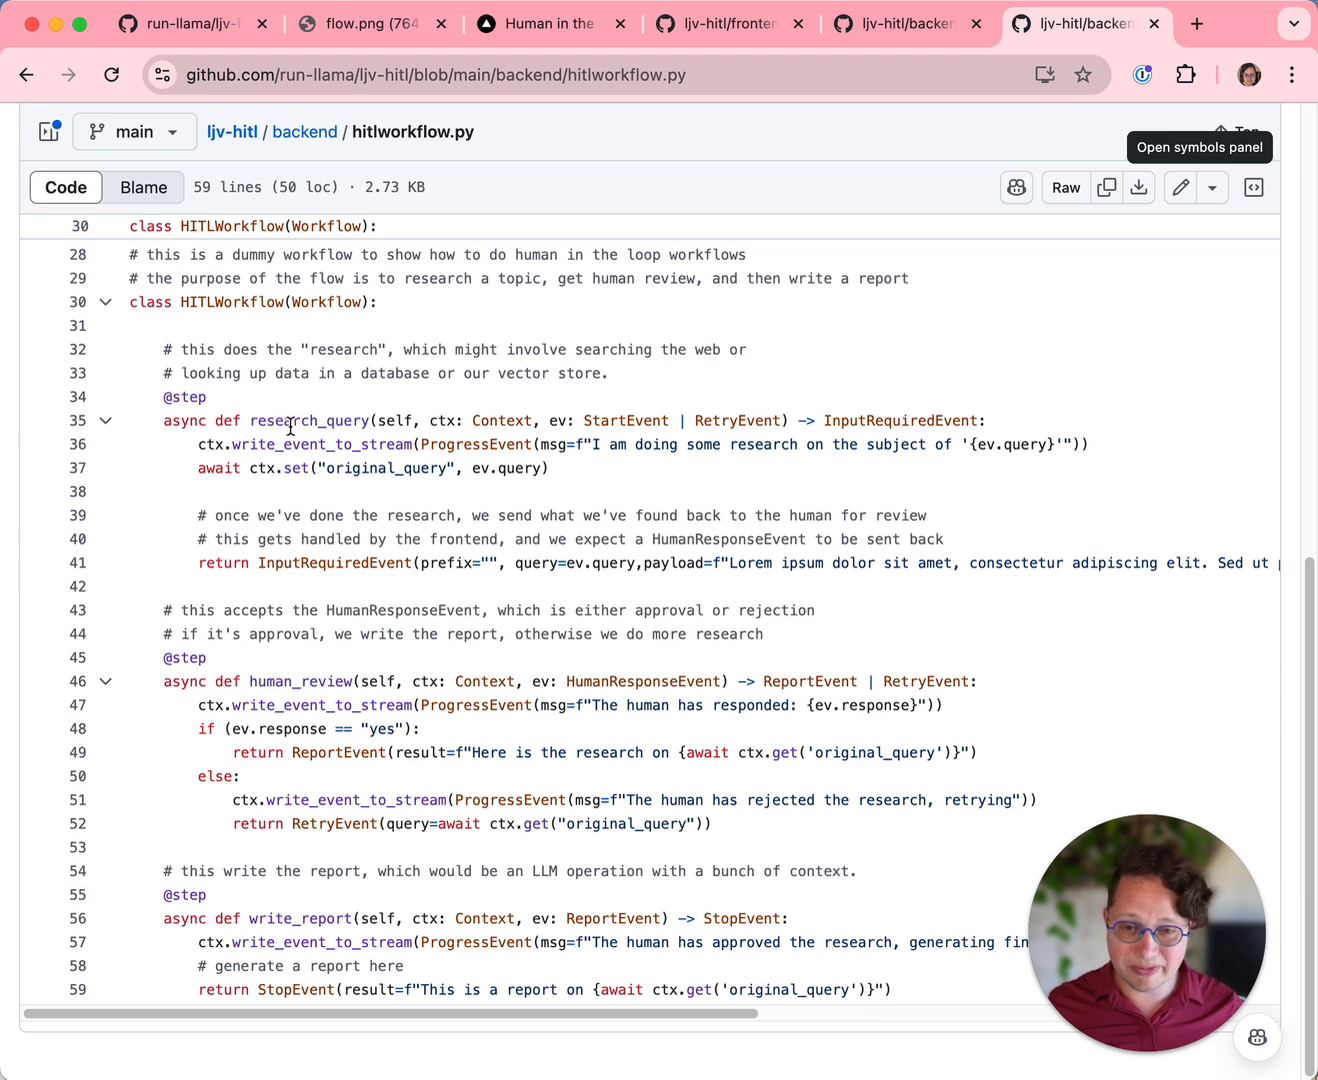
pyautogui.moveTo(336, 496)
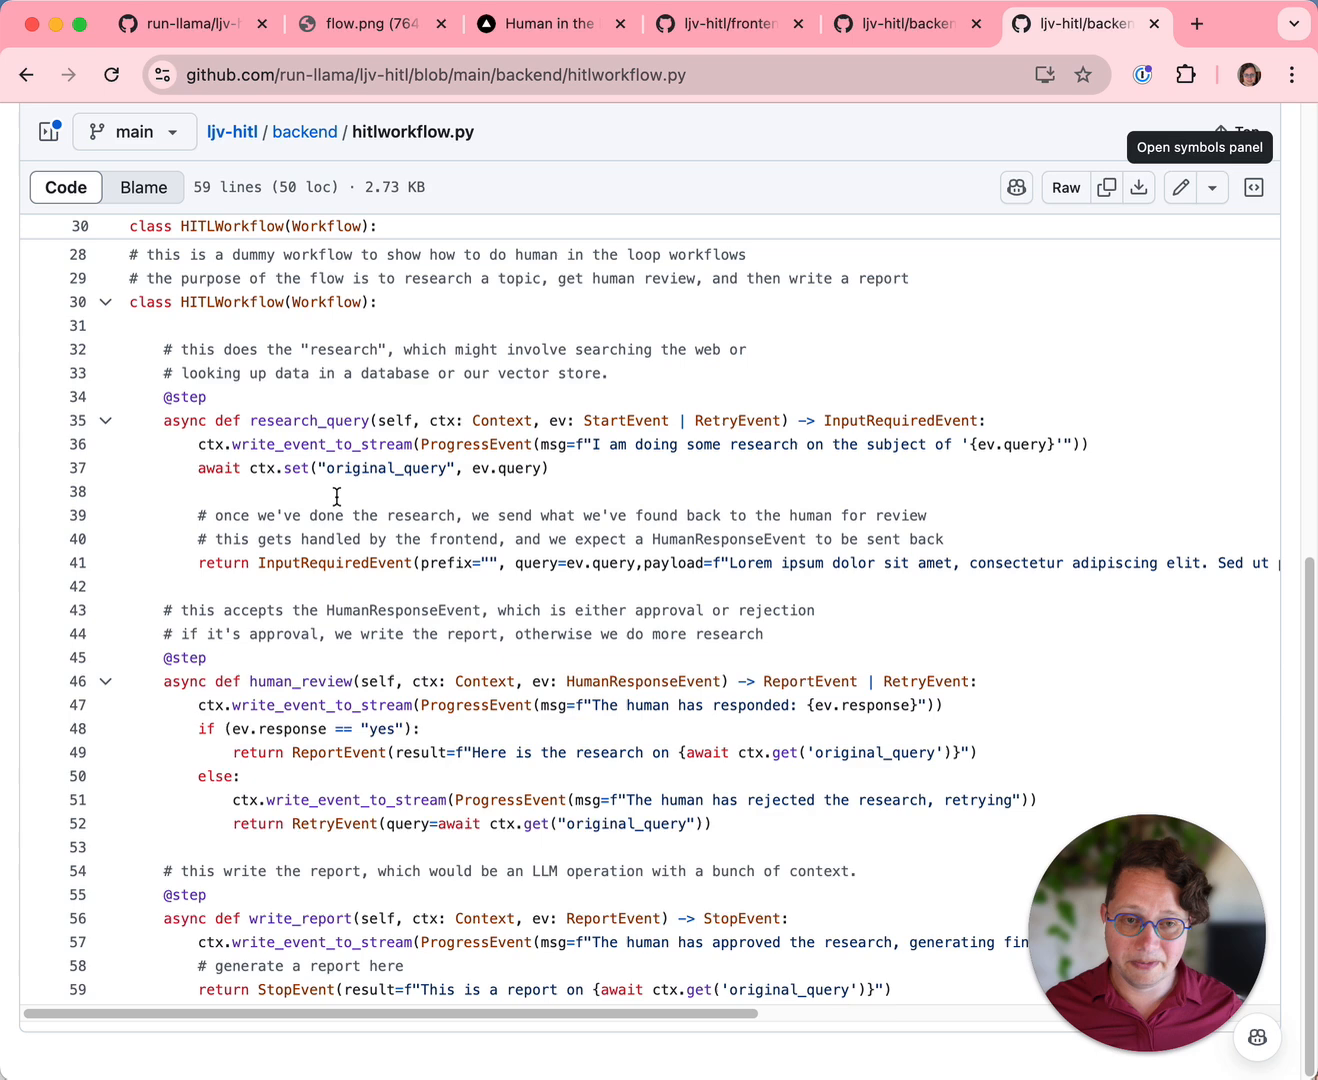
pyautogui.moveTo(744, 190)
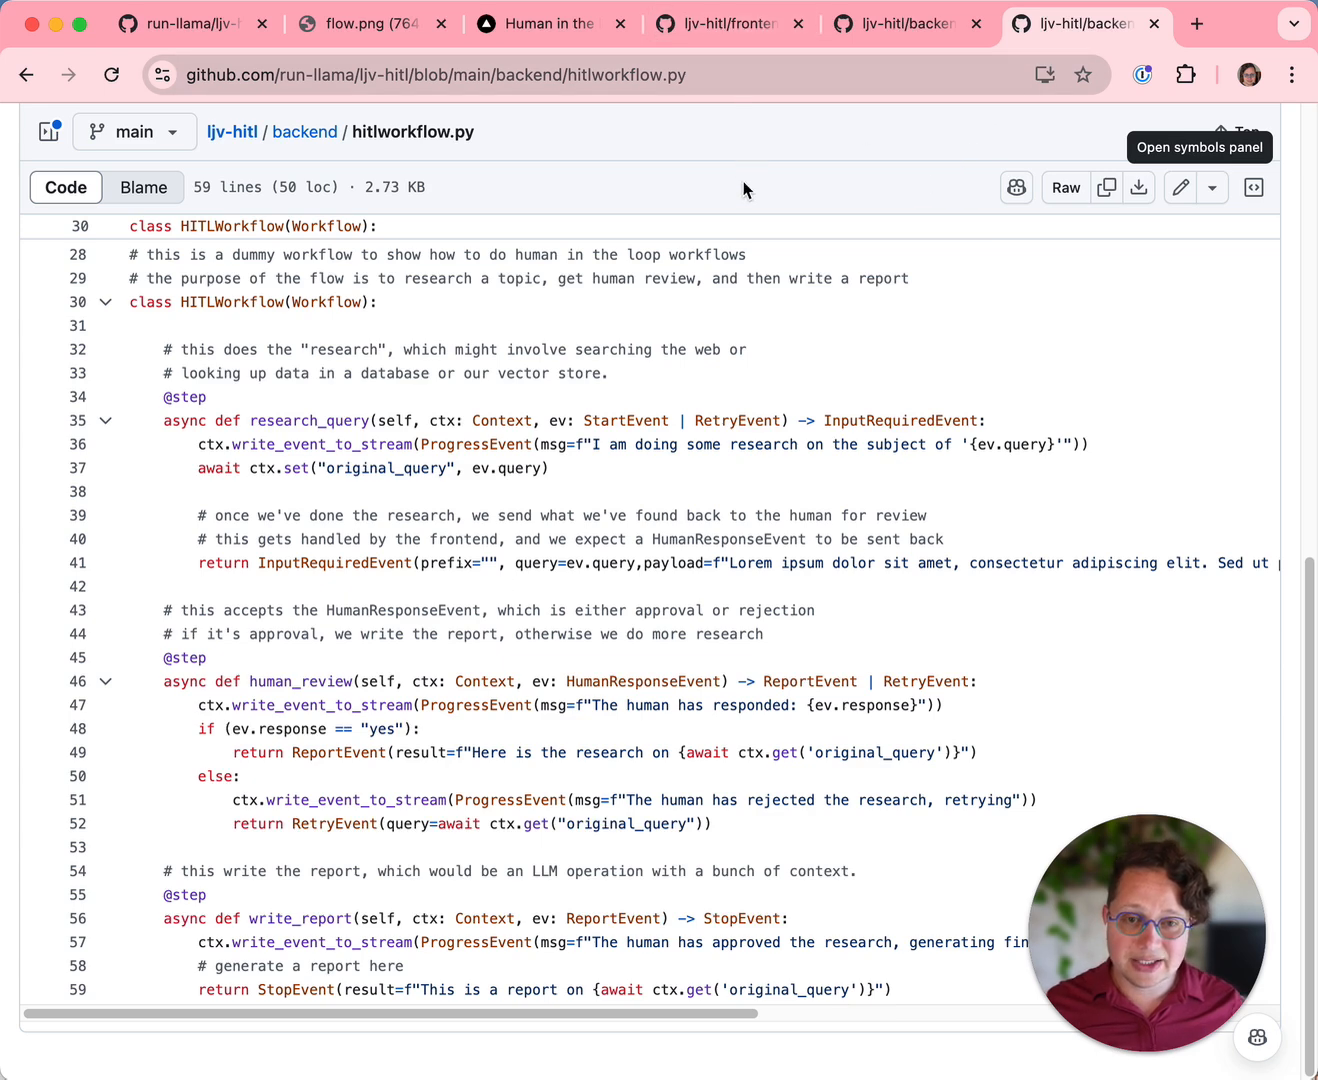
# Run a new research query for 'a topic' in the localhost demo, then return to hitlworkflow.py.
pyautogui.click(552, 24)
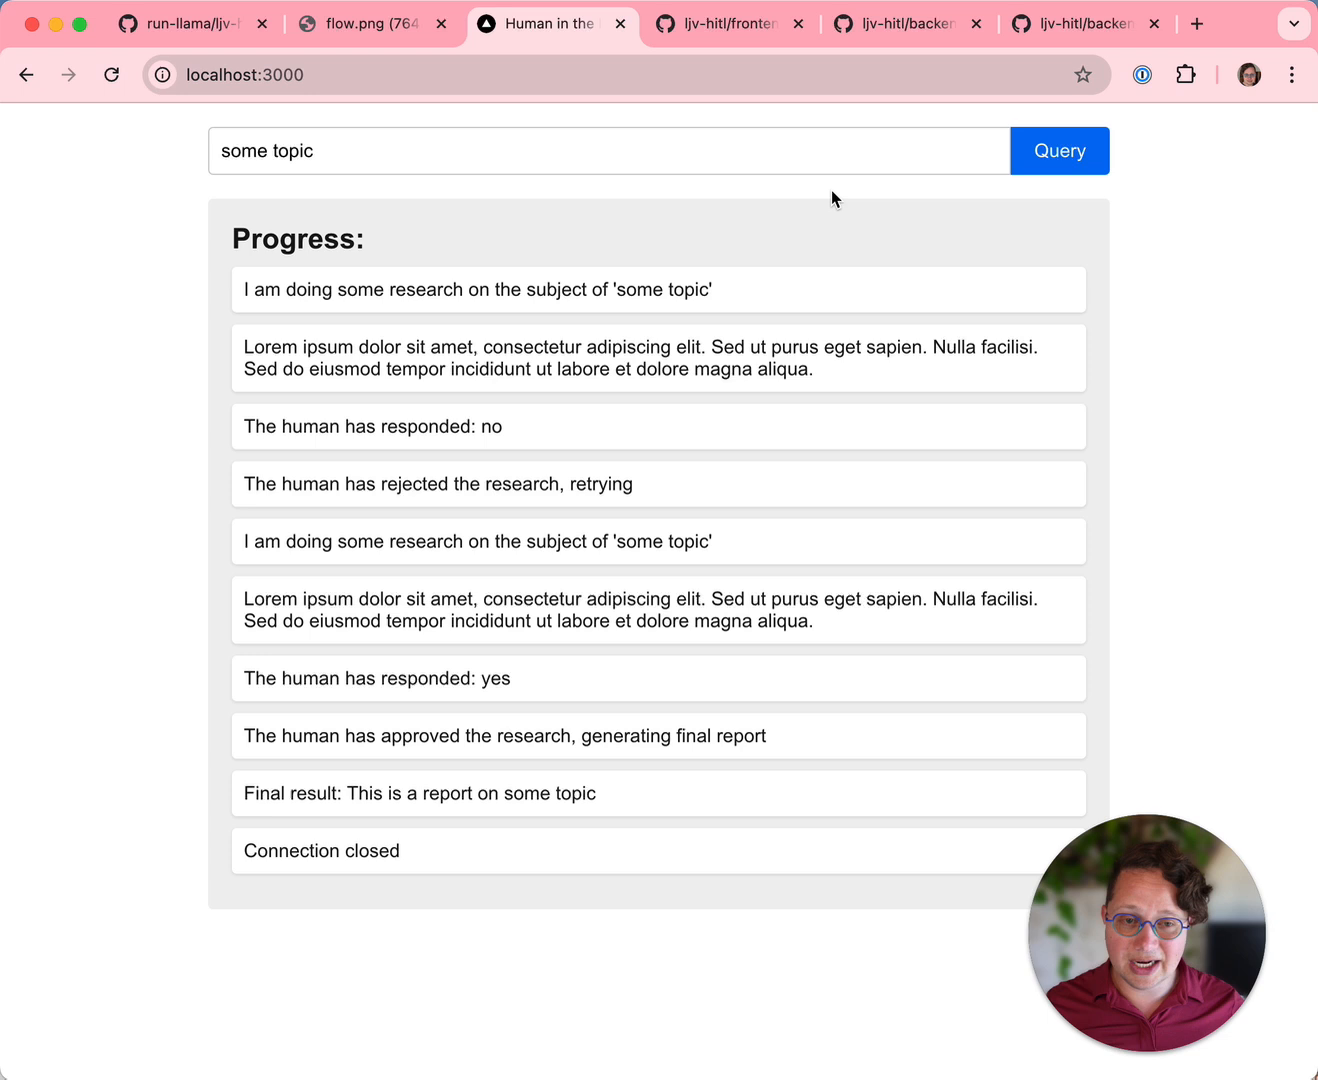
pyautogui.write('a')
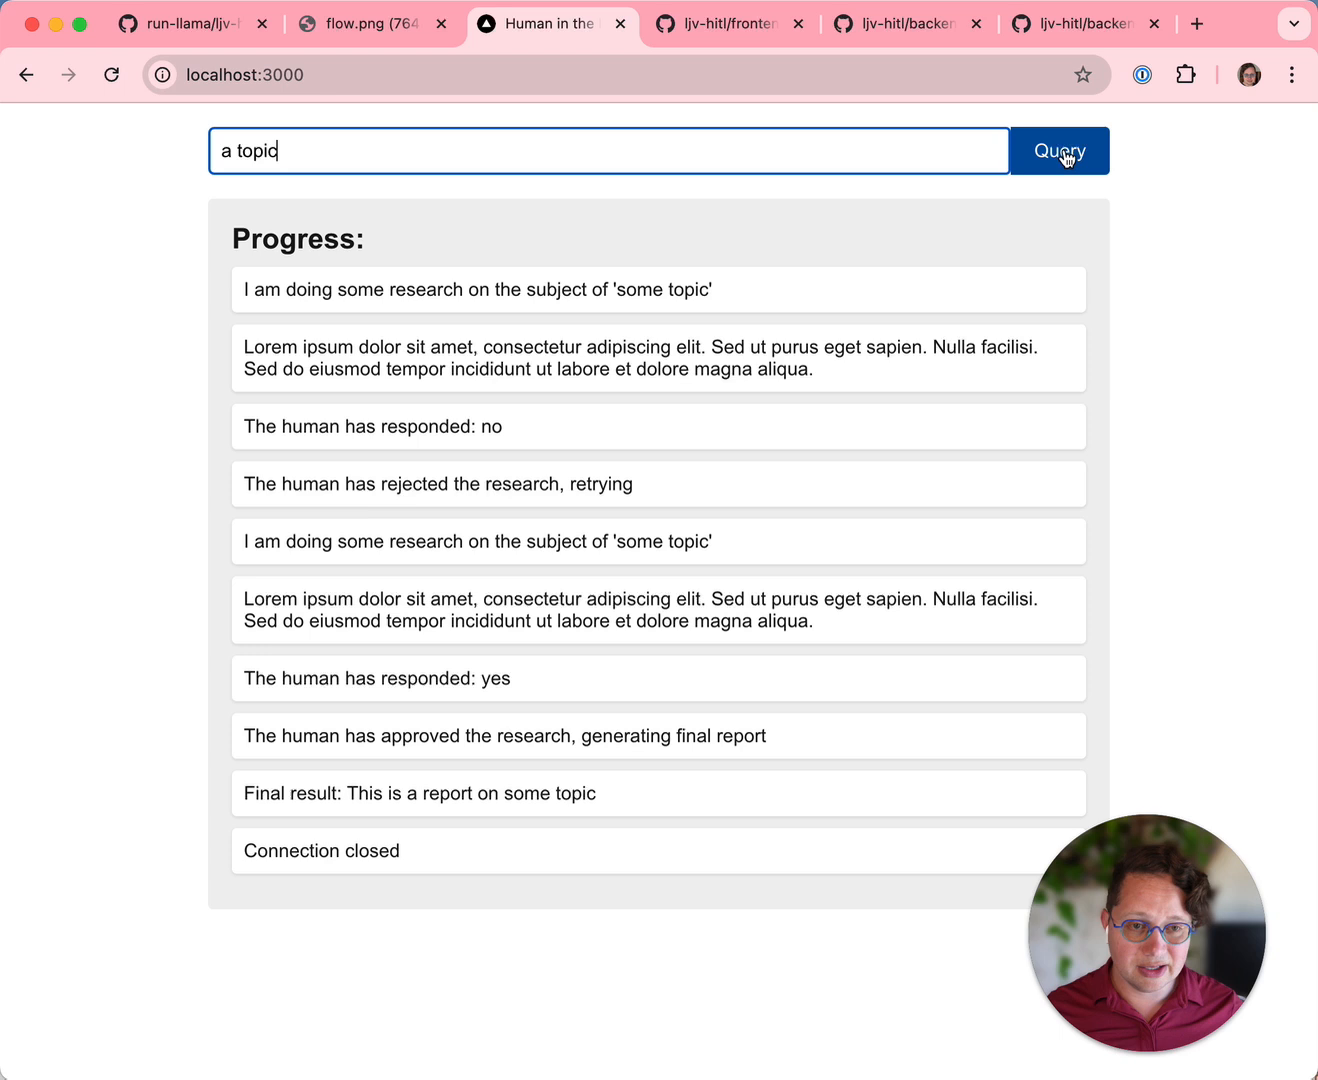
pyautogui.click(1060, 152)
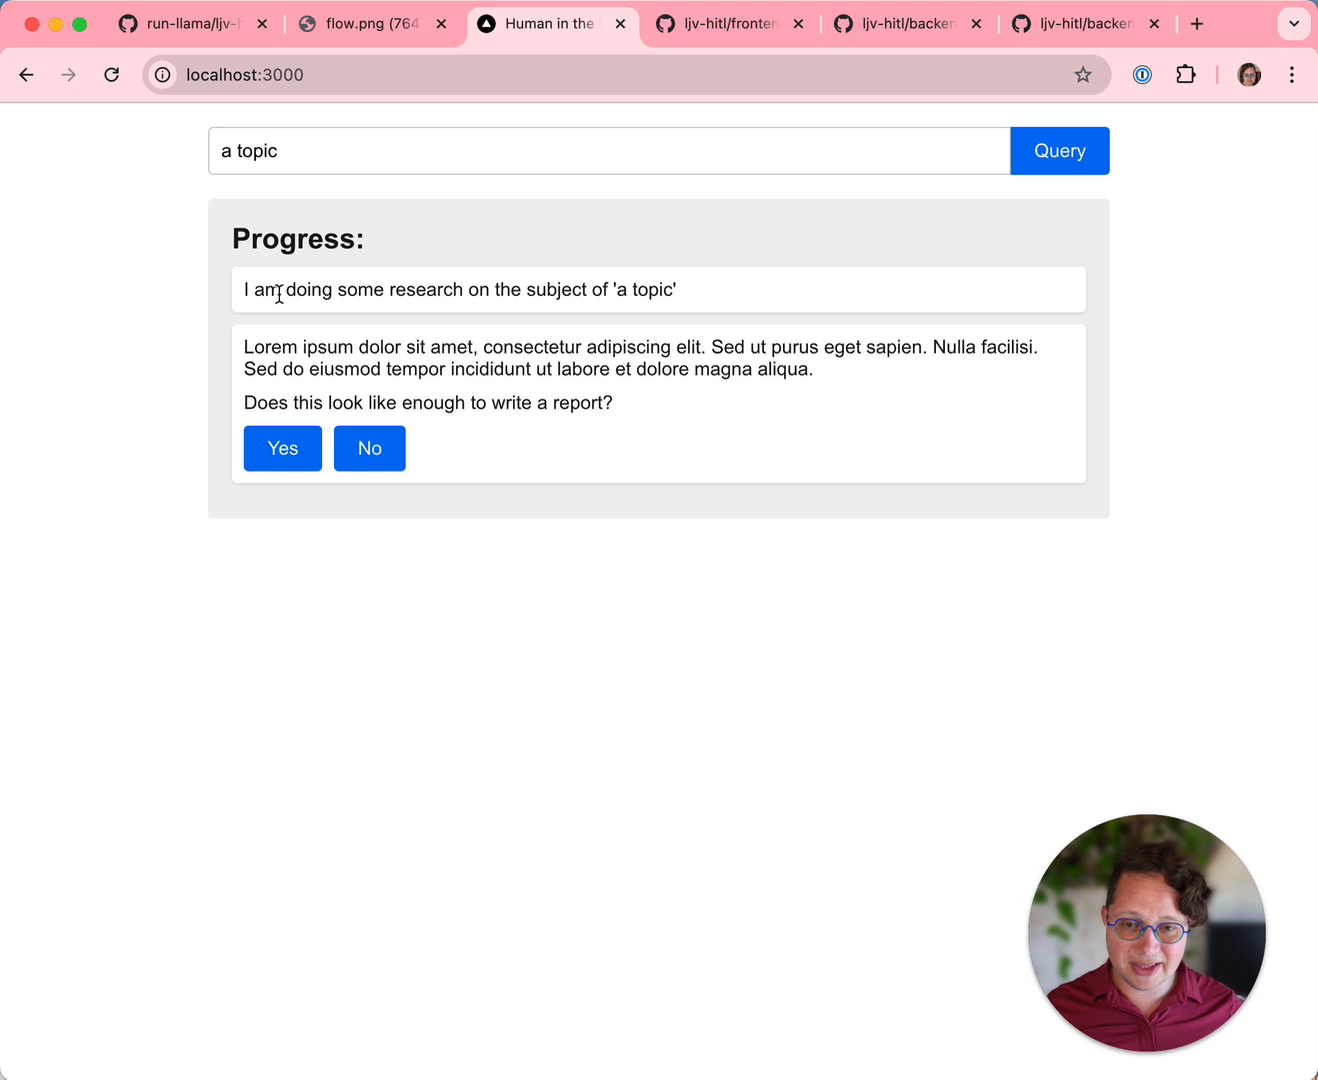
pyautogui.moveTo(1084, 24)
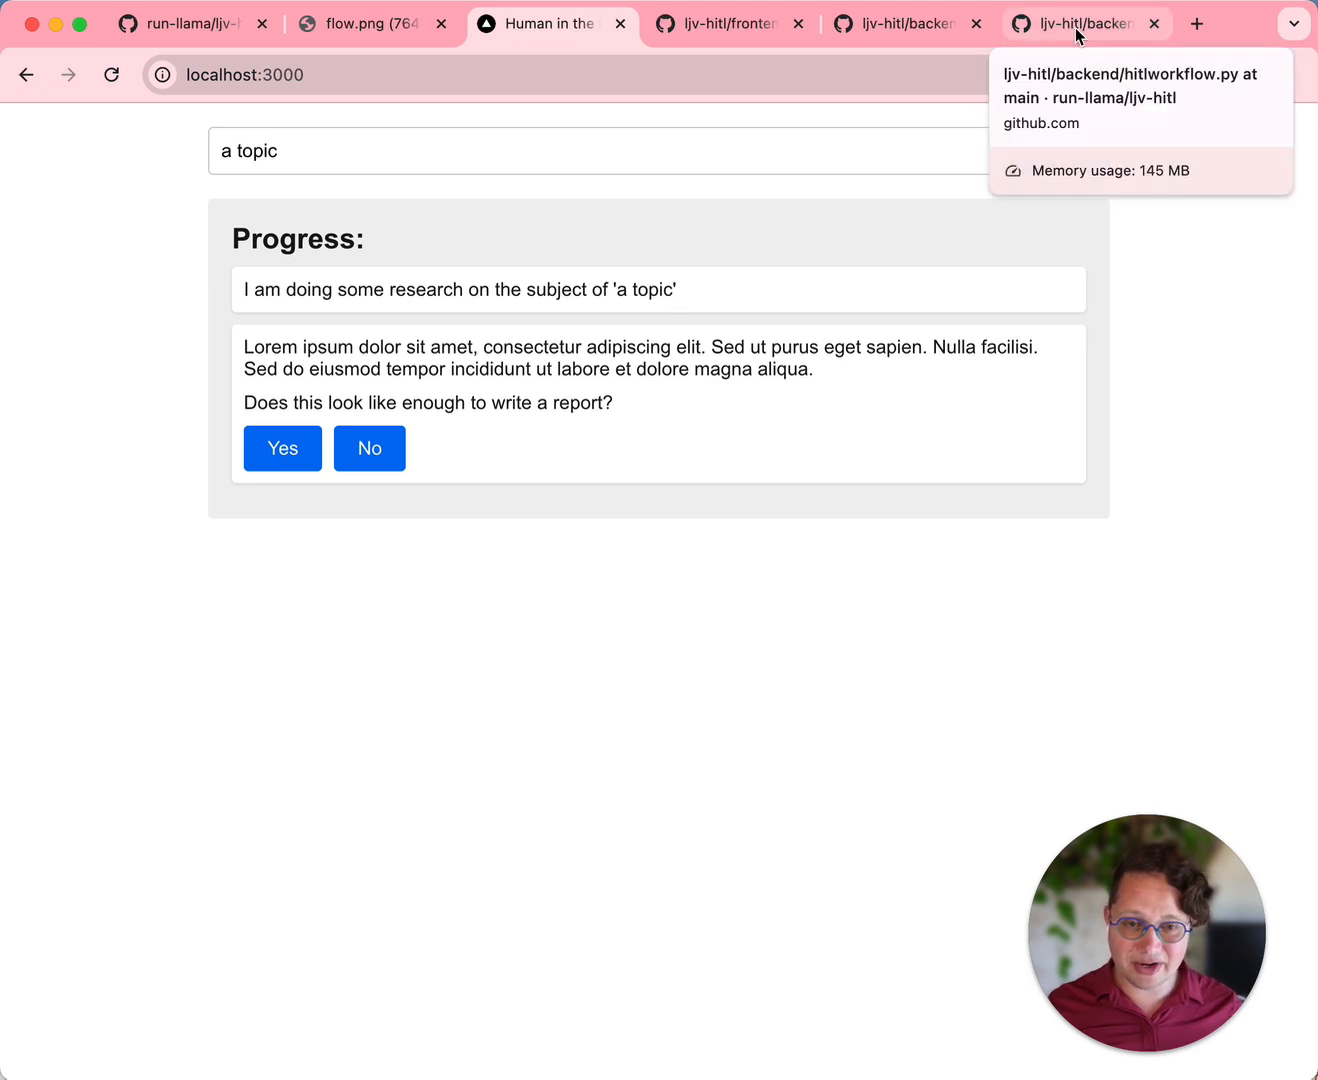
pyautogui.click(1076, 24)
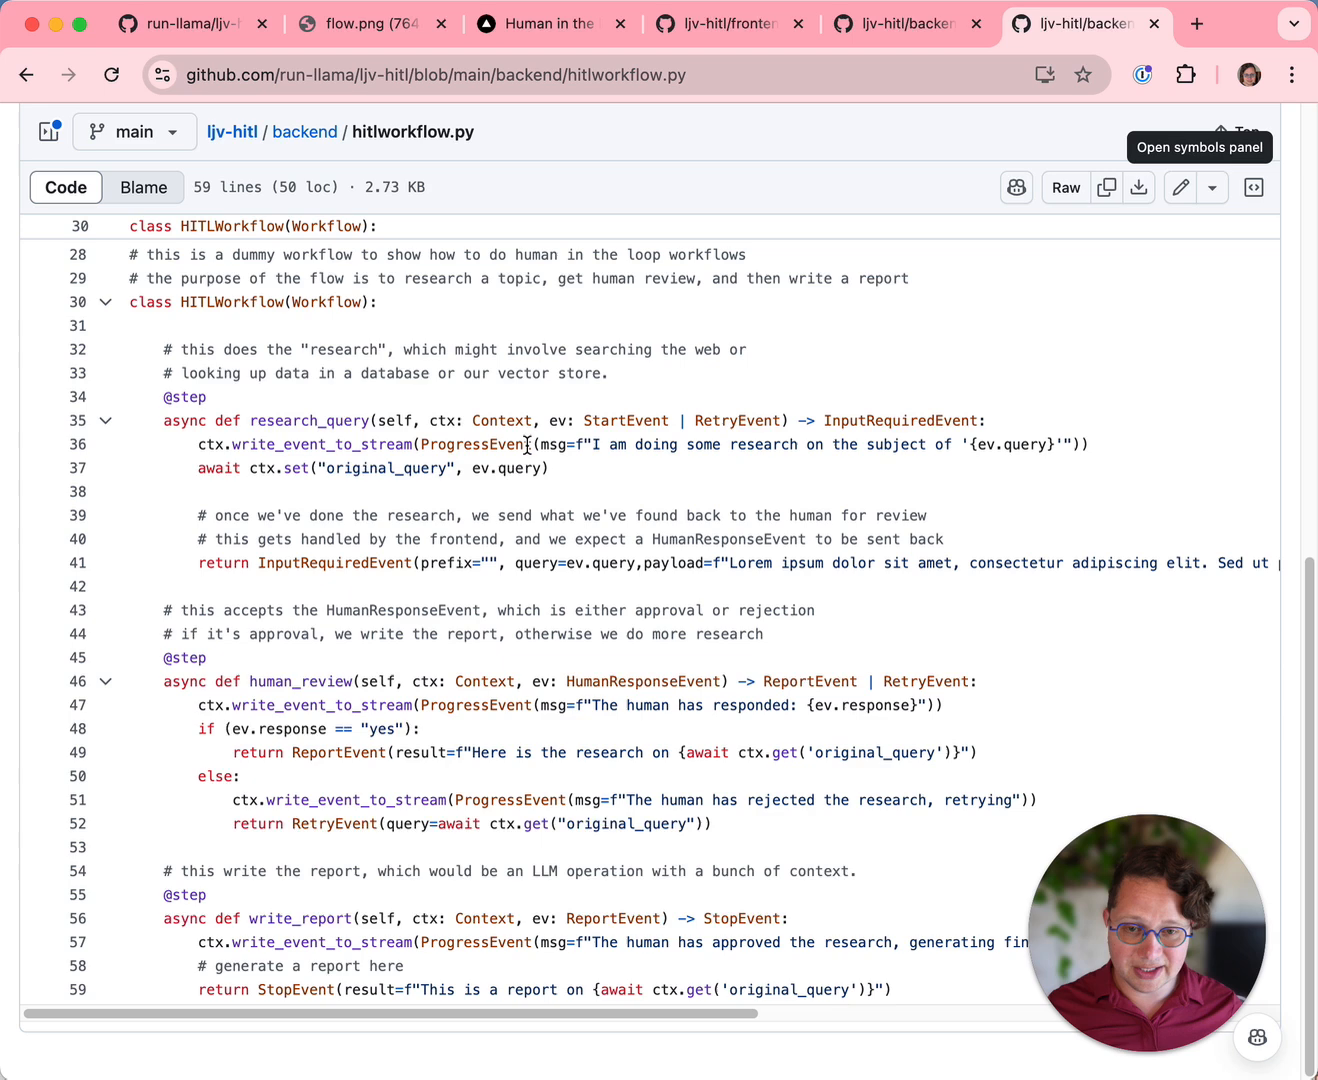
pyautogui.moveTo(548, 24)
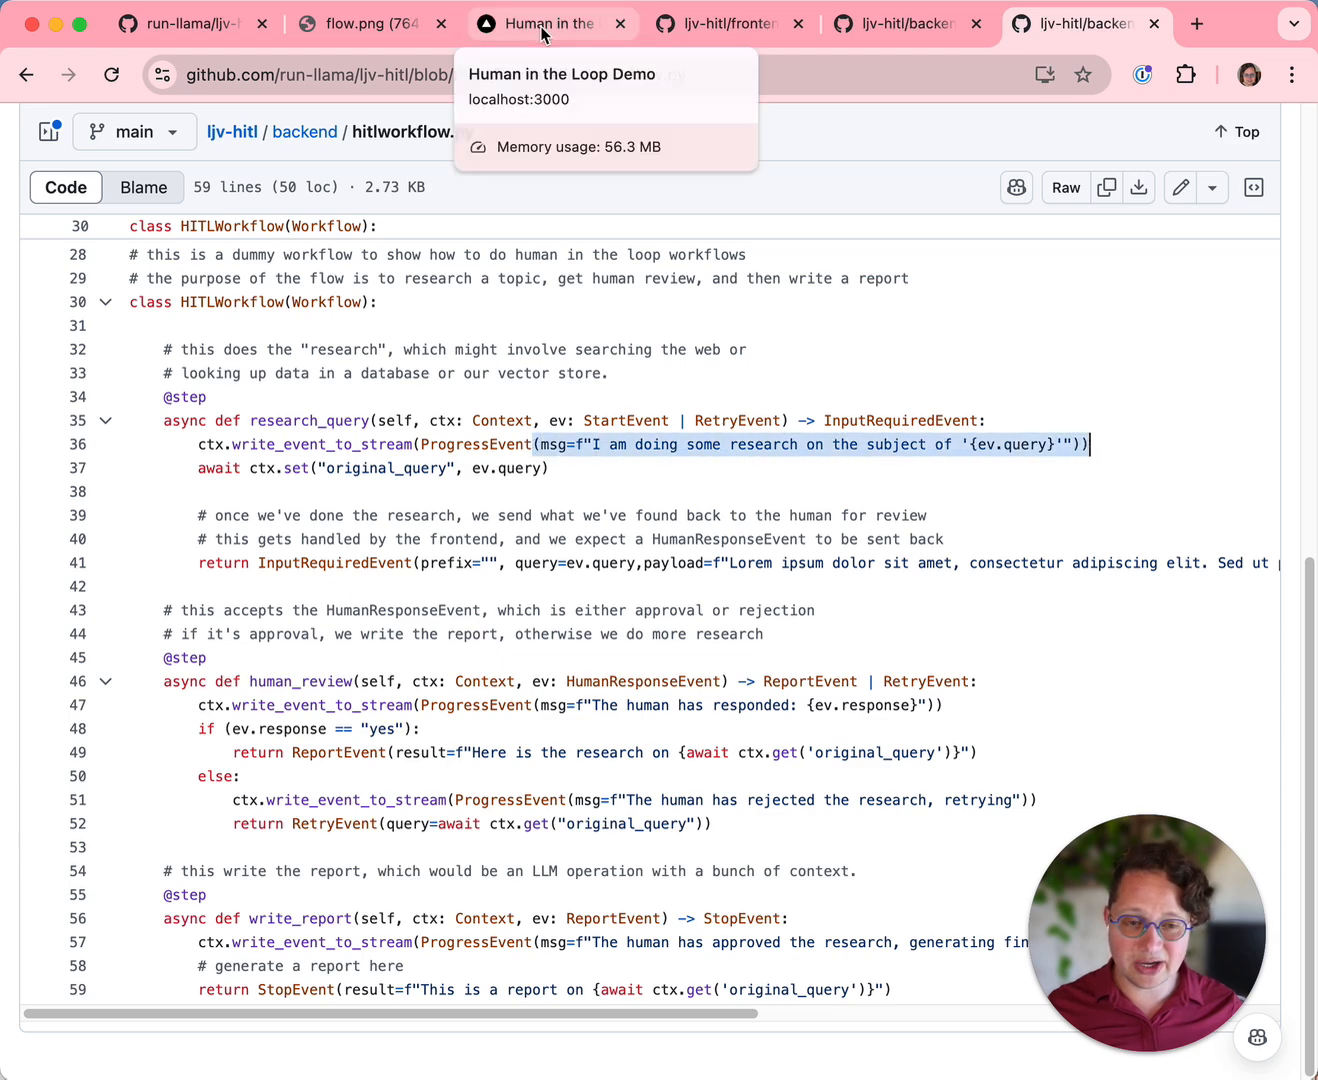
# Reject the research with No to trigger a retry, then approve with Yes to get the final report.
pyautogui.click(546, 24)
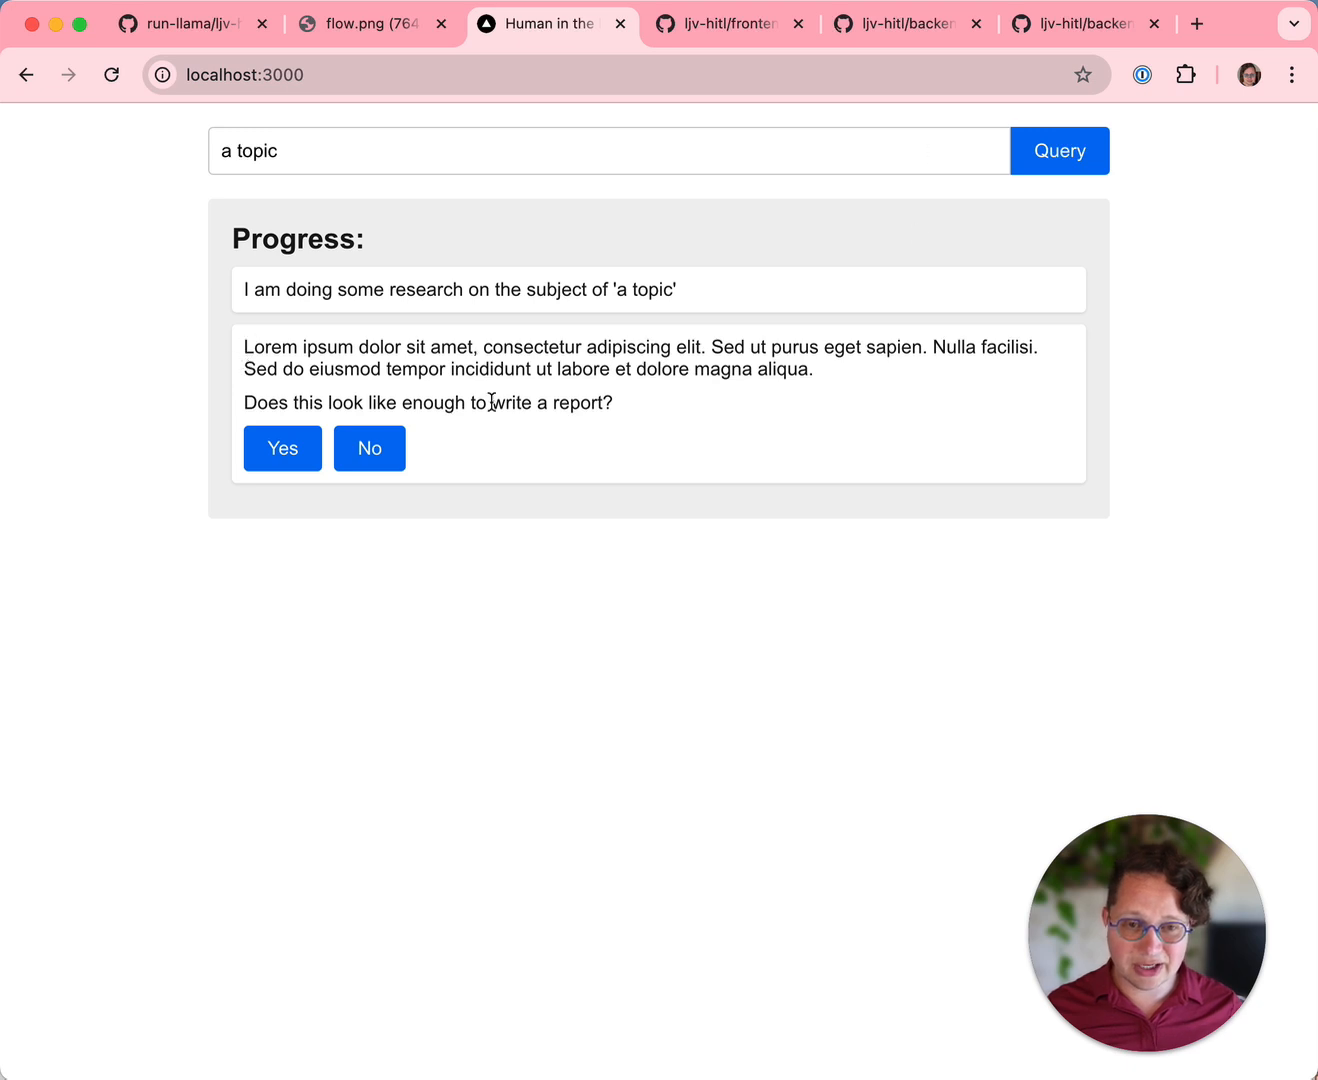
pyautogui.moveTo(748, 448)
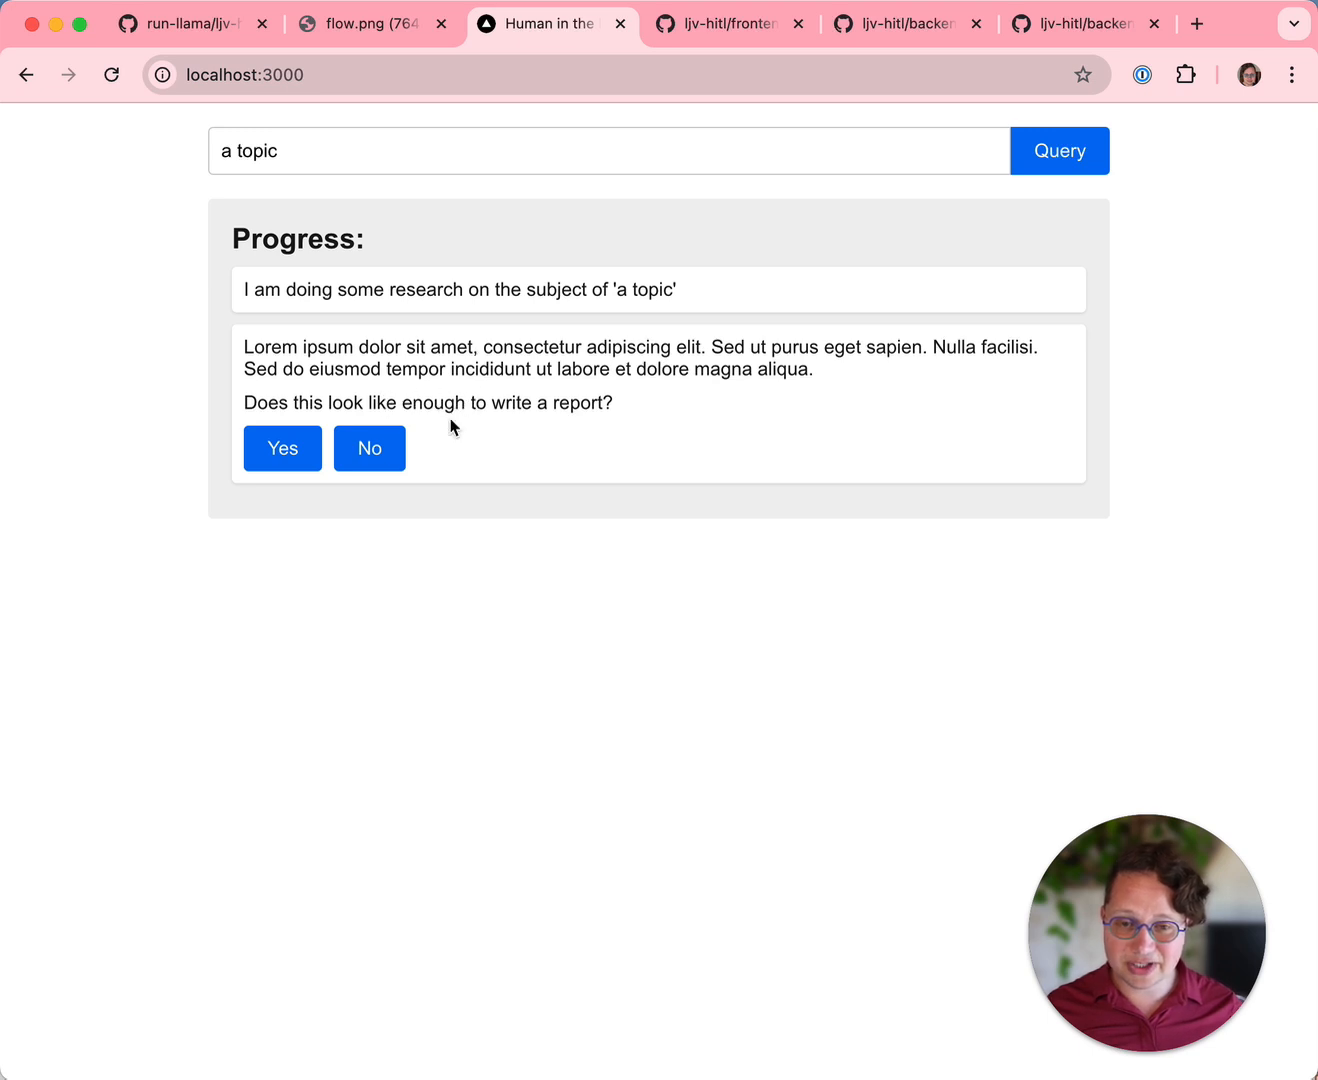
pyautogui.click(370, 448)
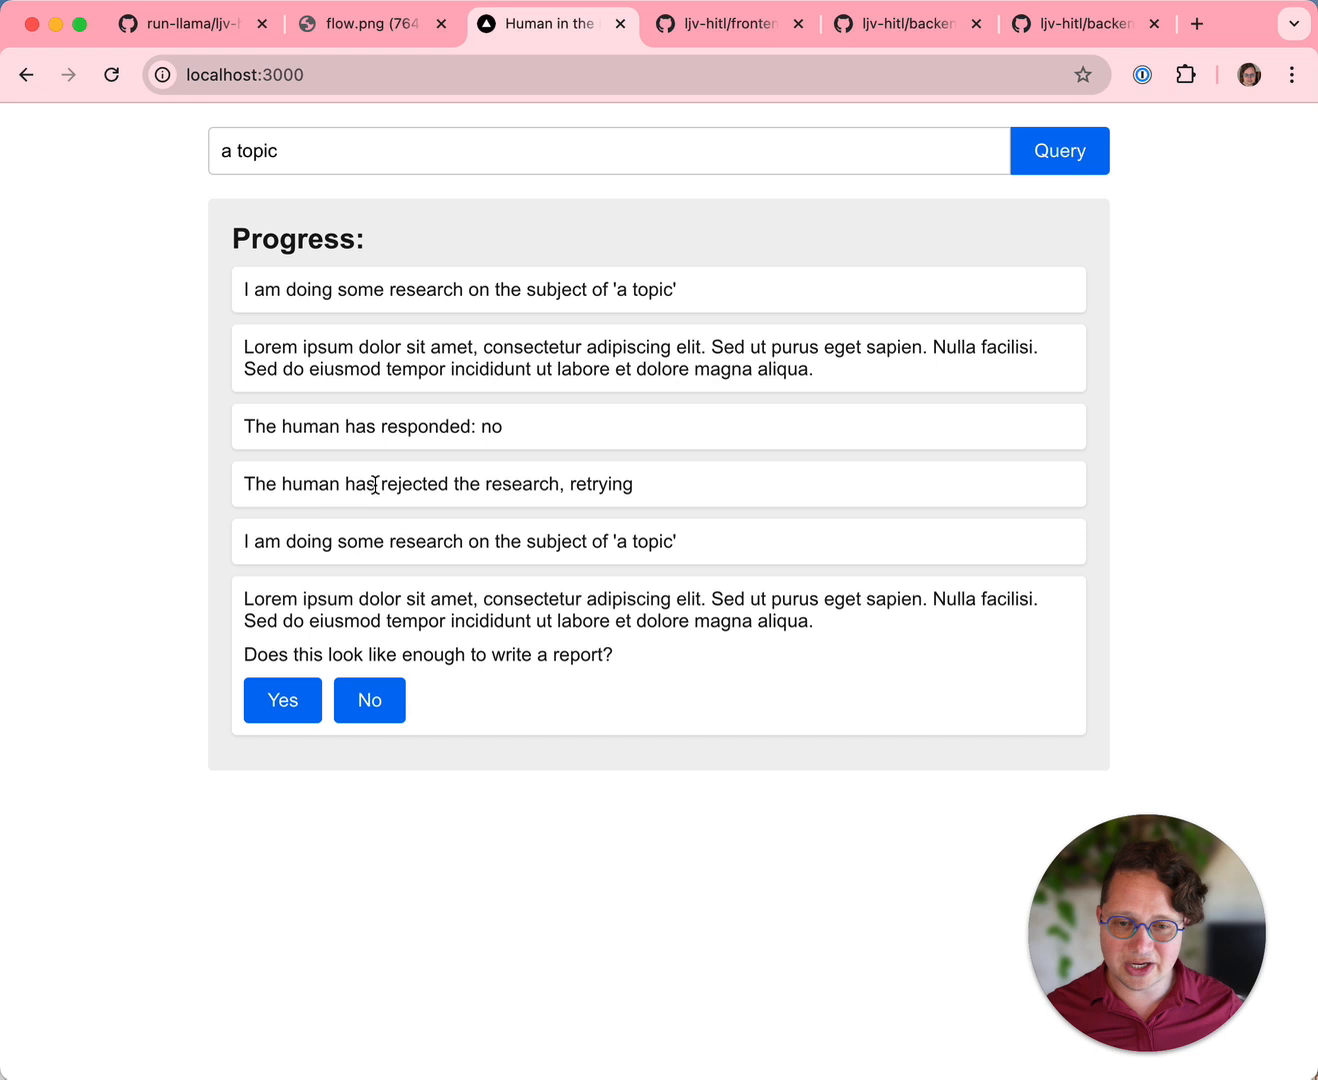
pyautogui.moveTo(304, 548)
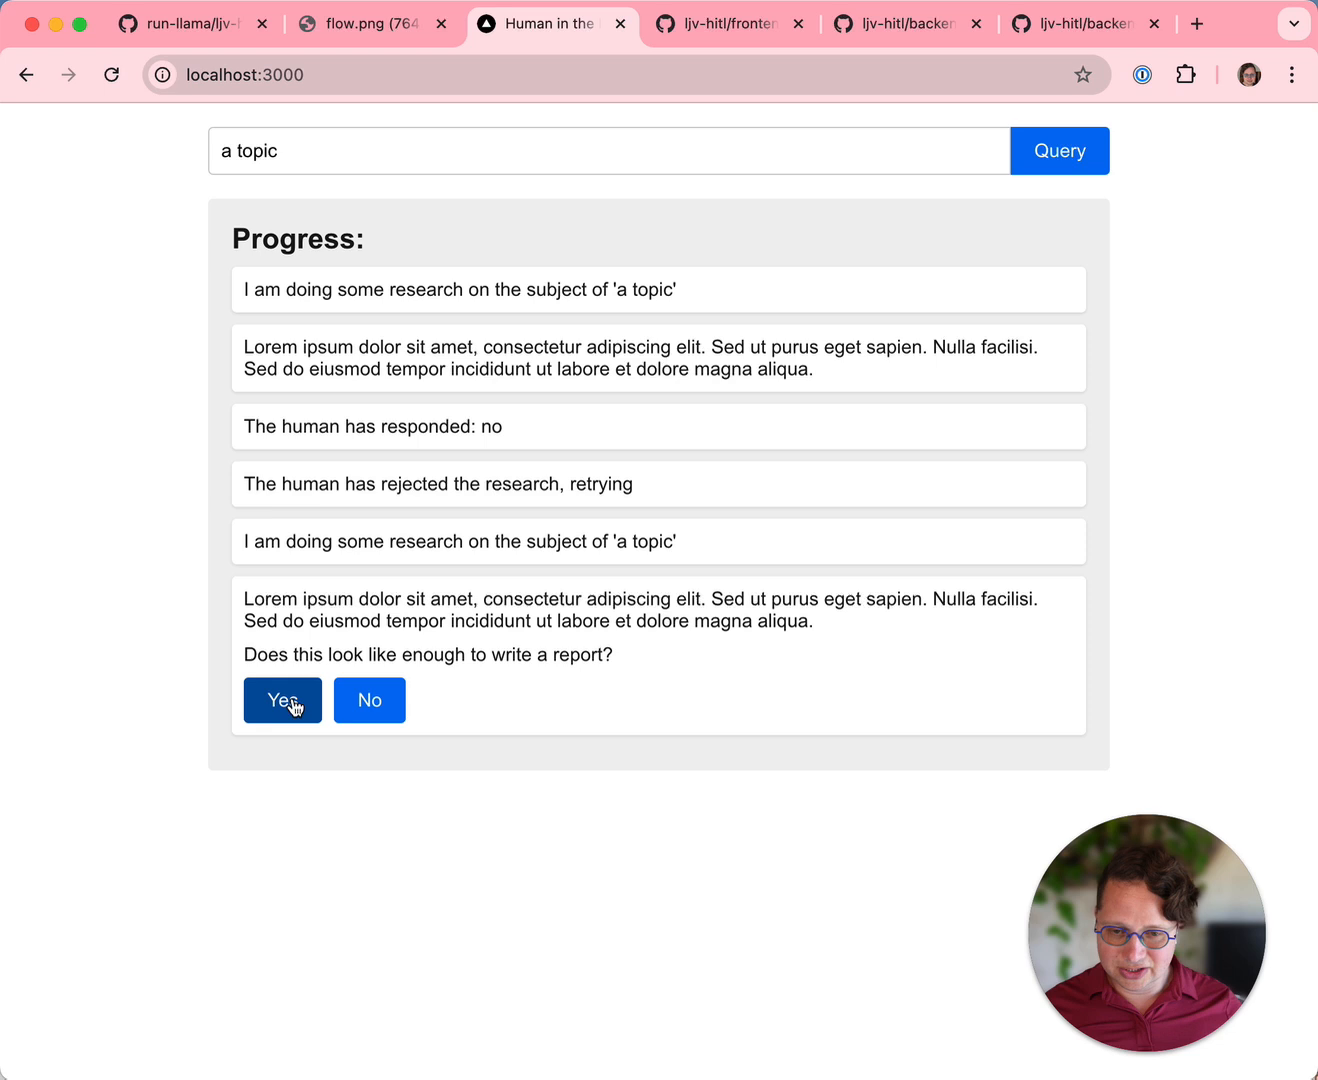
pyautogui.click(282, 700)
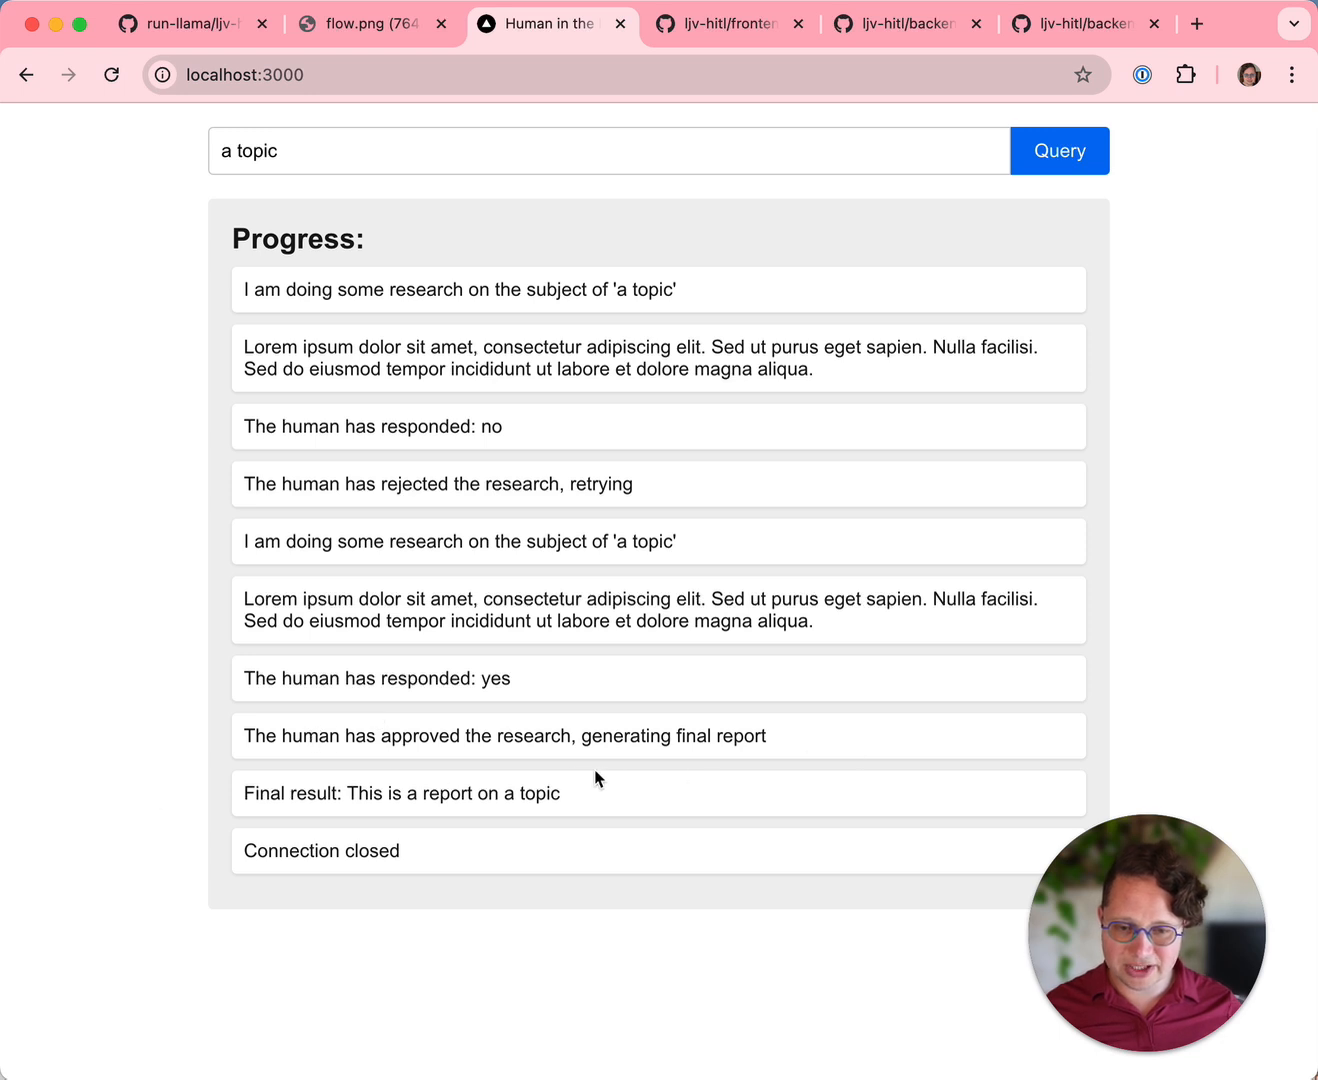
pyautogui.moveTo(268, 792); pyautogui.dragTo(558, 792)
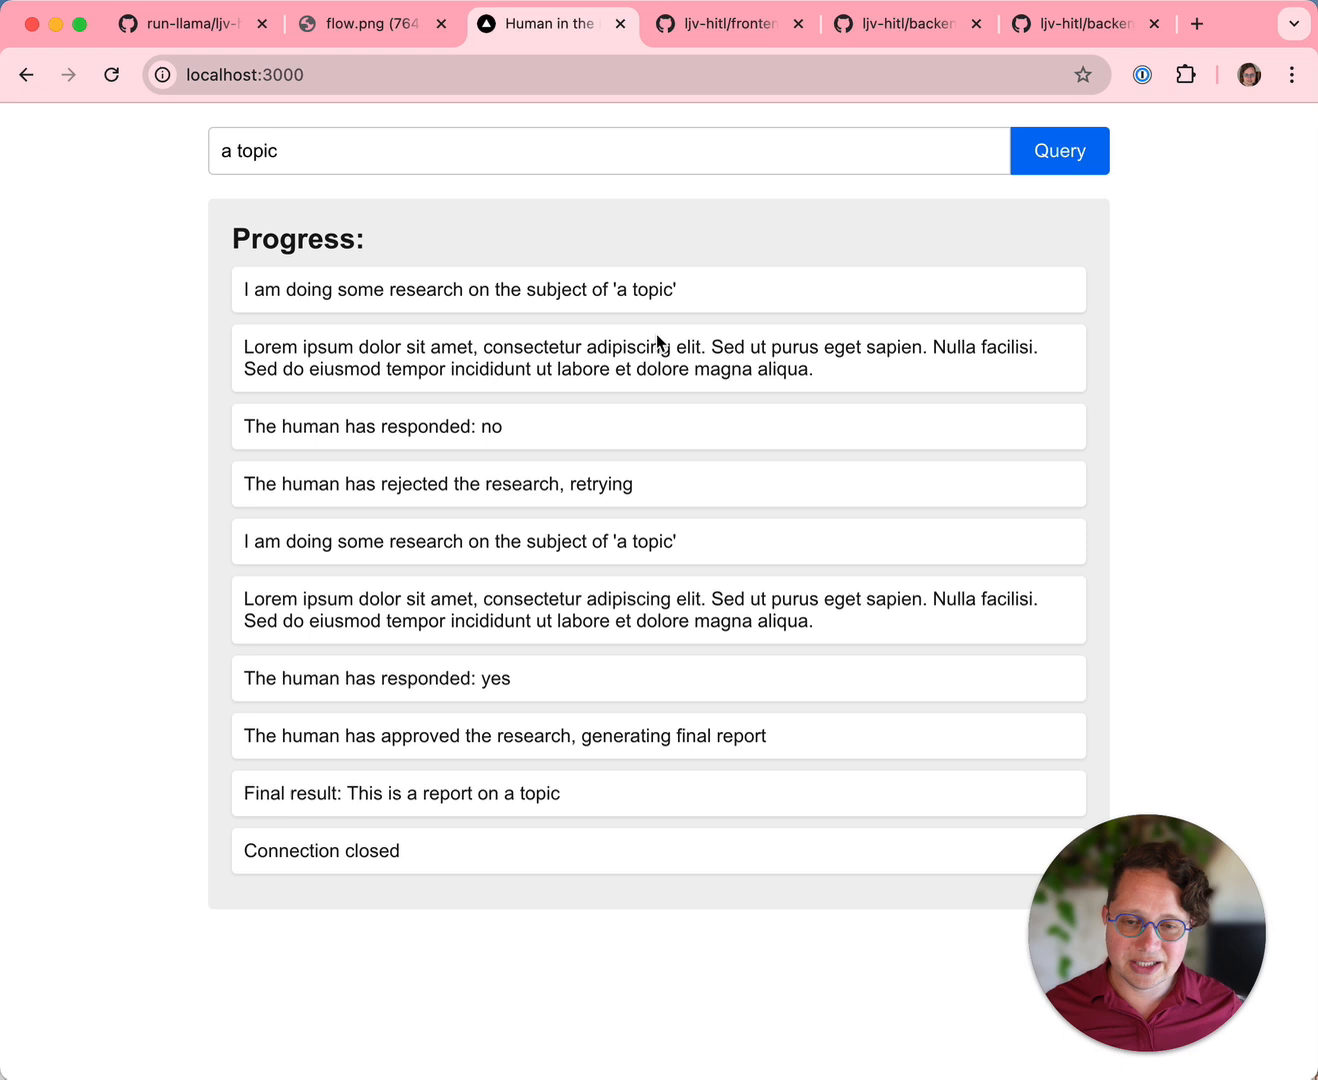
pyautogui.moveTo(668, 456)
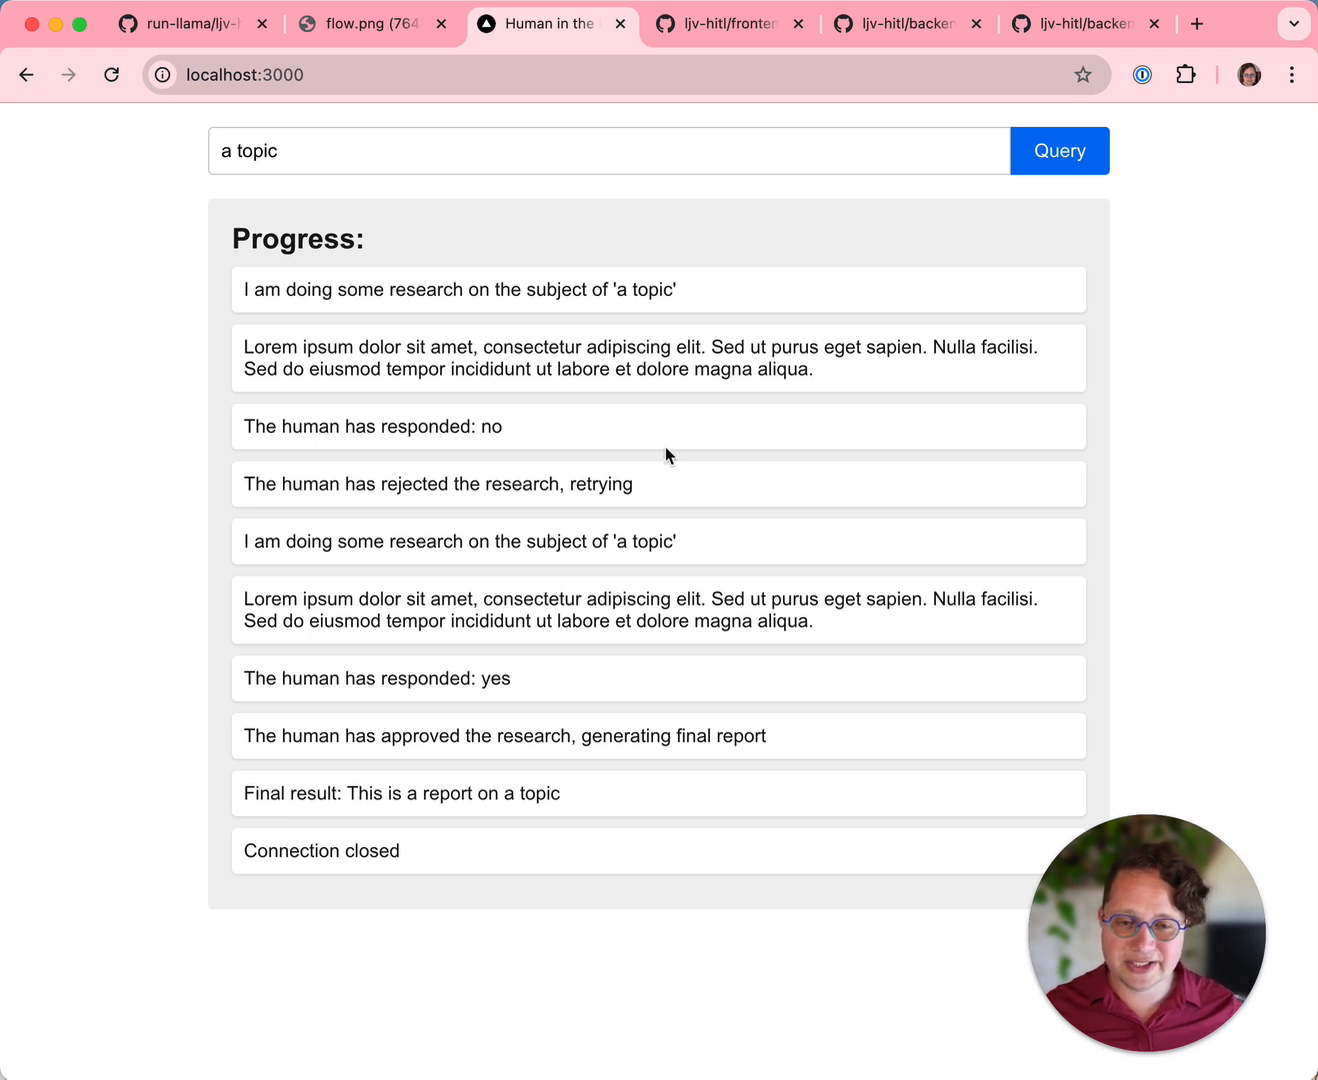
pyautogui.moveTo(750, 176)
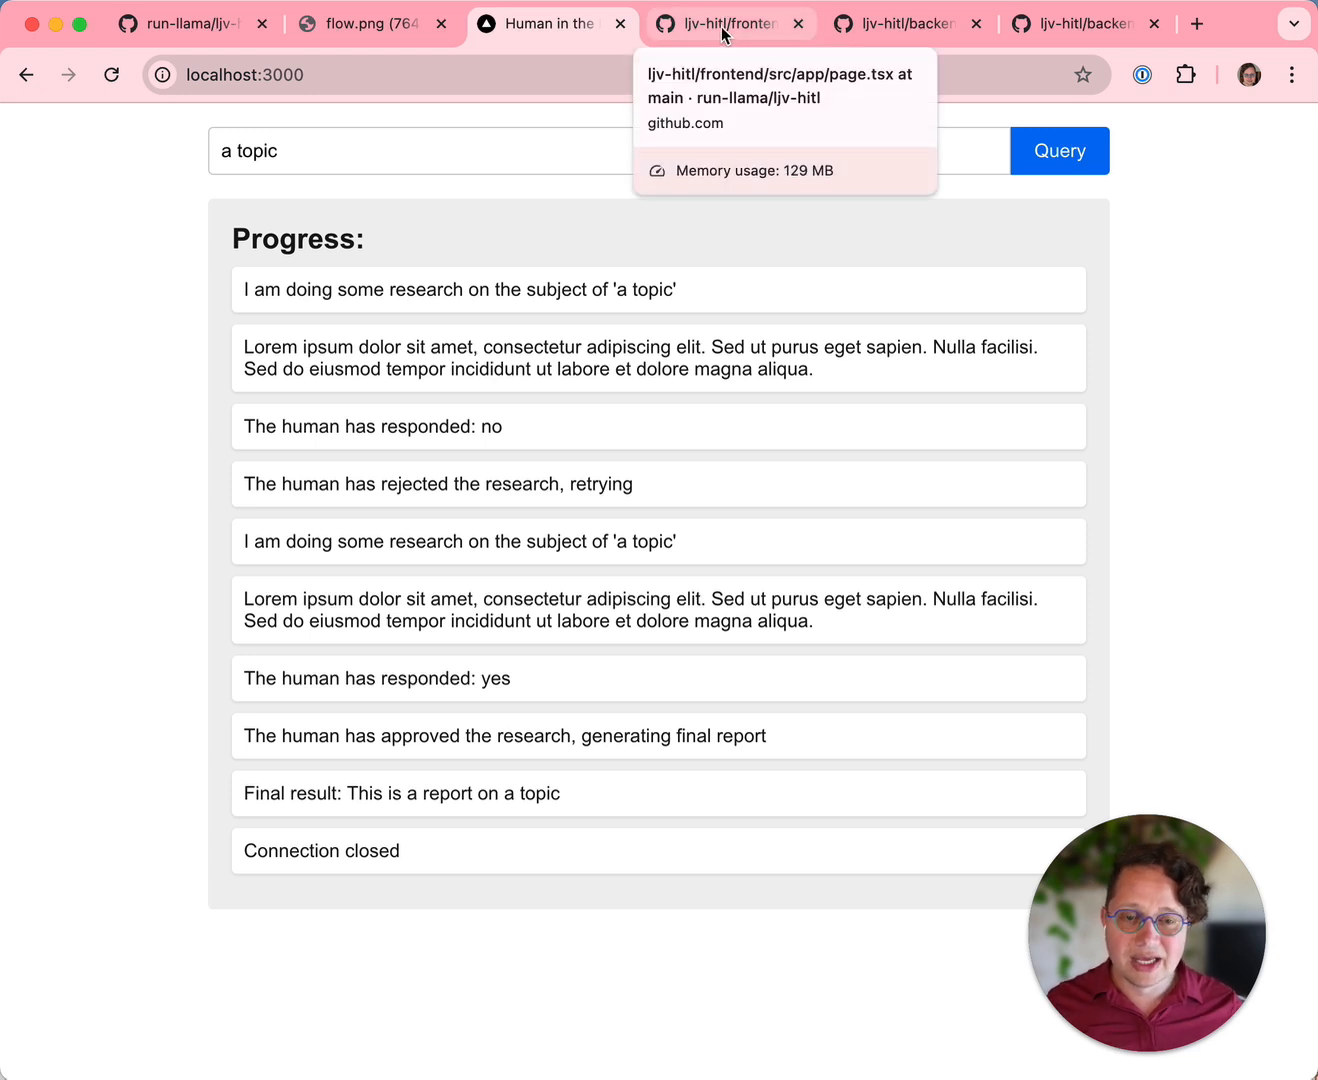
# Browse the frontend page.tsx WebSocket message handling for progress, input_required and final_result.
pyautogui.click(726, 24)
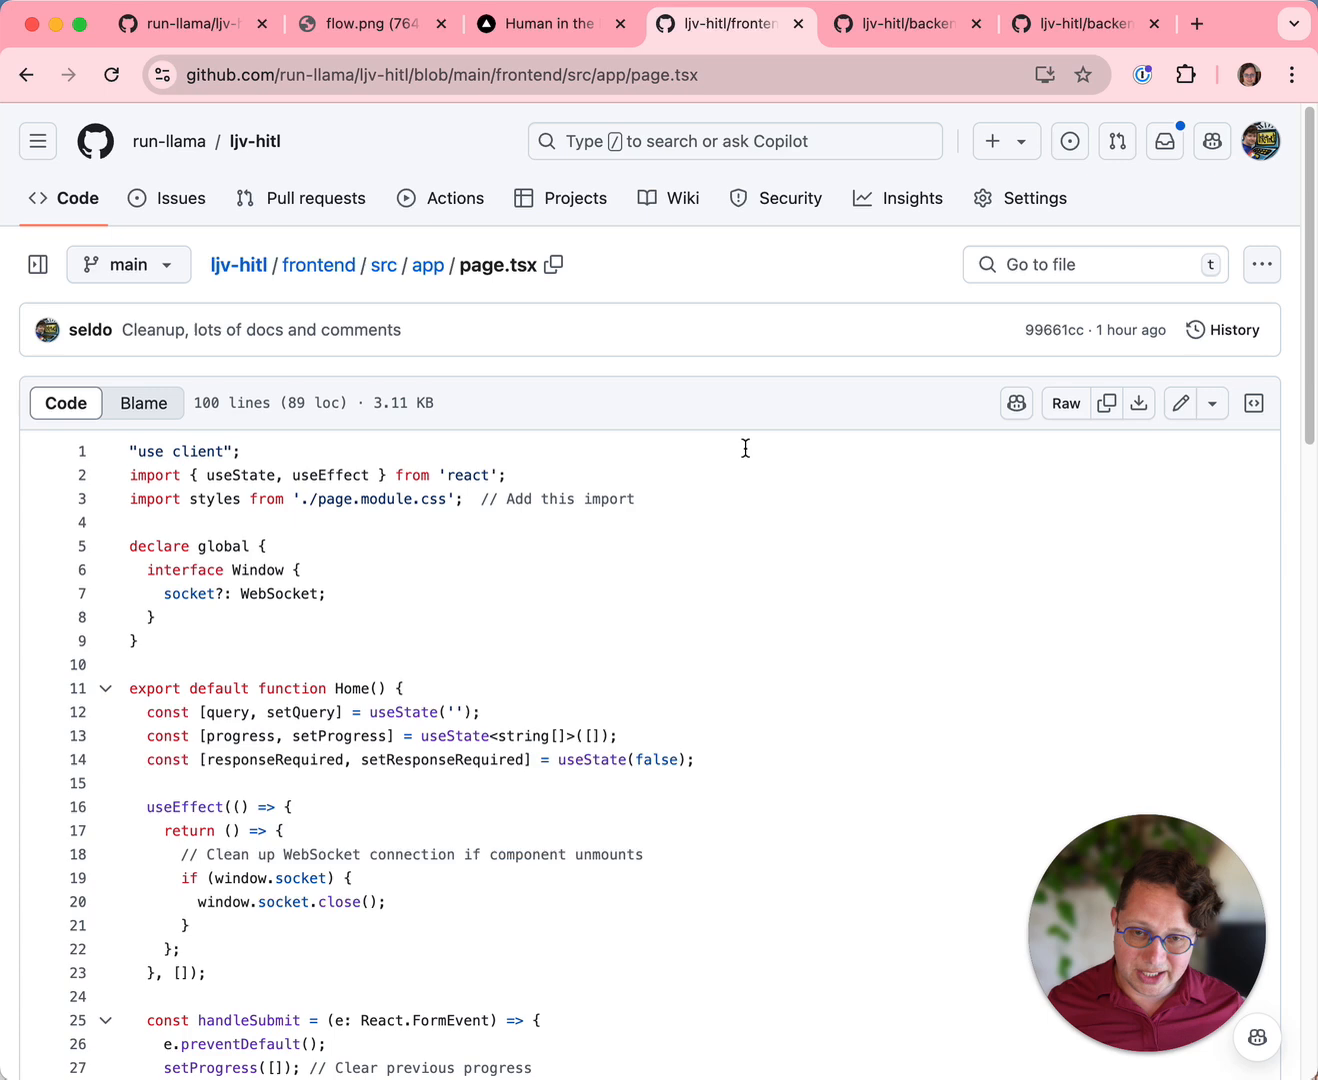
pyautogui.scroll(-3)
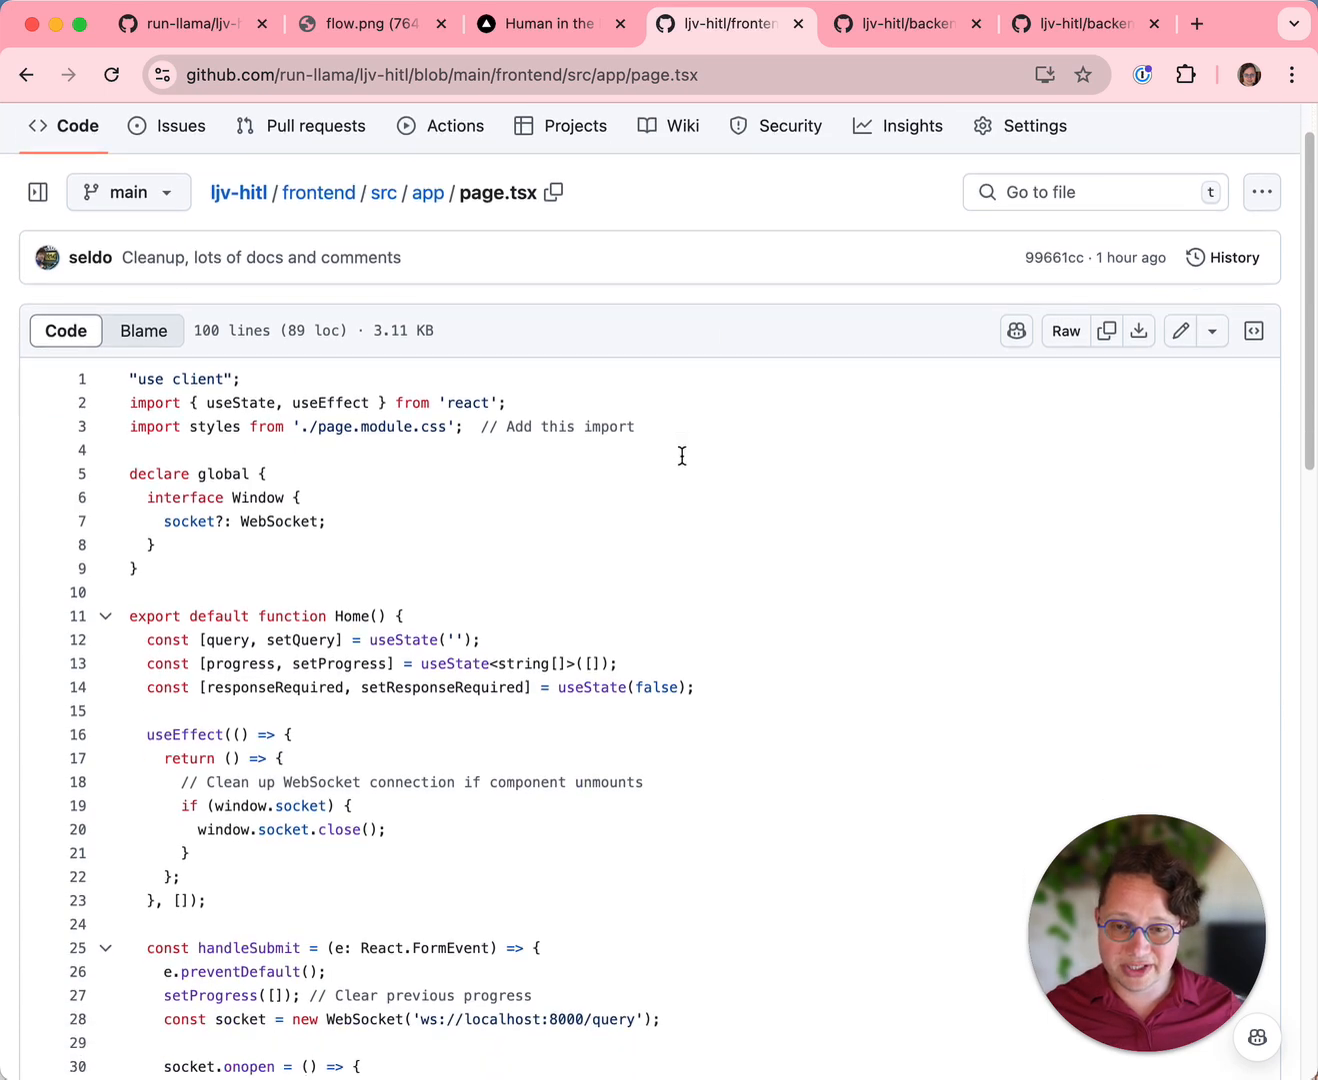
pyautogui.scroll(-3)
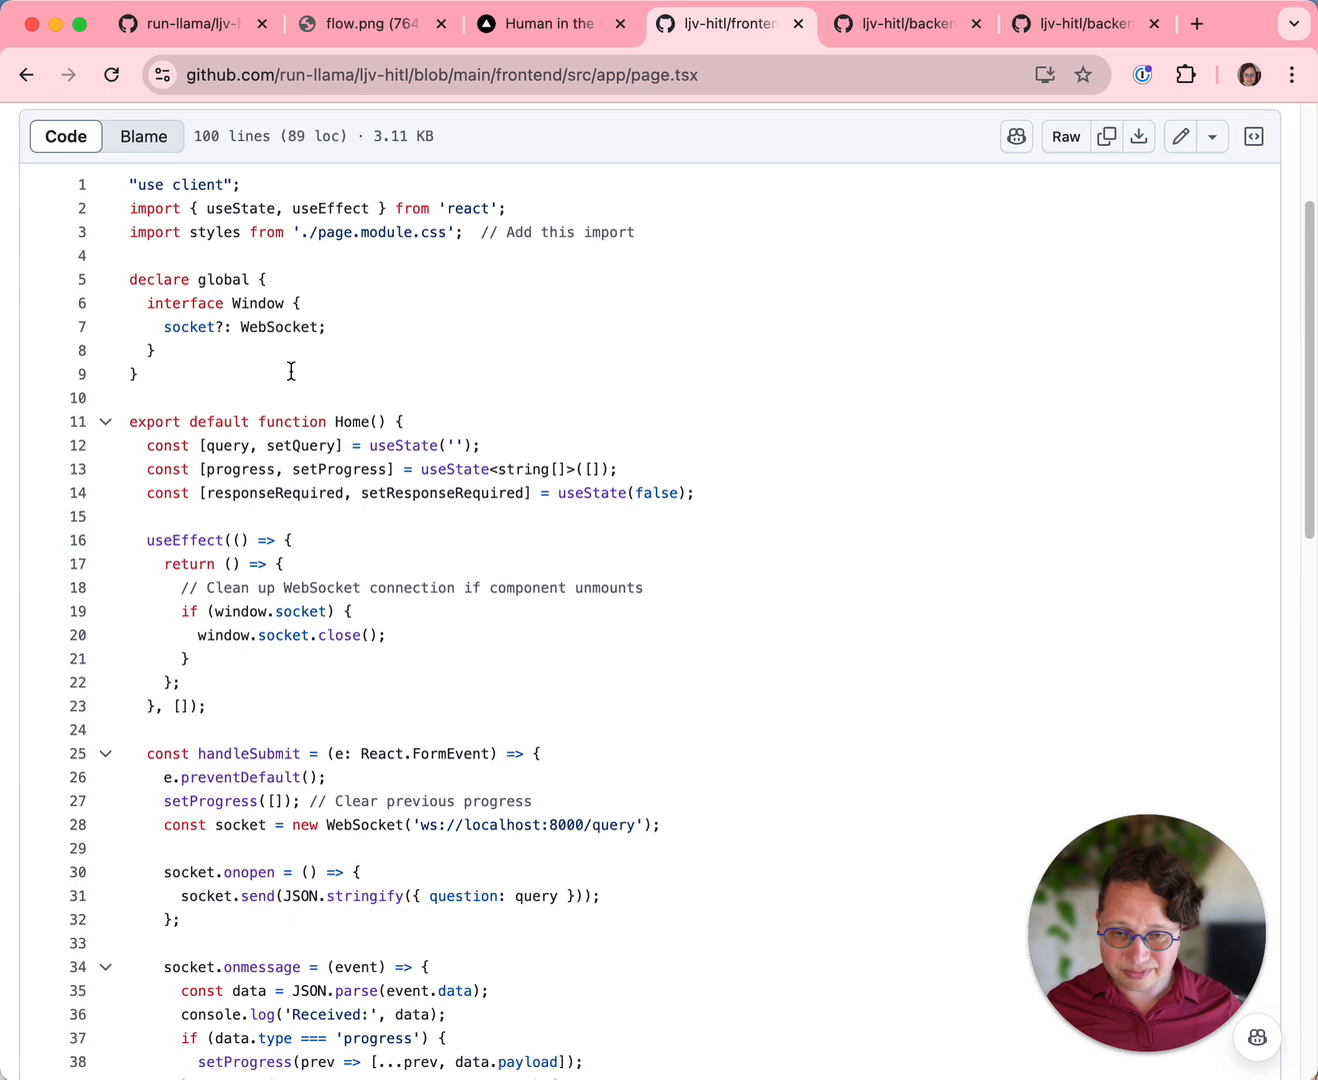
pyautogui.moveTo(312, 380)
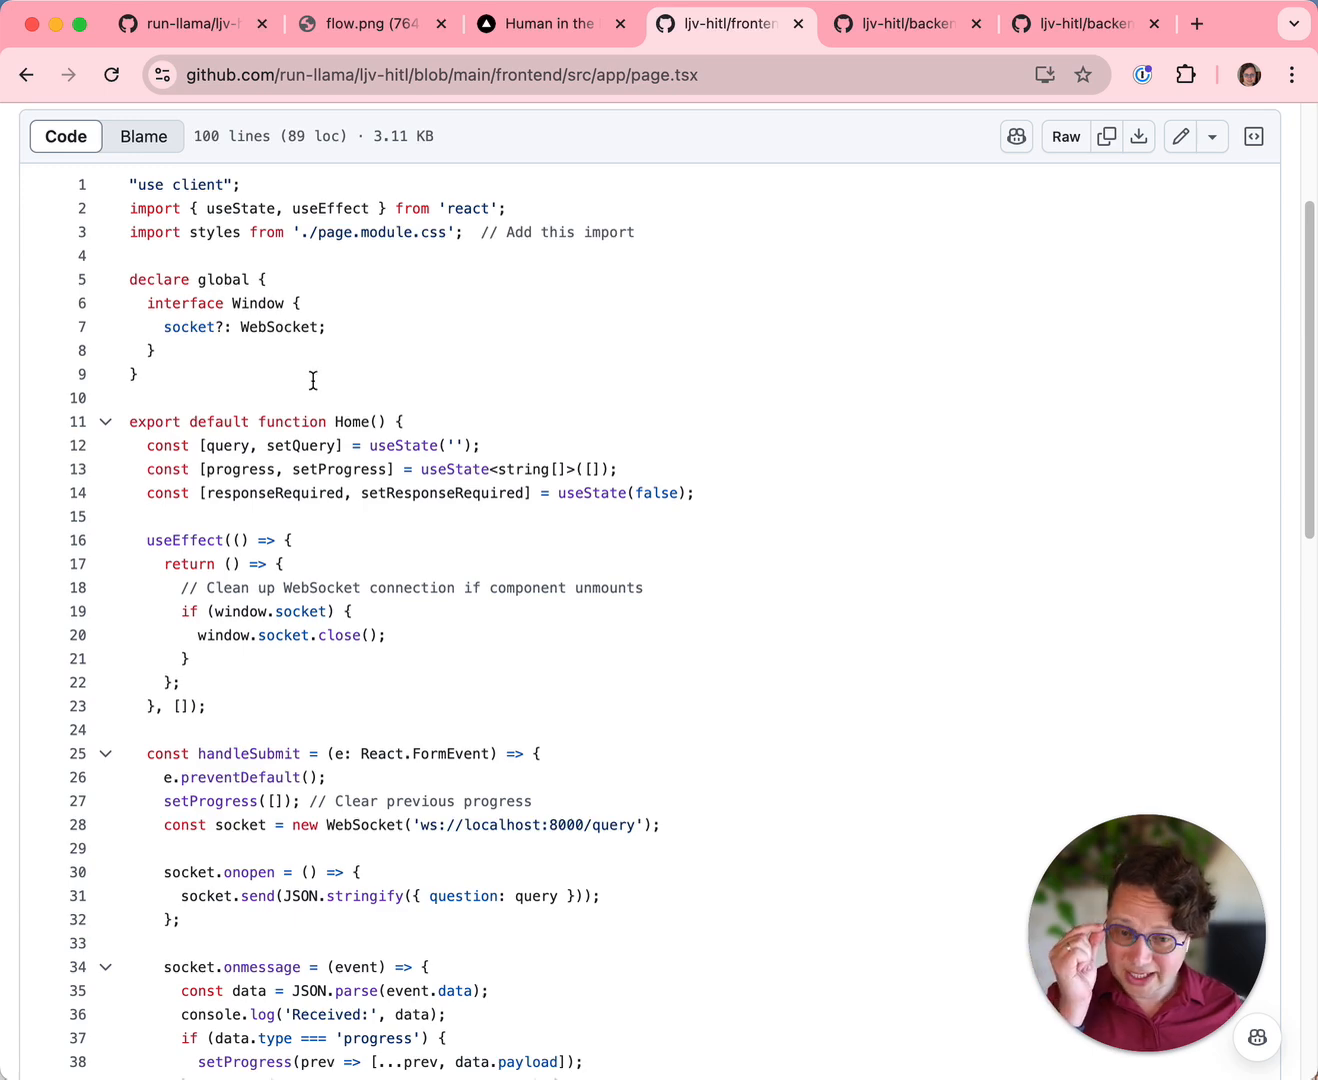
pyautogui.scroll(-3)
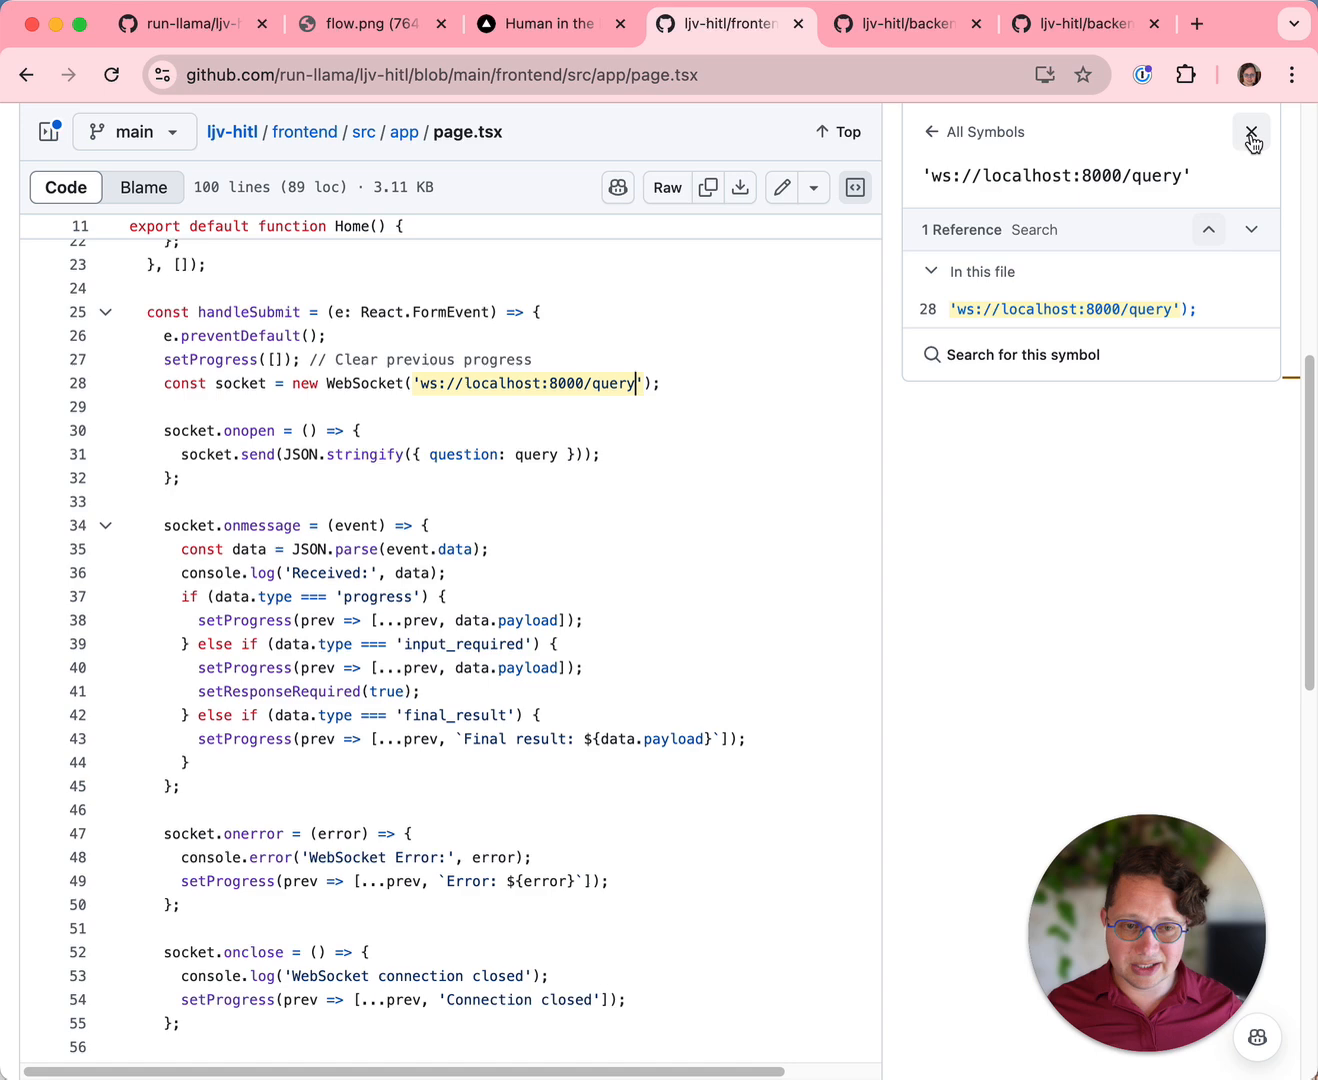
pyautogui.click(1252, 136)
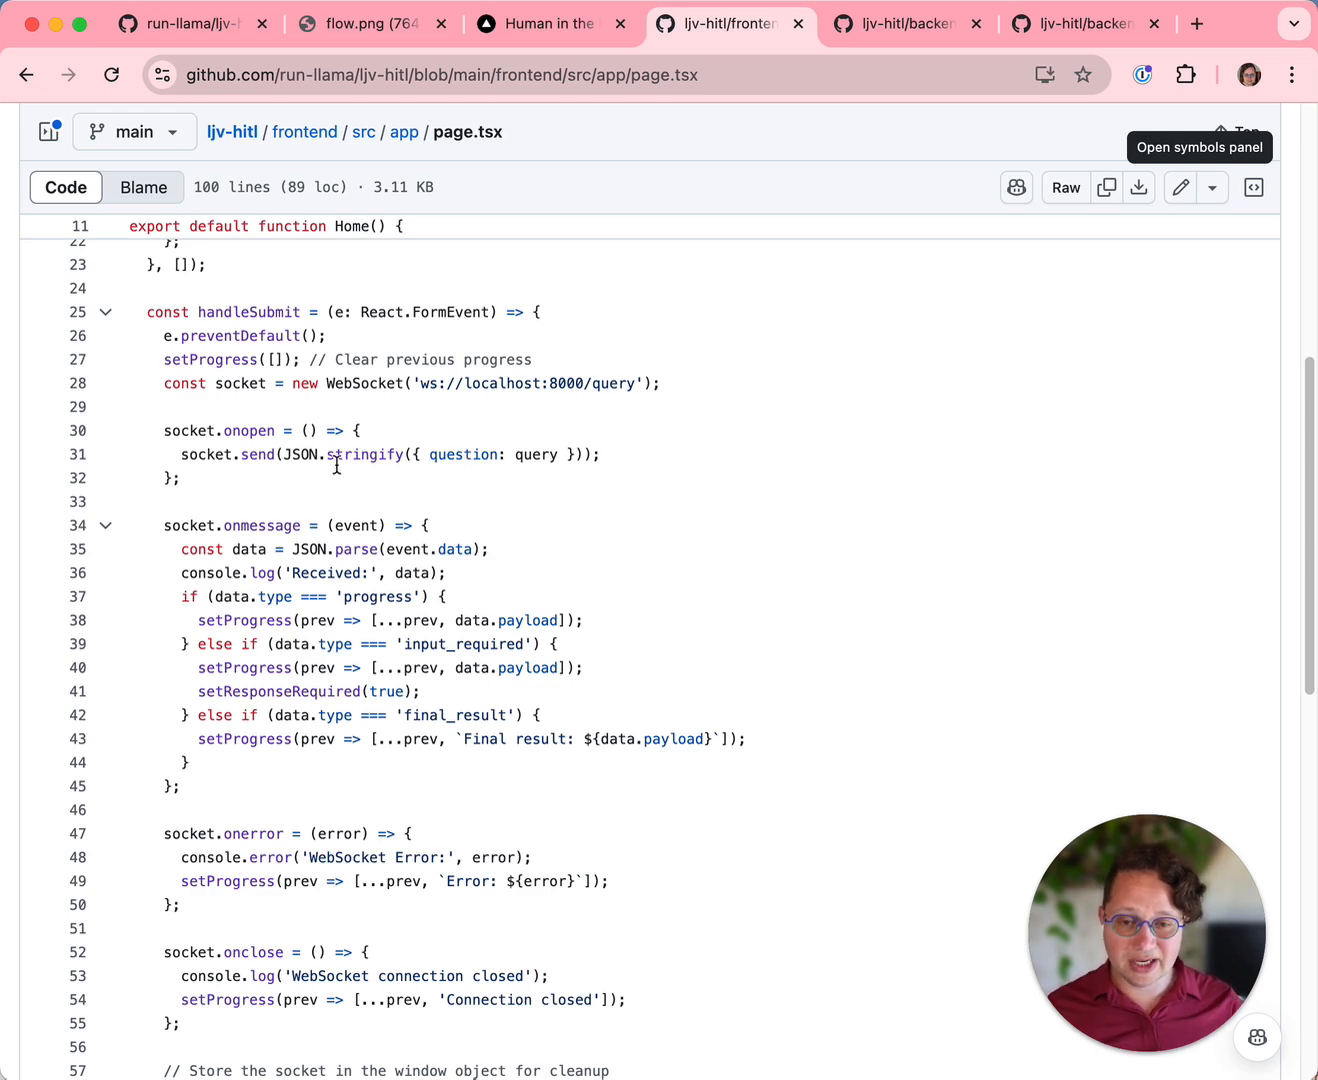
pyautogui.moveTo(540, 520)
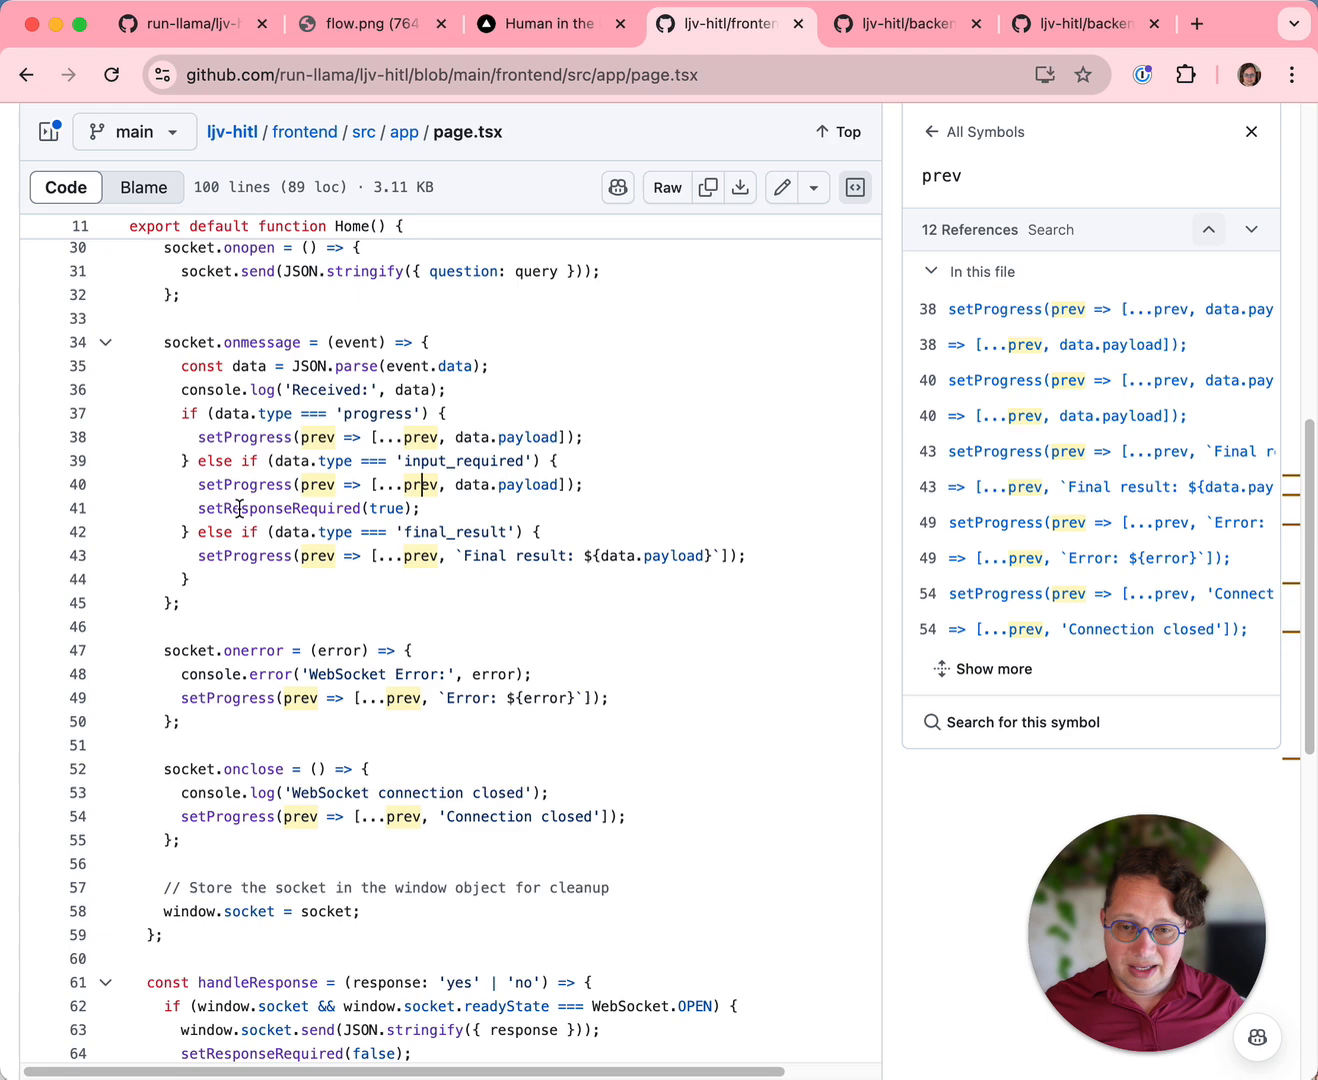
# Review the final_result handling and the Yes/No response buttons further down page.tsx.
pyautogui.click(280, 508)
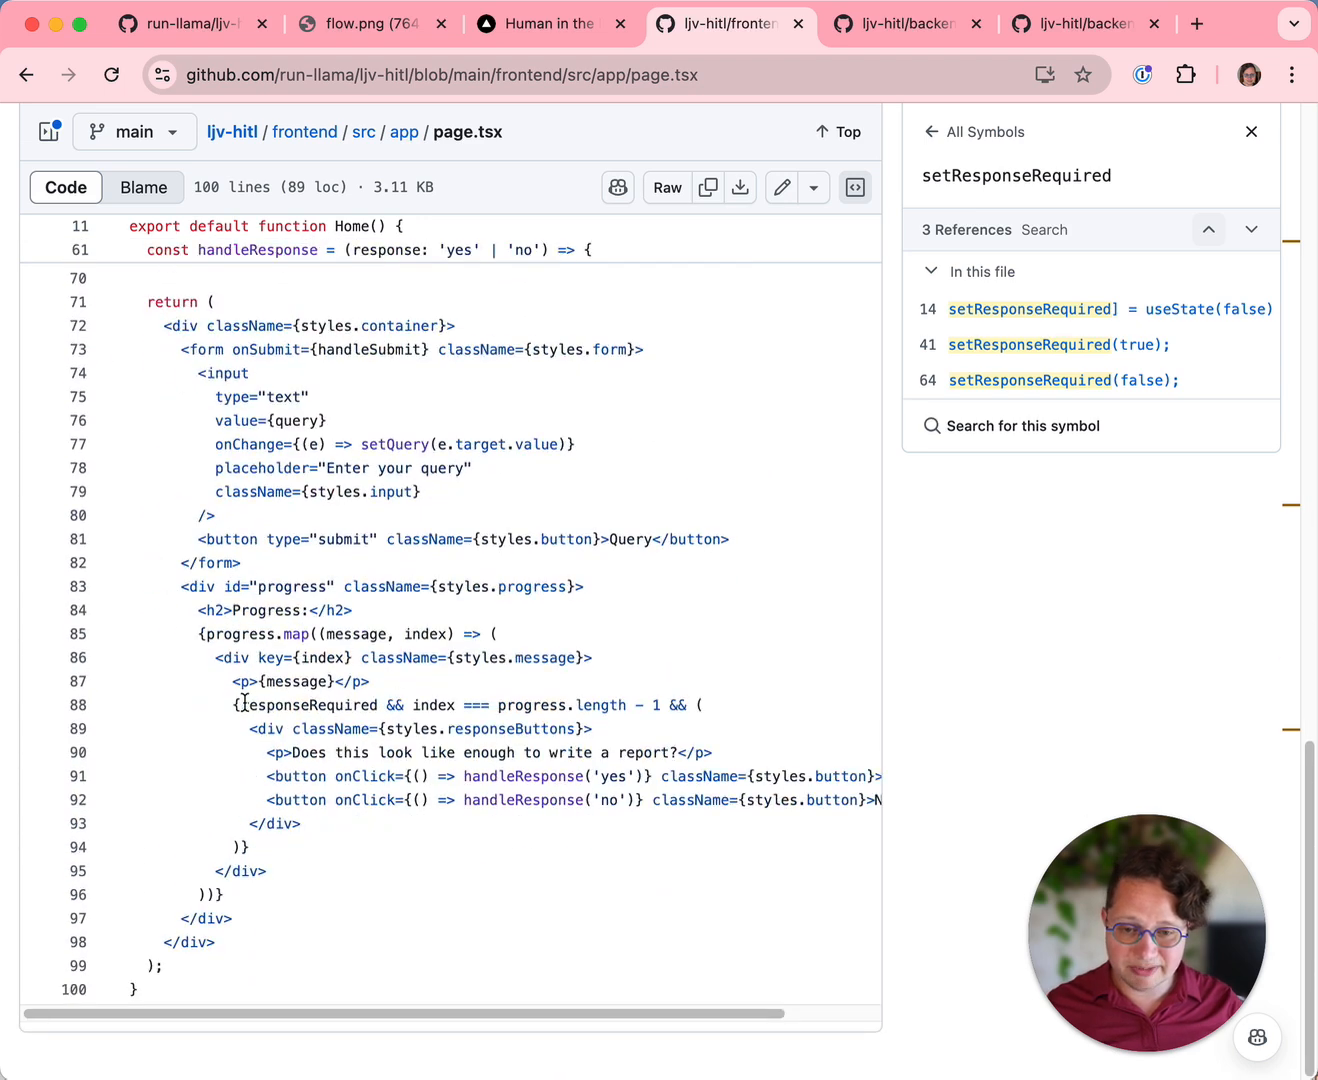
pyautogui.moveTo(236, 704); pyautogui.dragTo(300, 824)
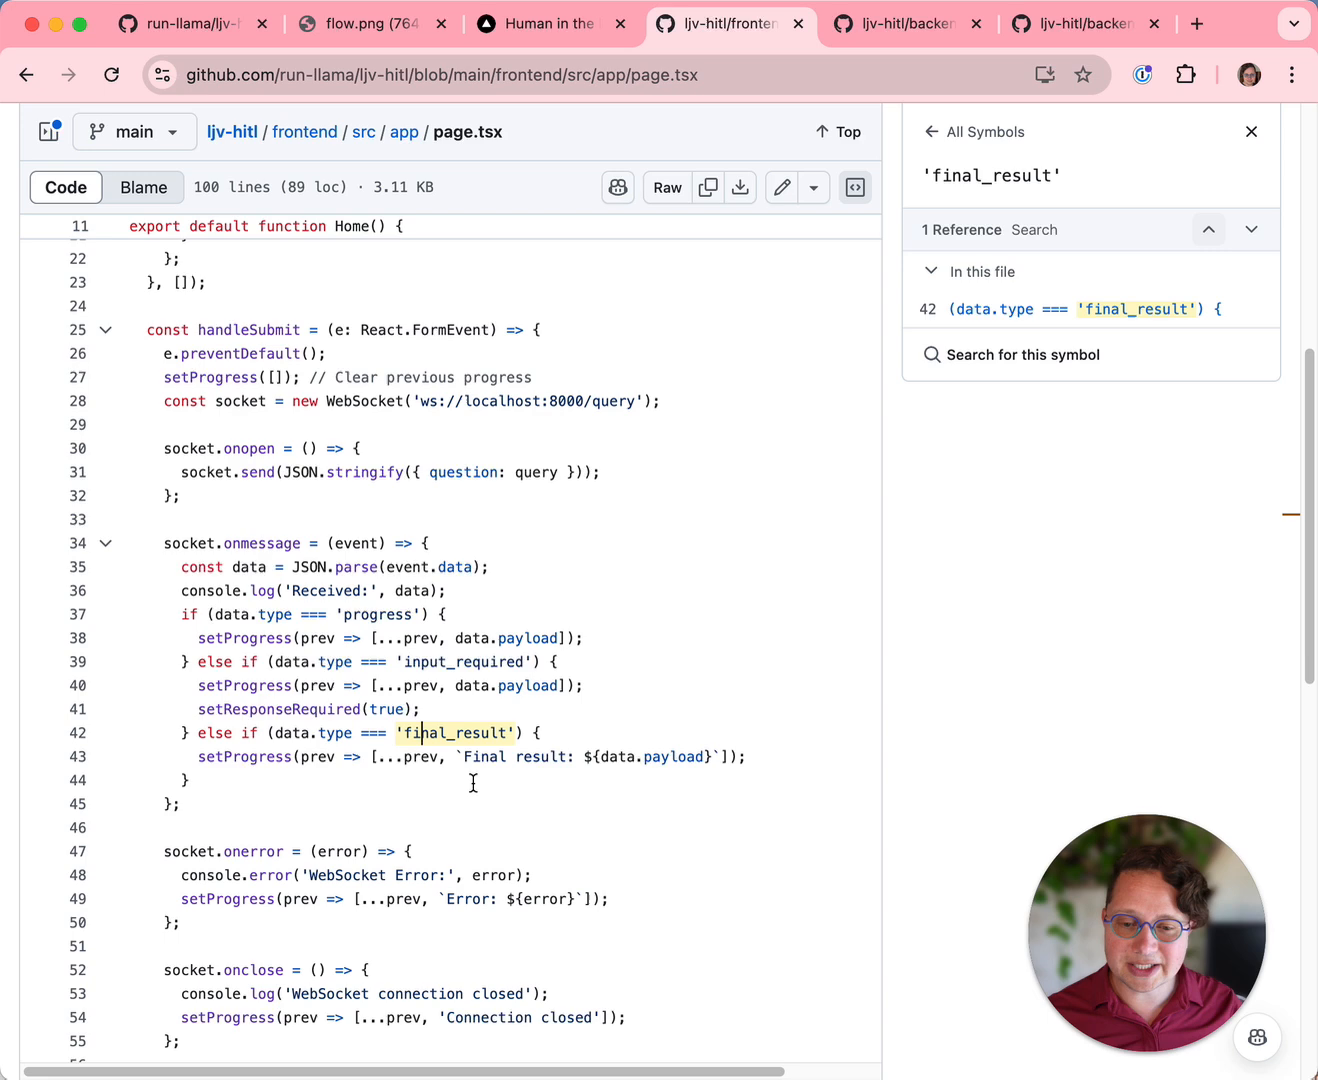
pyautogui.scroll(-3)
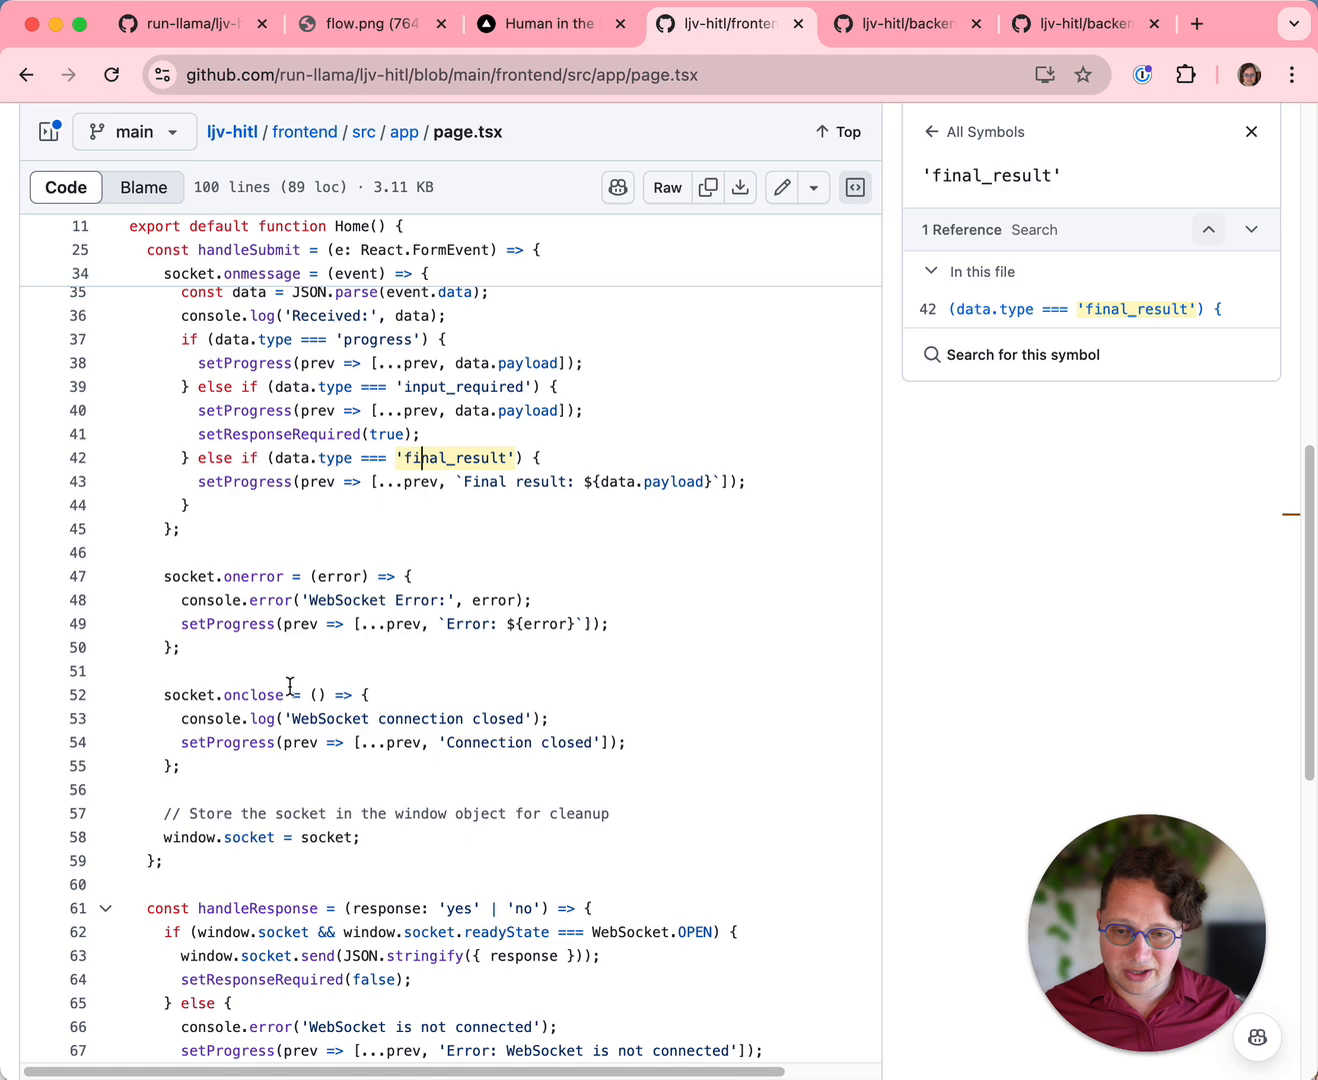
pyautogui.scroll(-3)
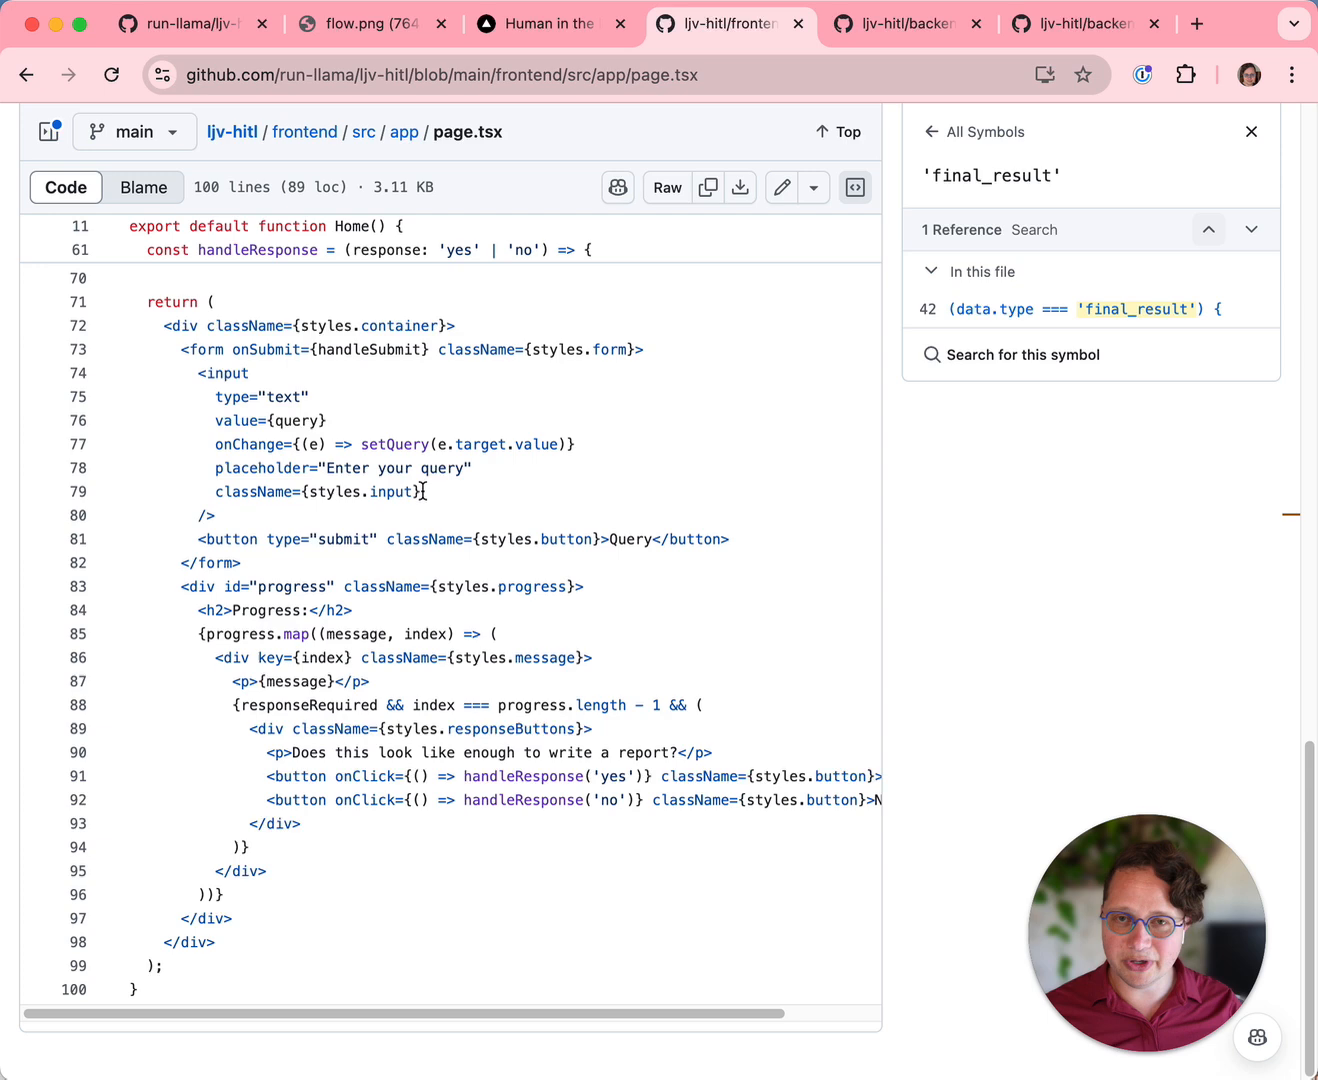
pyautogui.moveTo(448, 564)
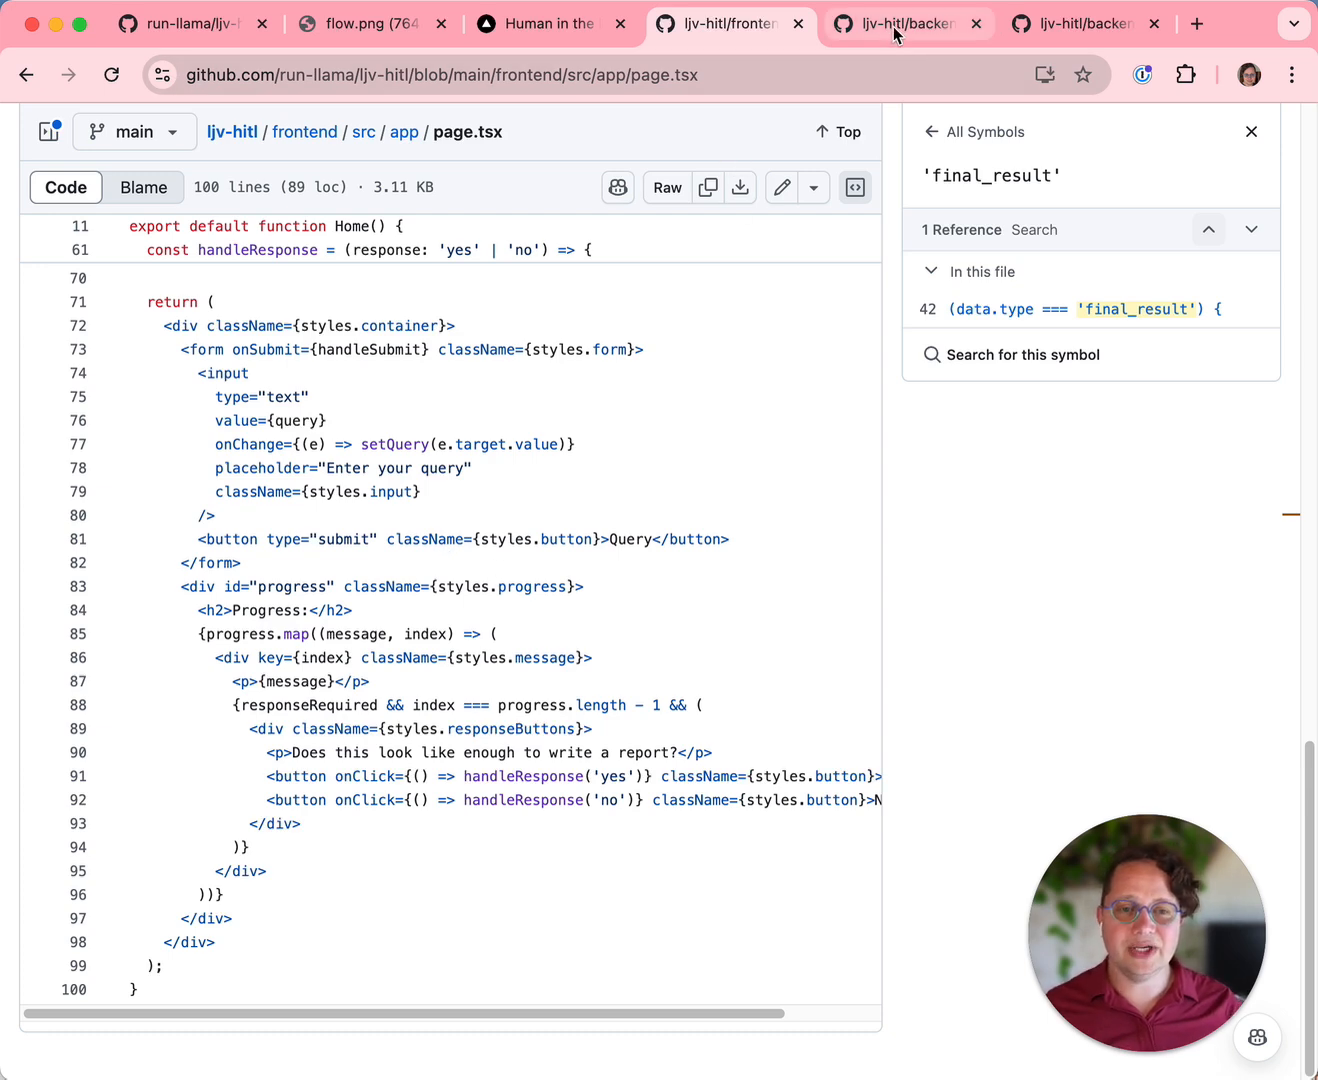
pyautogui.moveTo(906, 24)
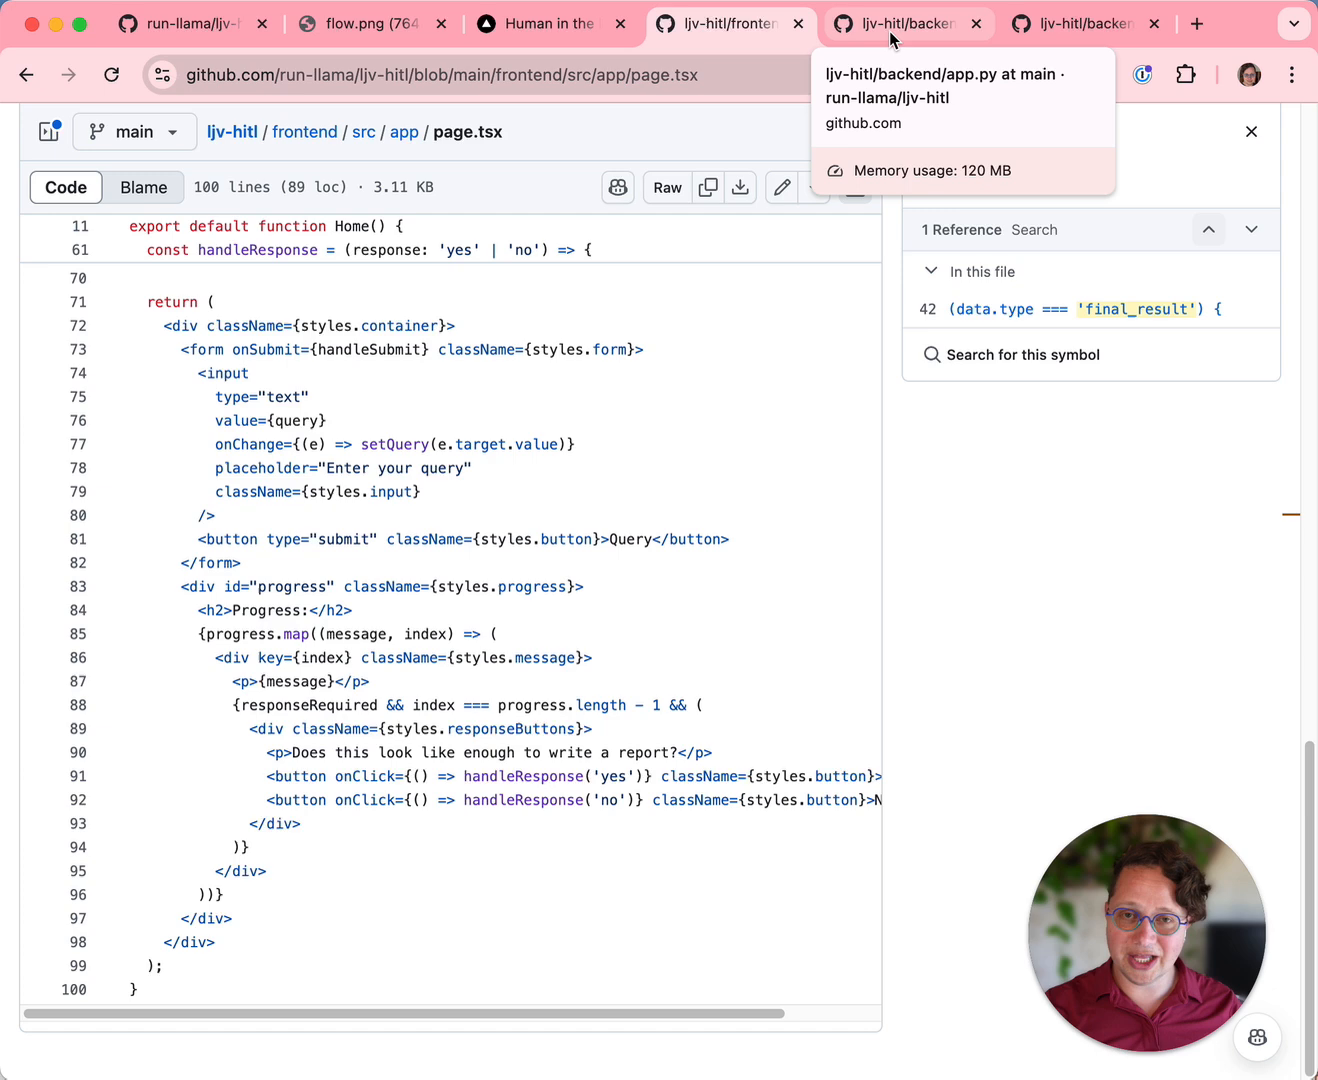
# Browse backend app.py through its FastAPI websocket query endpoint streaming workflow events.
pyautogui.click(904, 24)
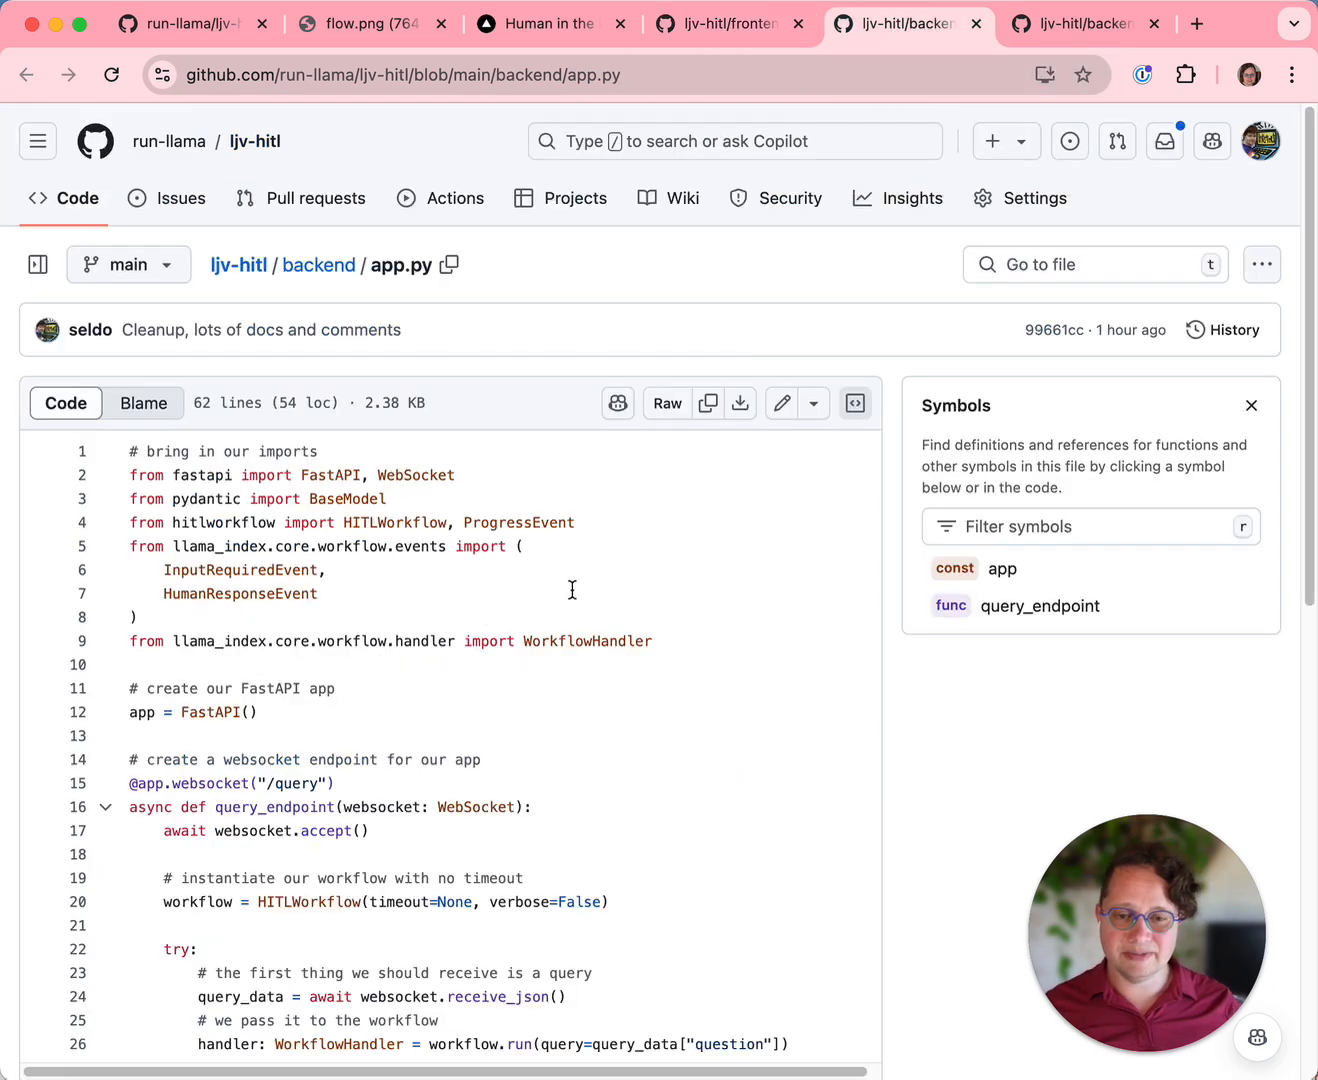
pyautogui.scroll(-3)
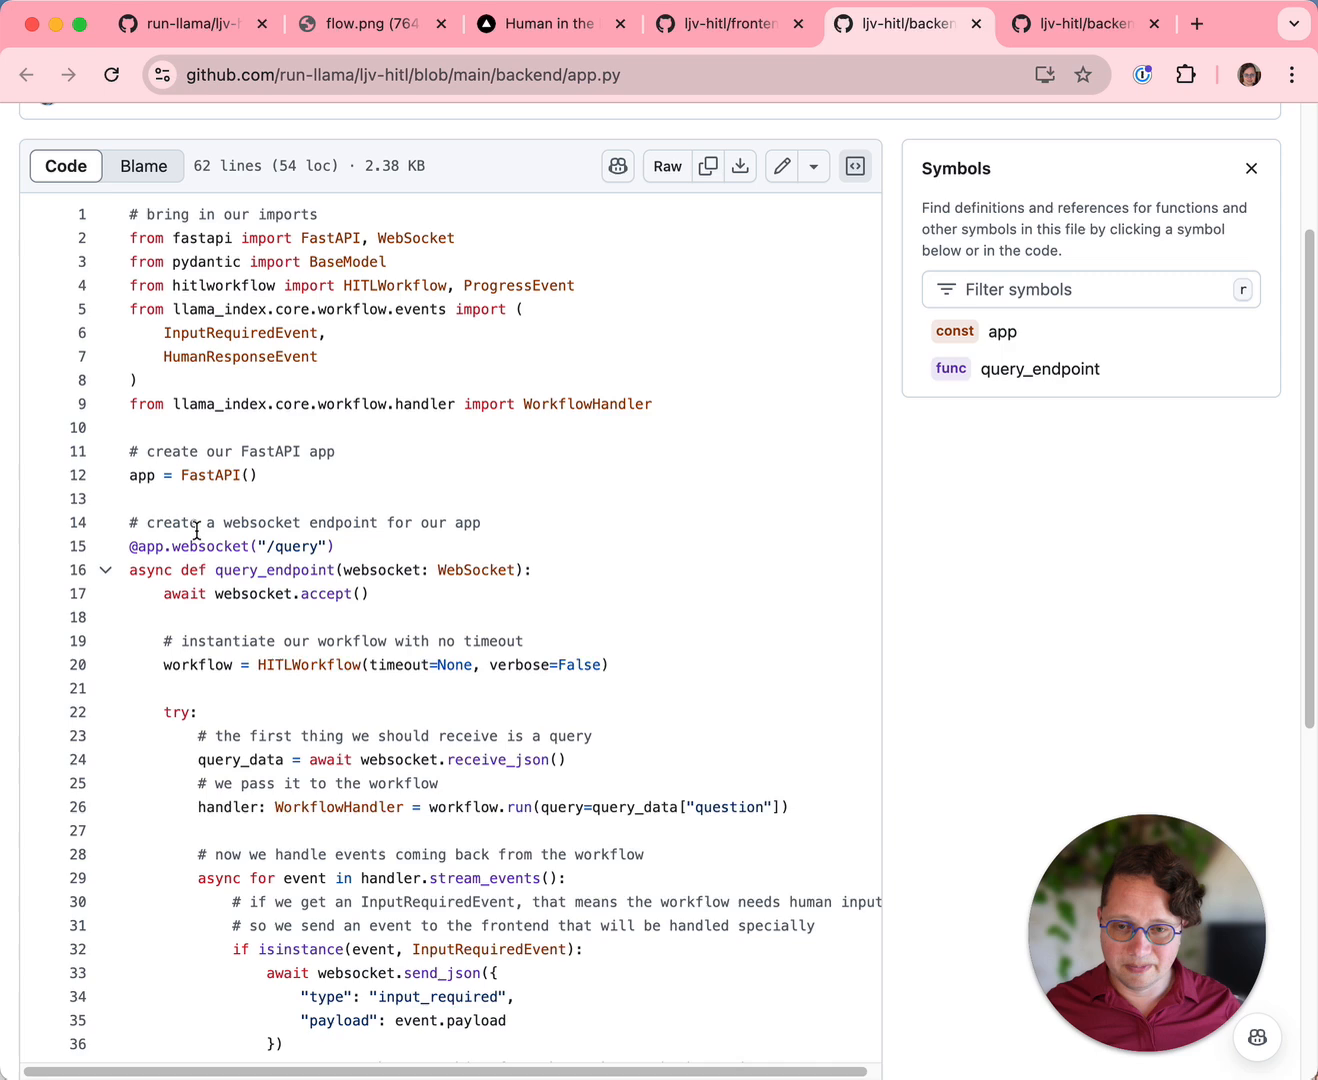
pyautogui.tripleClick(230, 546)
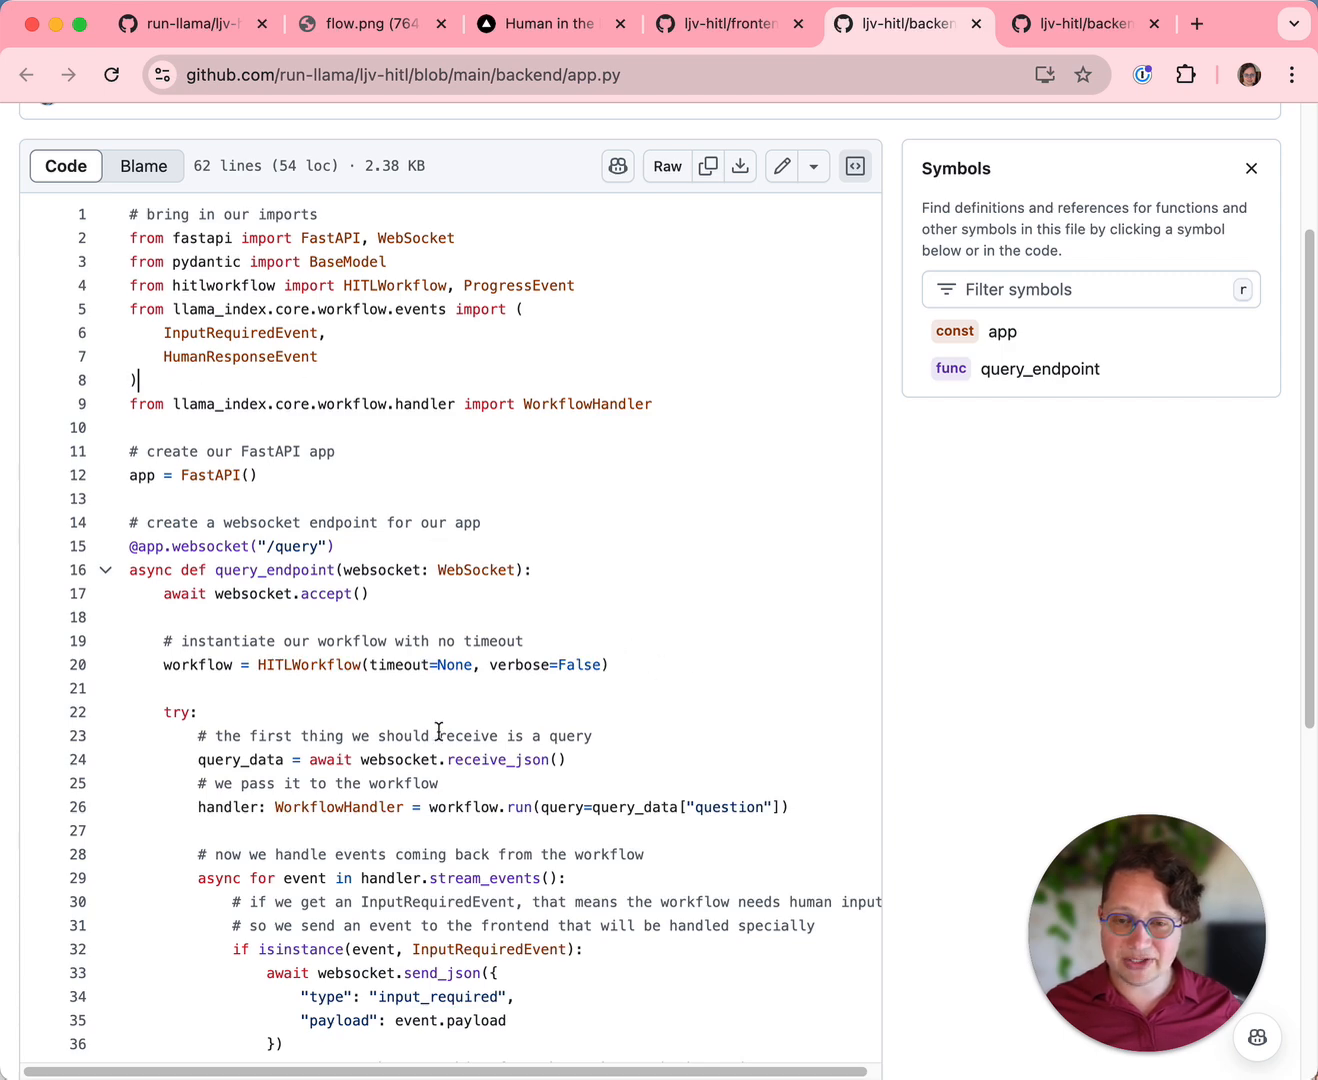
pyautogui.scroll(-3)
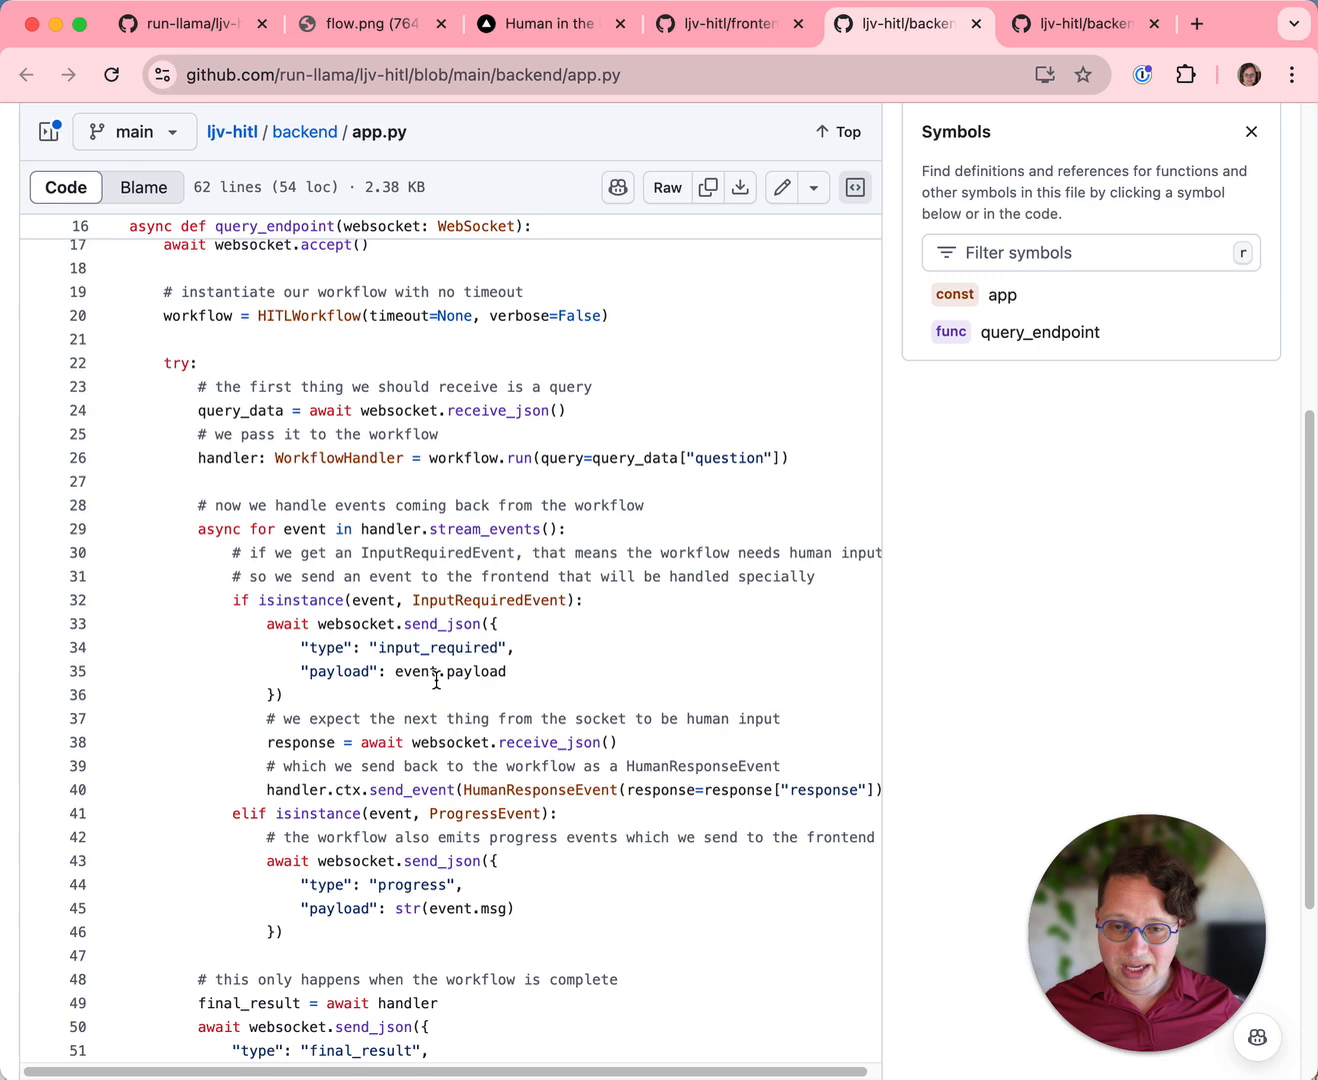
pyautogui.scroll(-3)
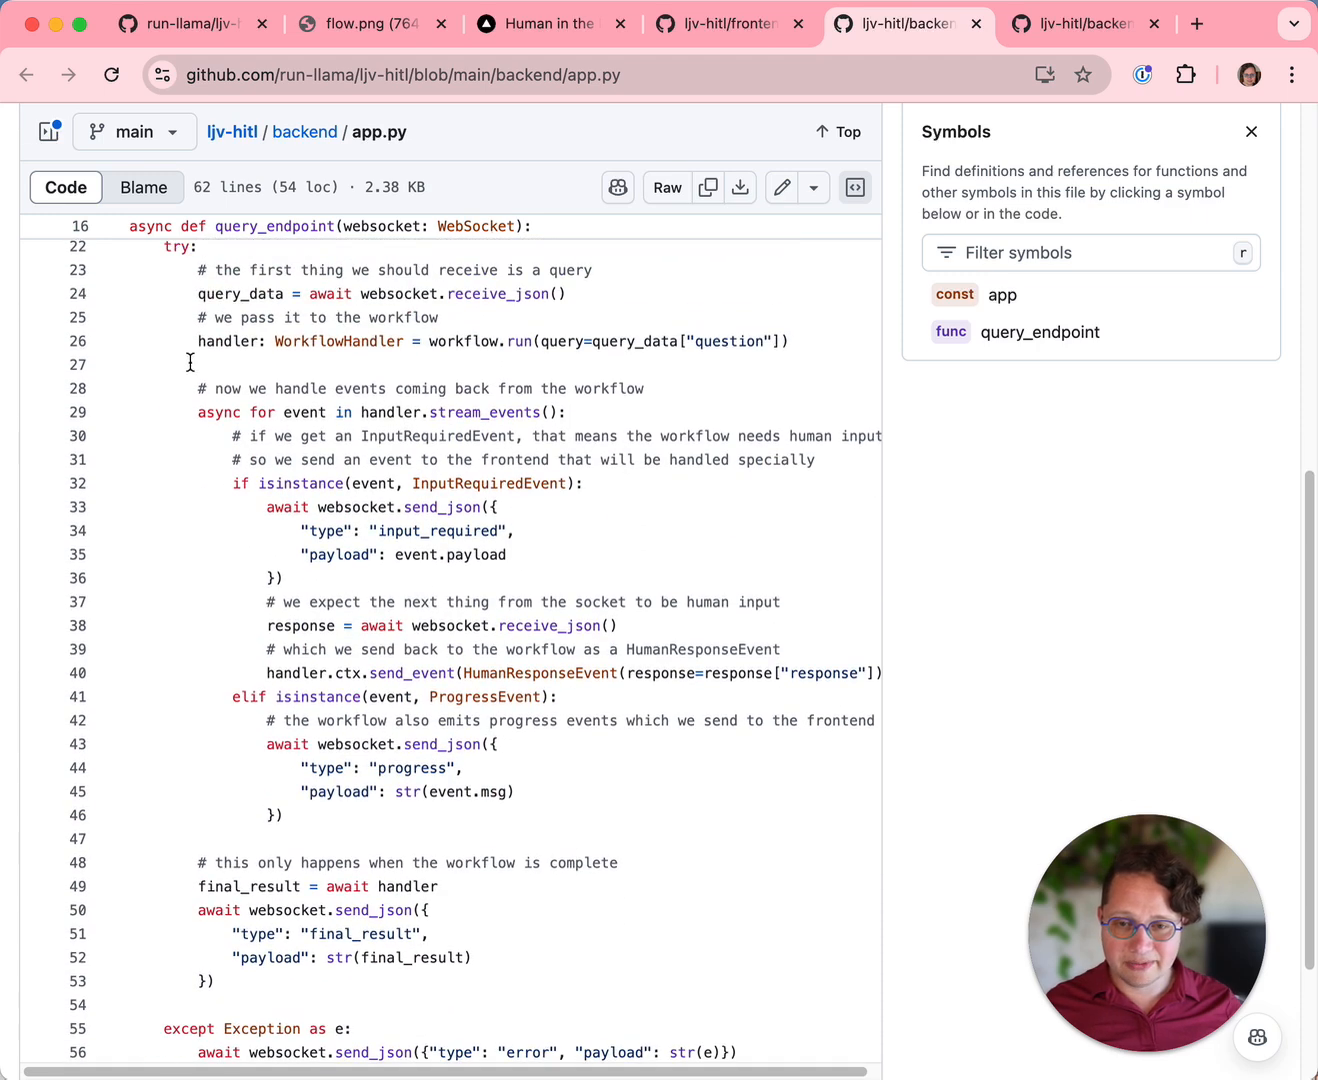
pyautogui.scroll(-3)
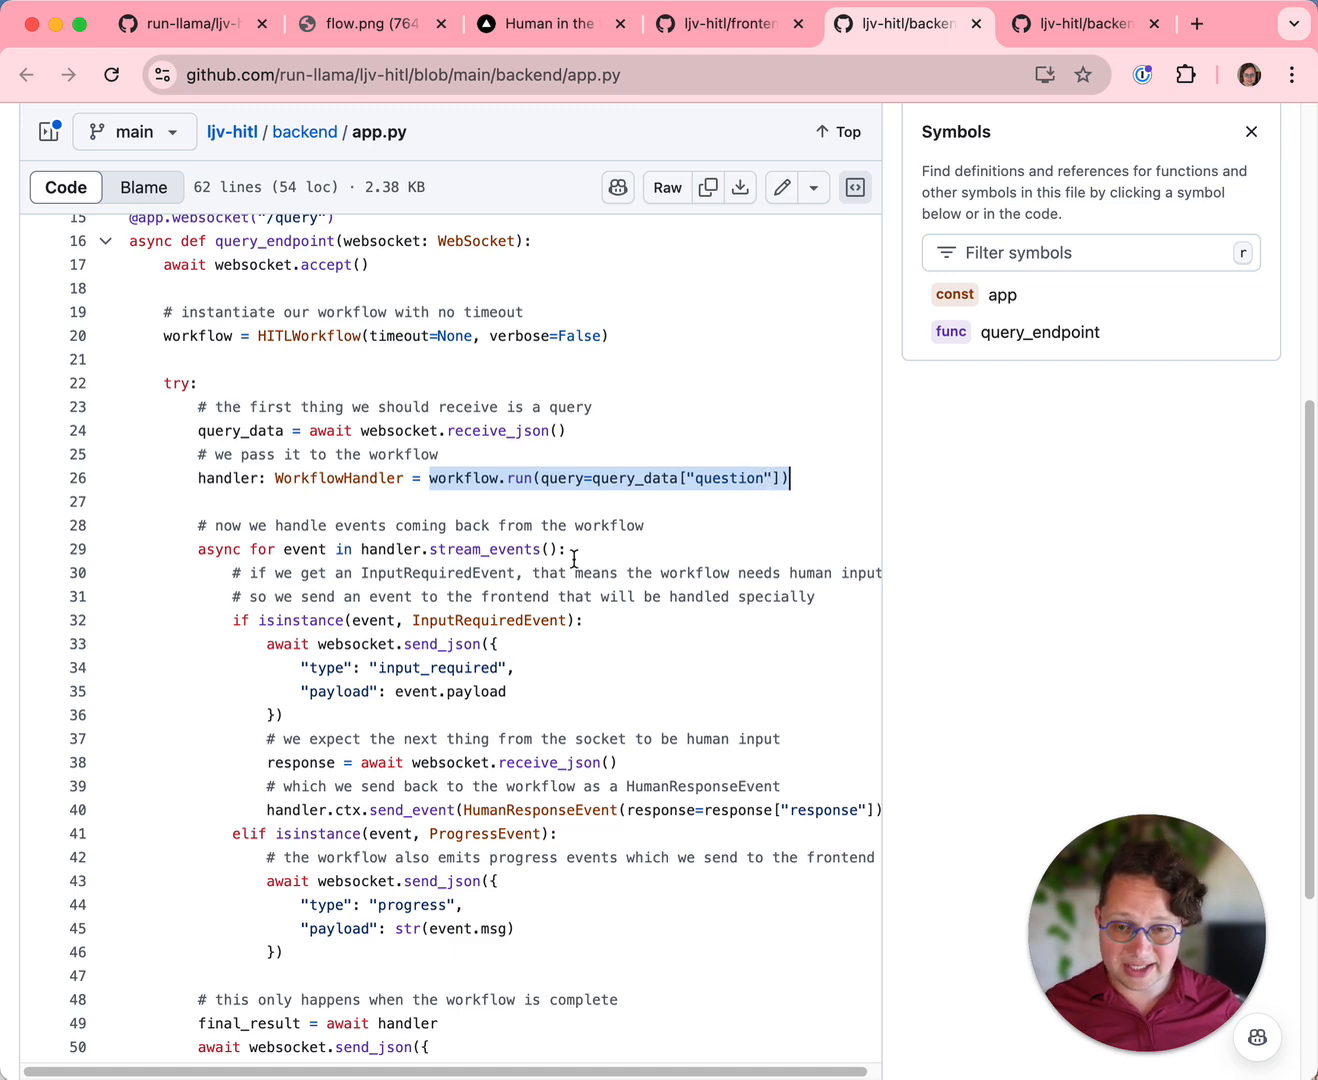
pyautogui.scroll(-3)
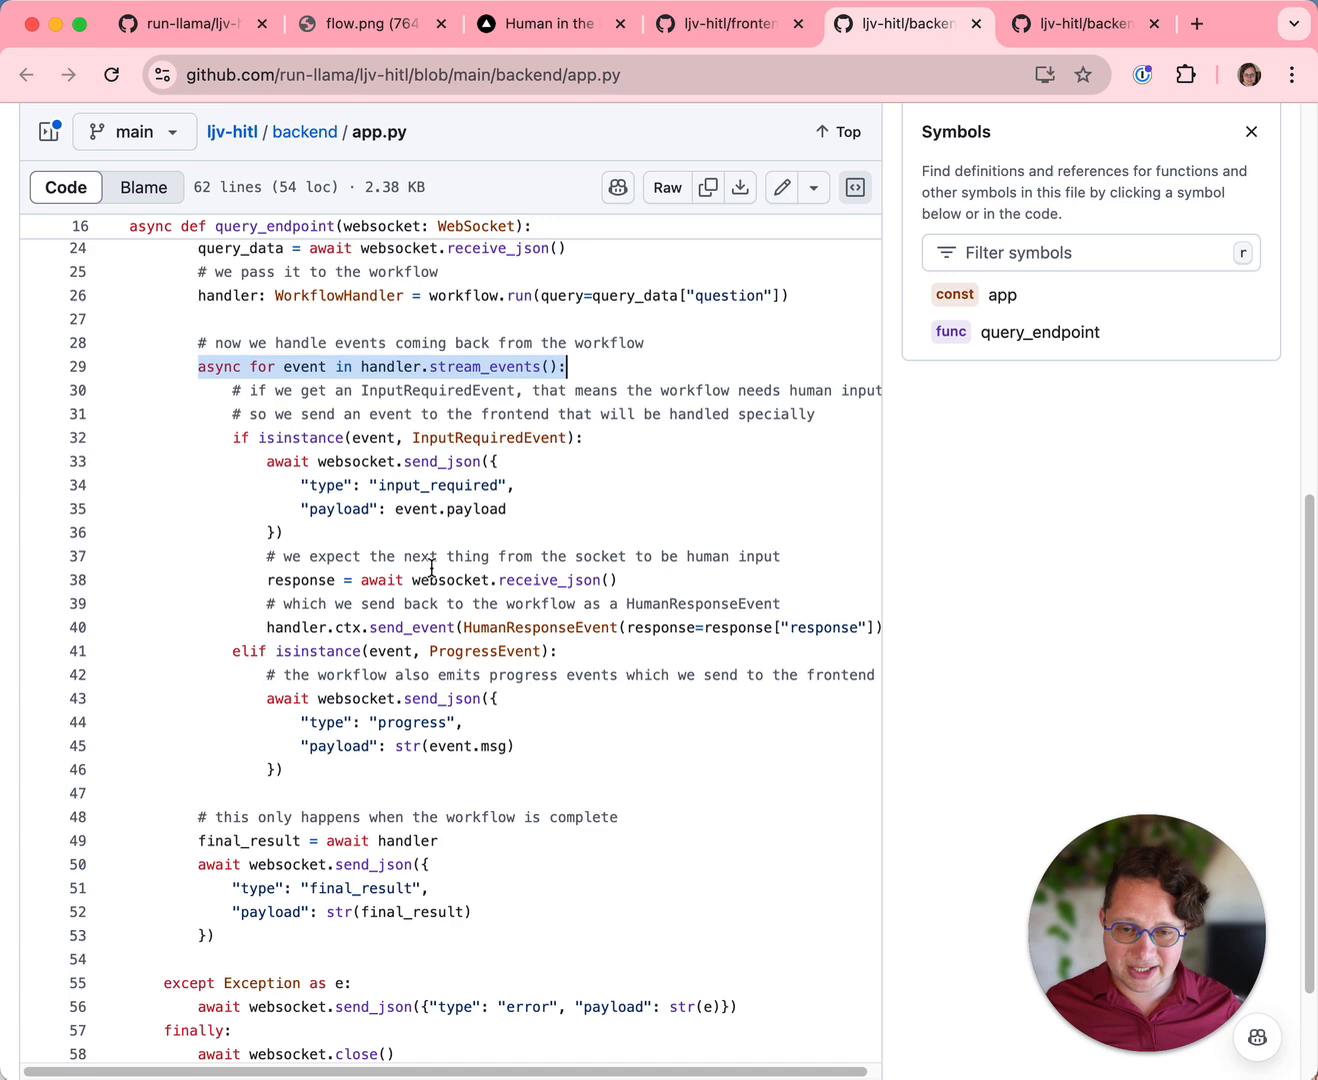
pyautogui.moveTo(320, 580)
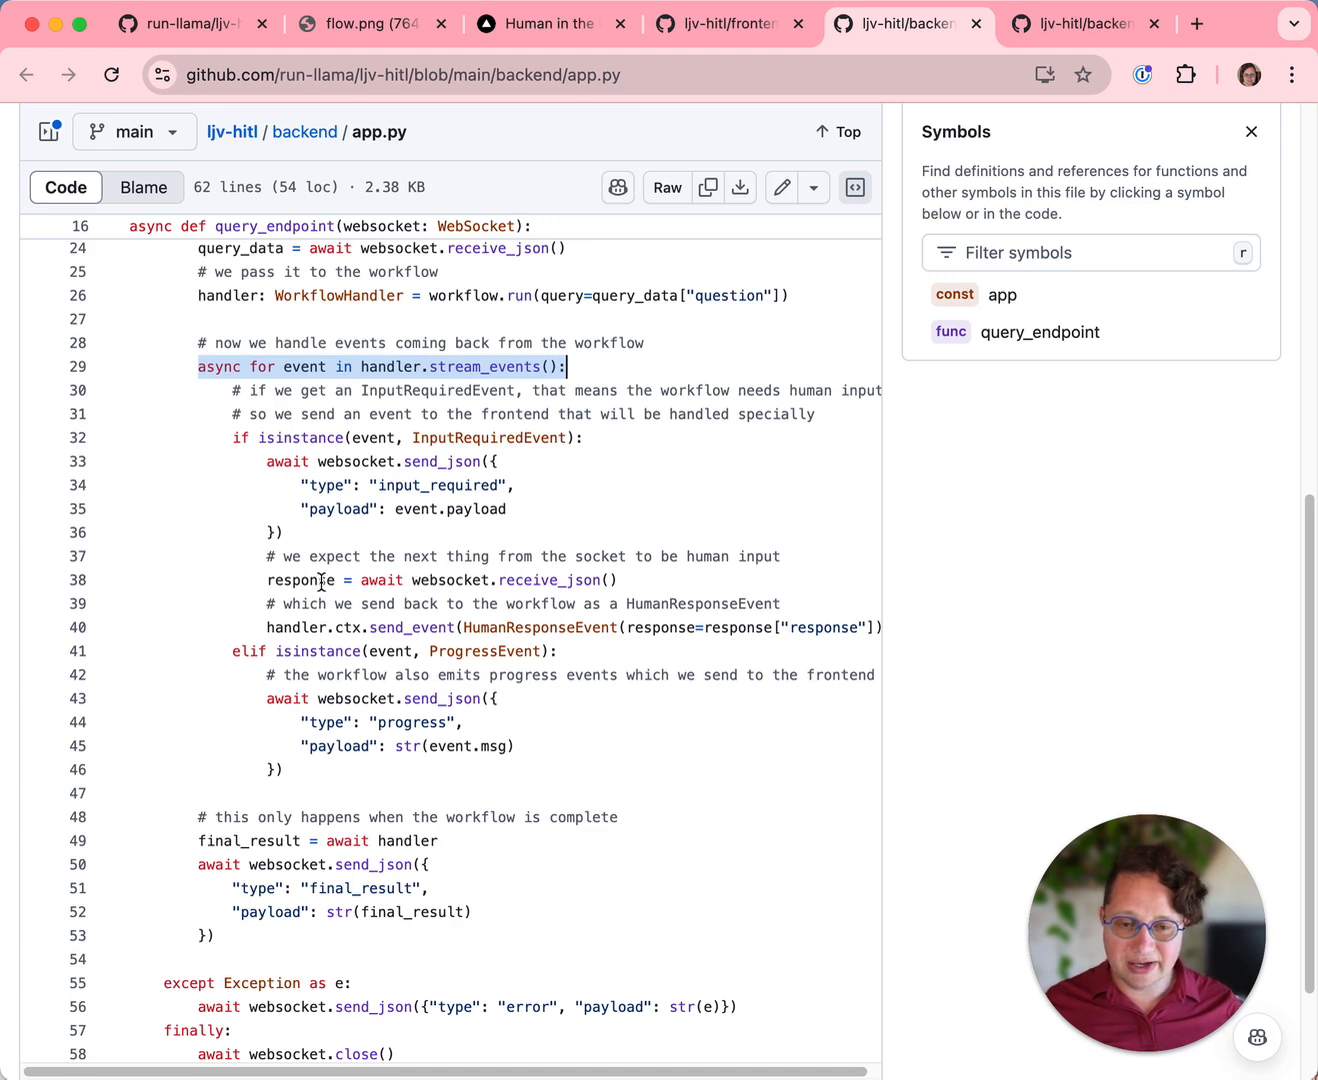
# Look up references to send_event and follow how human responses are sent back to the workflow.
pyautogui.click(440, 580)
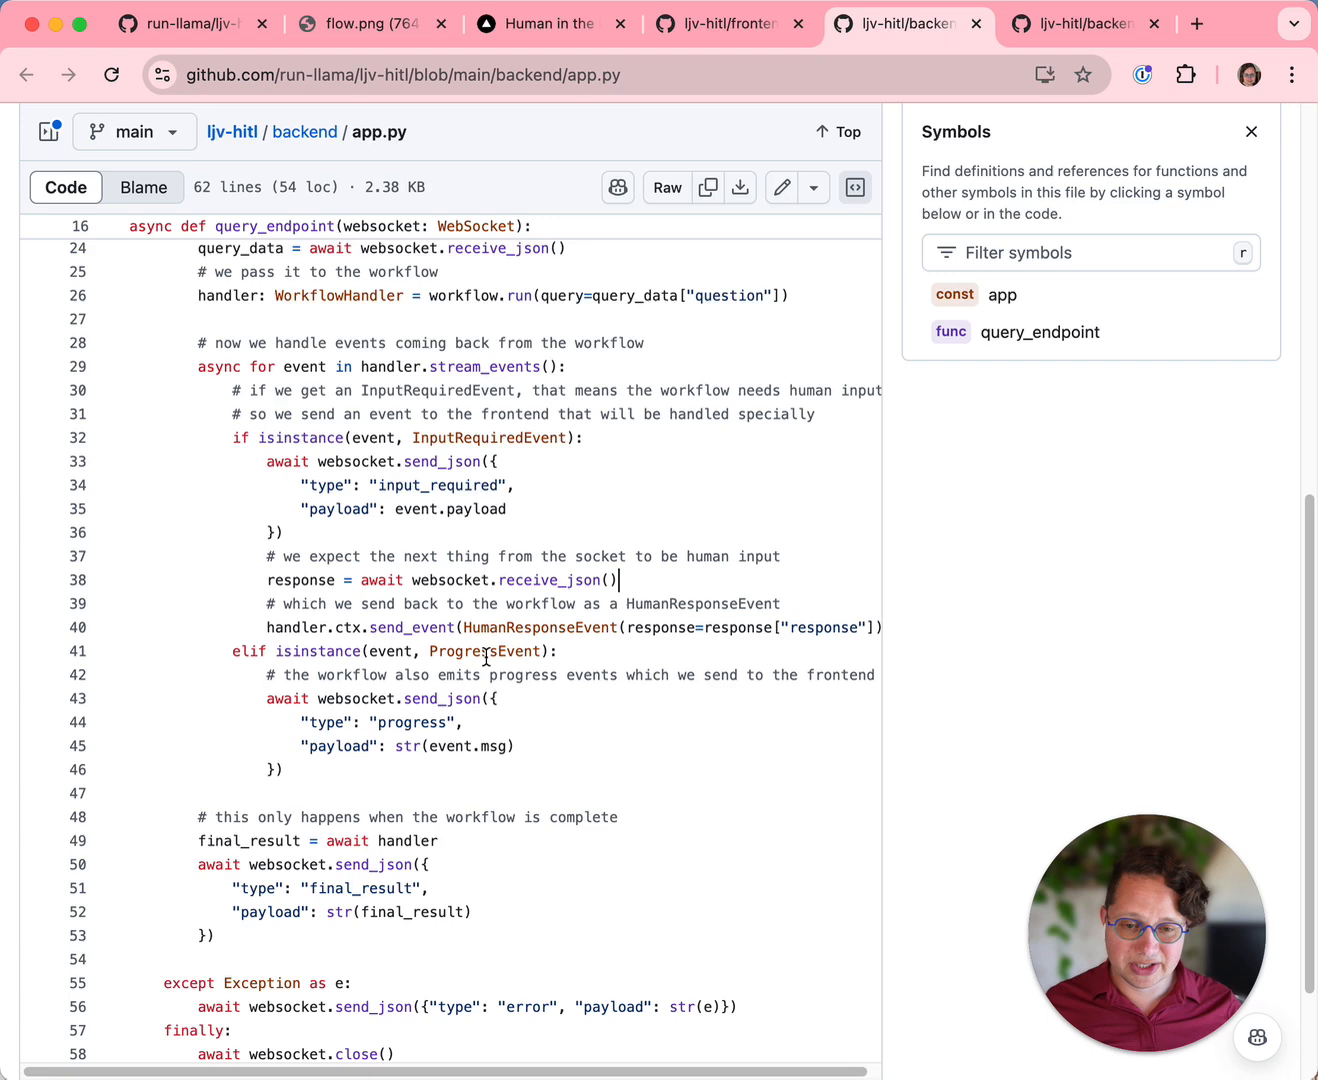
pyautogui.click(538, 628)
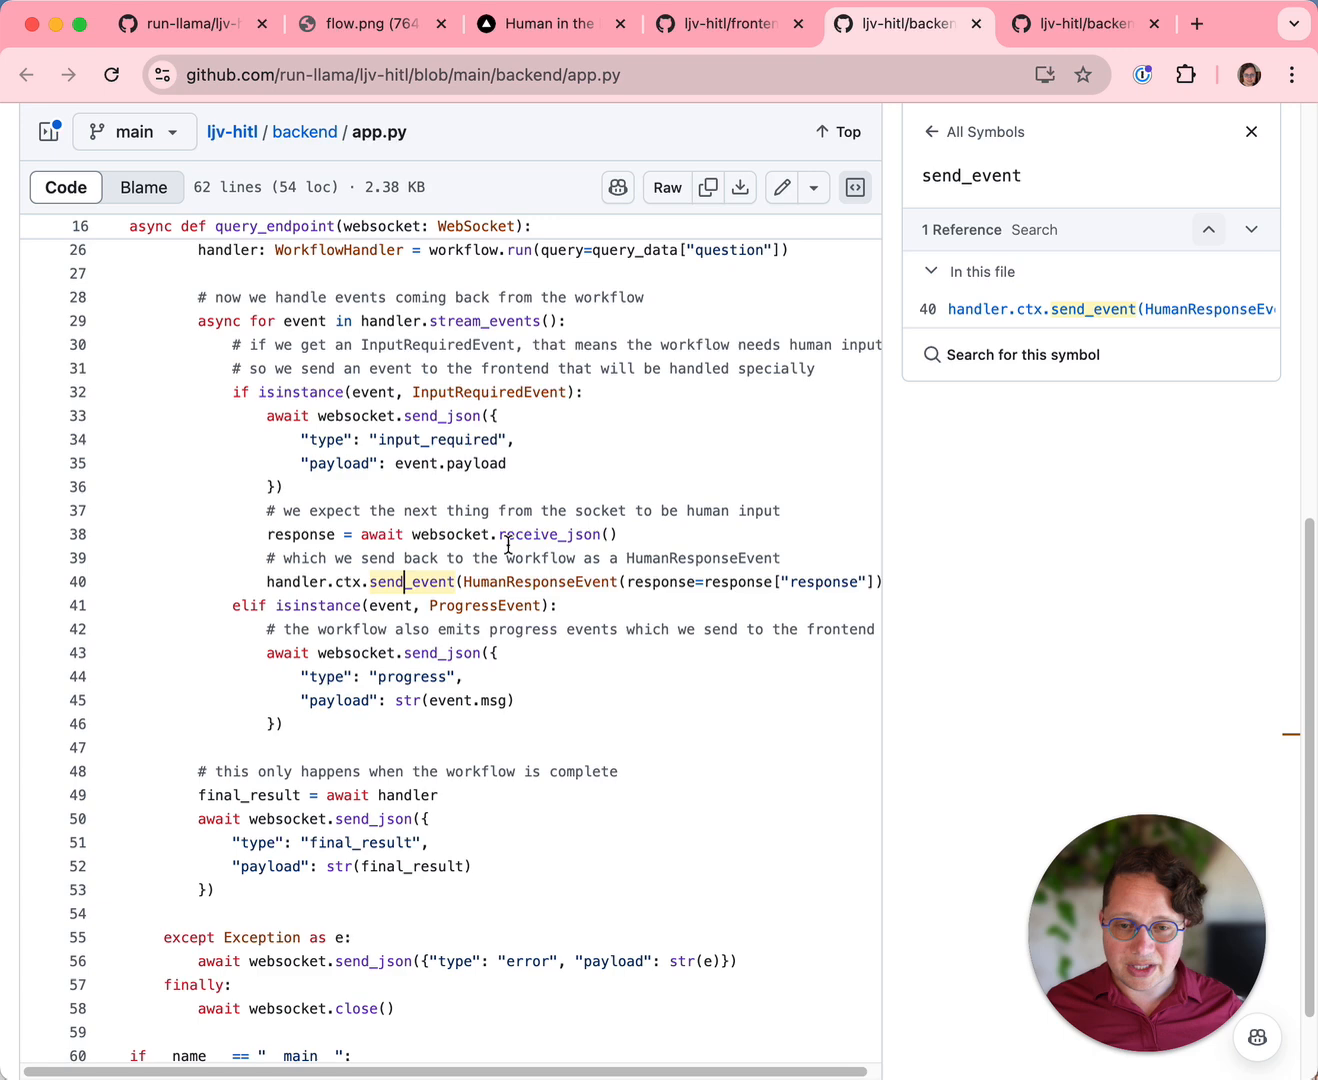
pyautogui.scroll(-3)
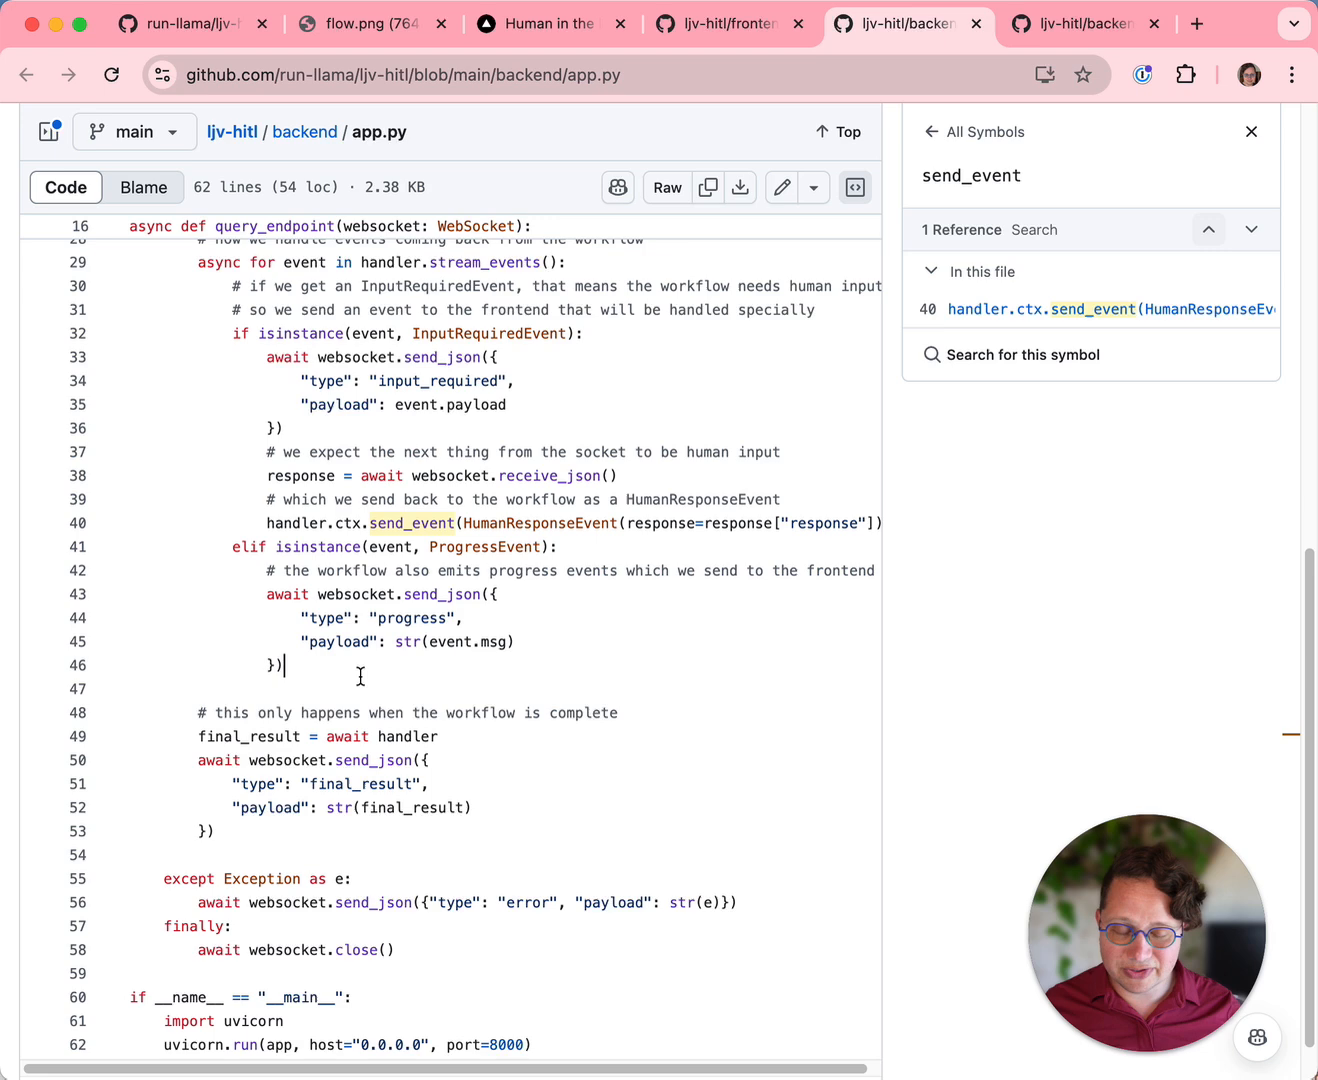
pyautogui.moveTo(320, 672)
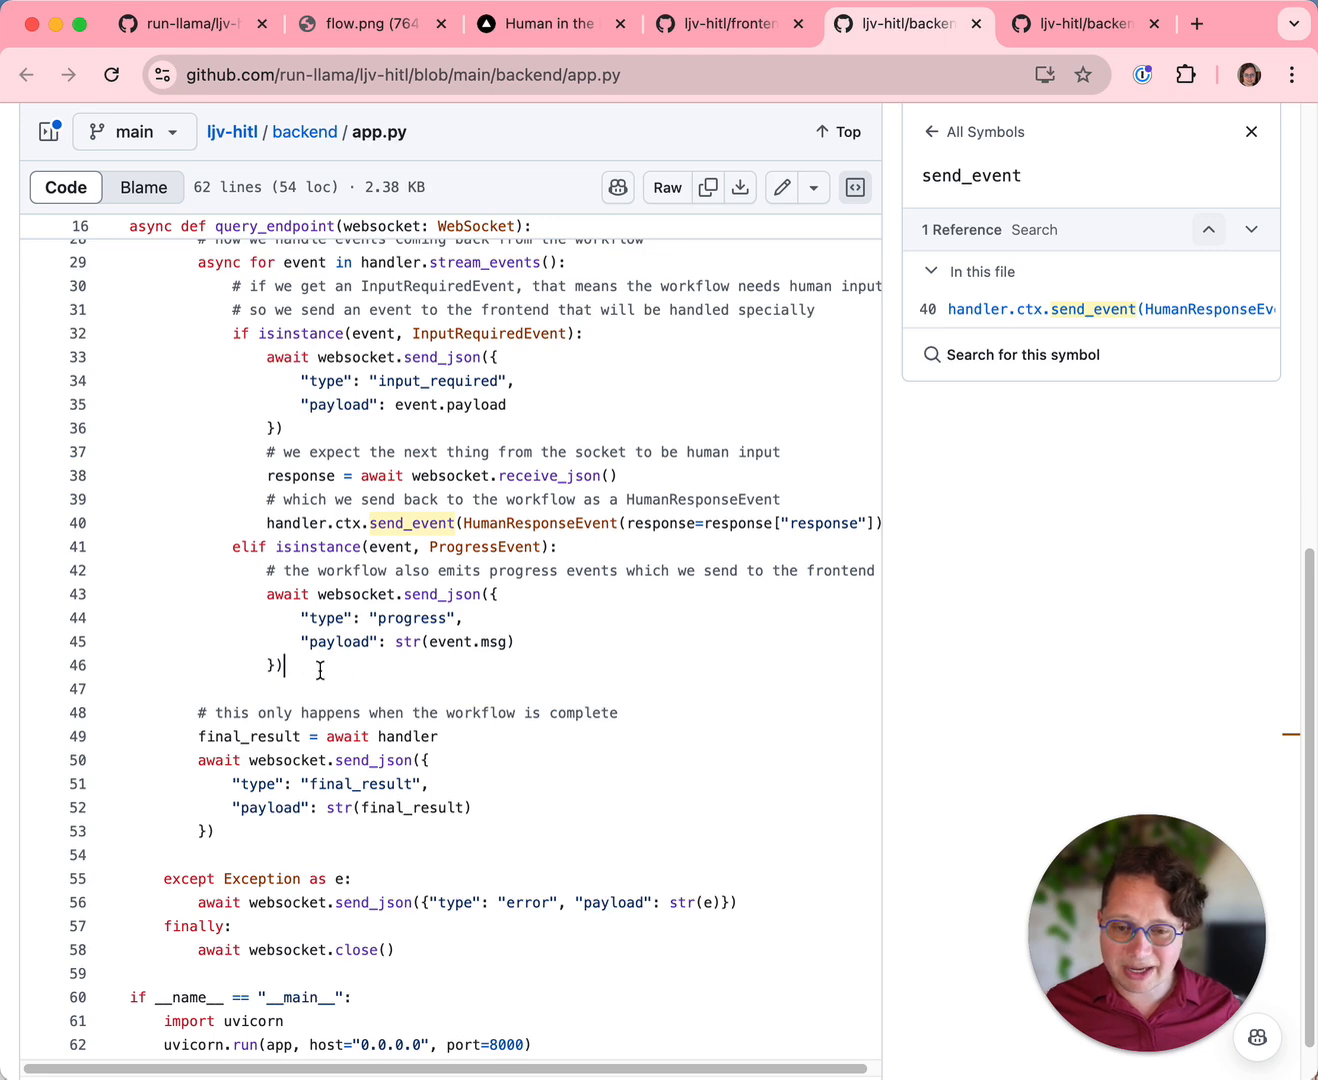
pyautogui.scroll(-3)
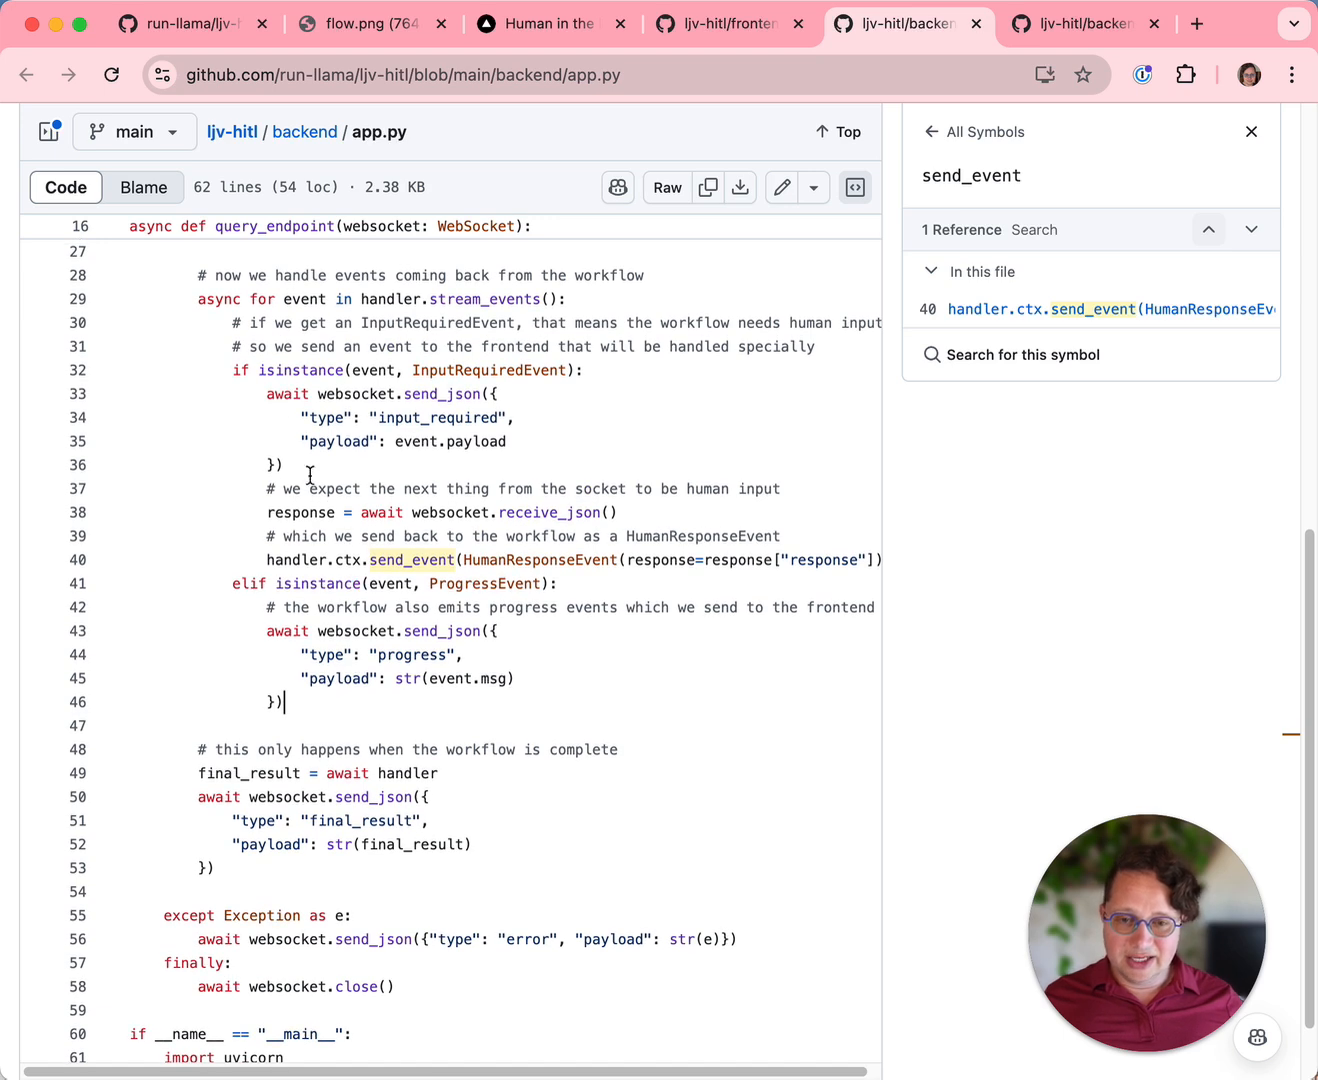
pyautogui.scroll(-3)
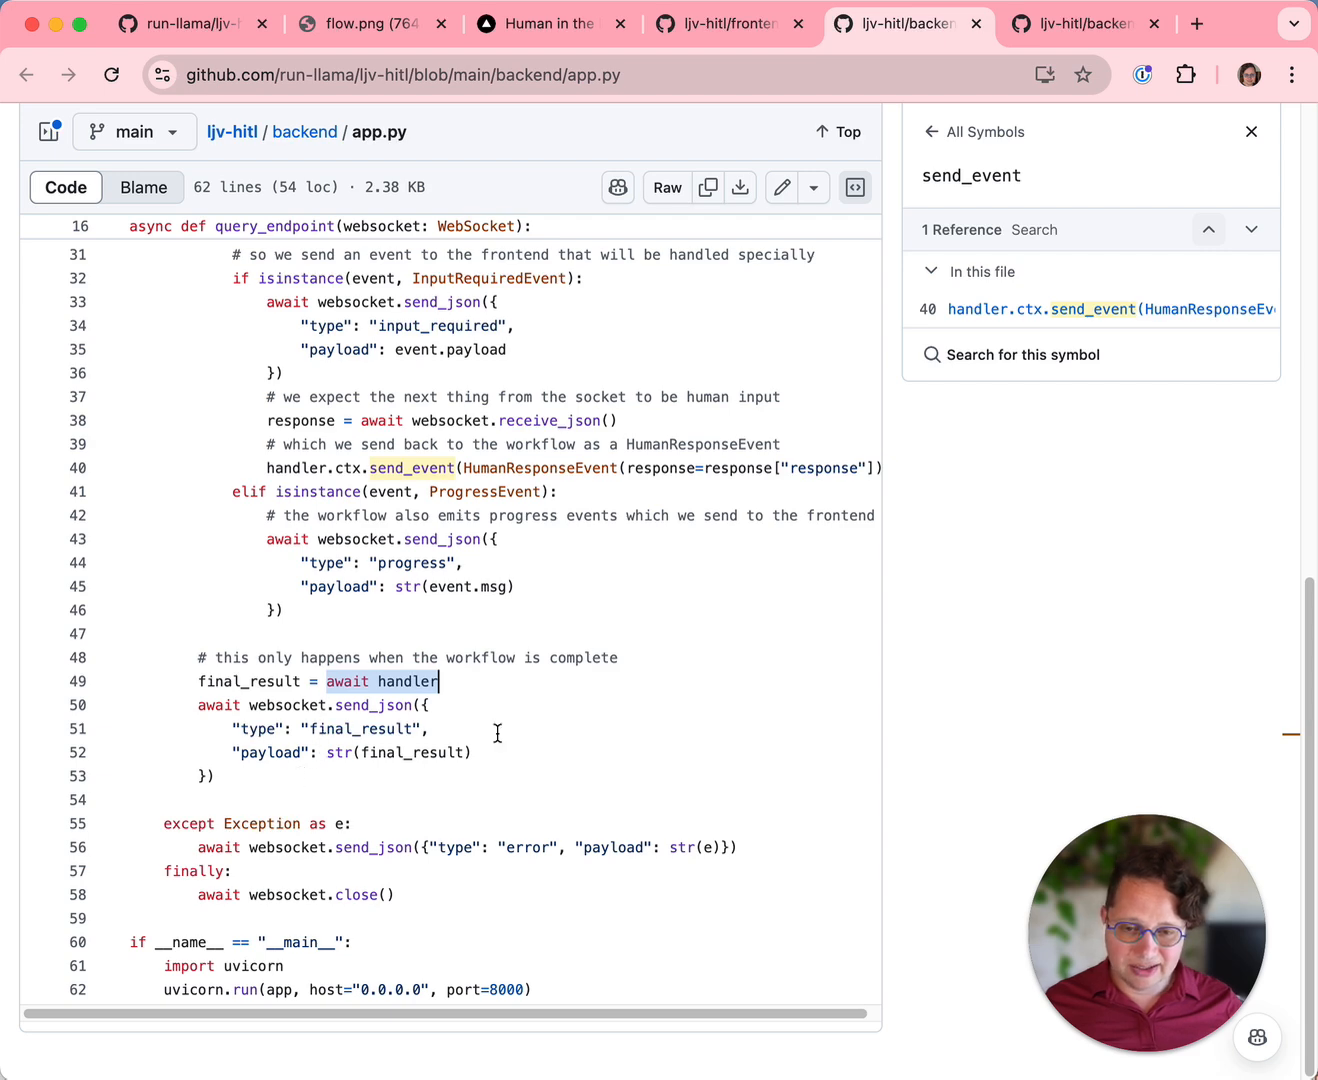
pyautogui.moveTo(310, 920)
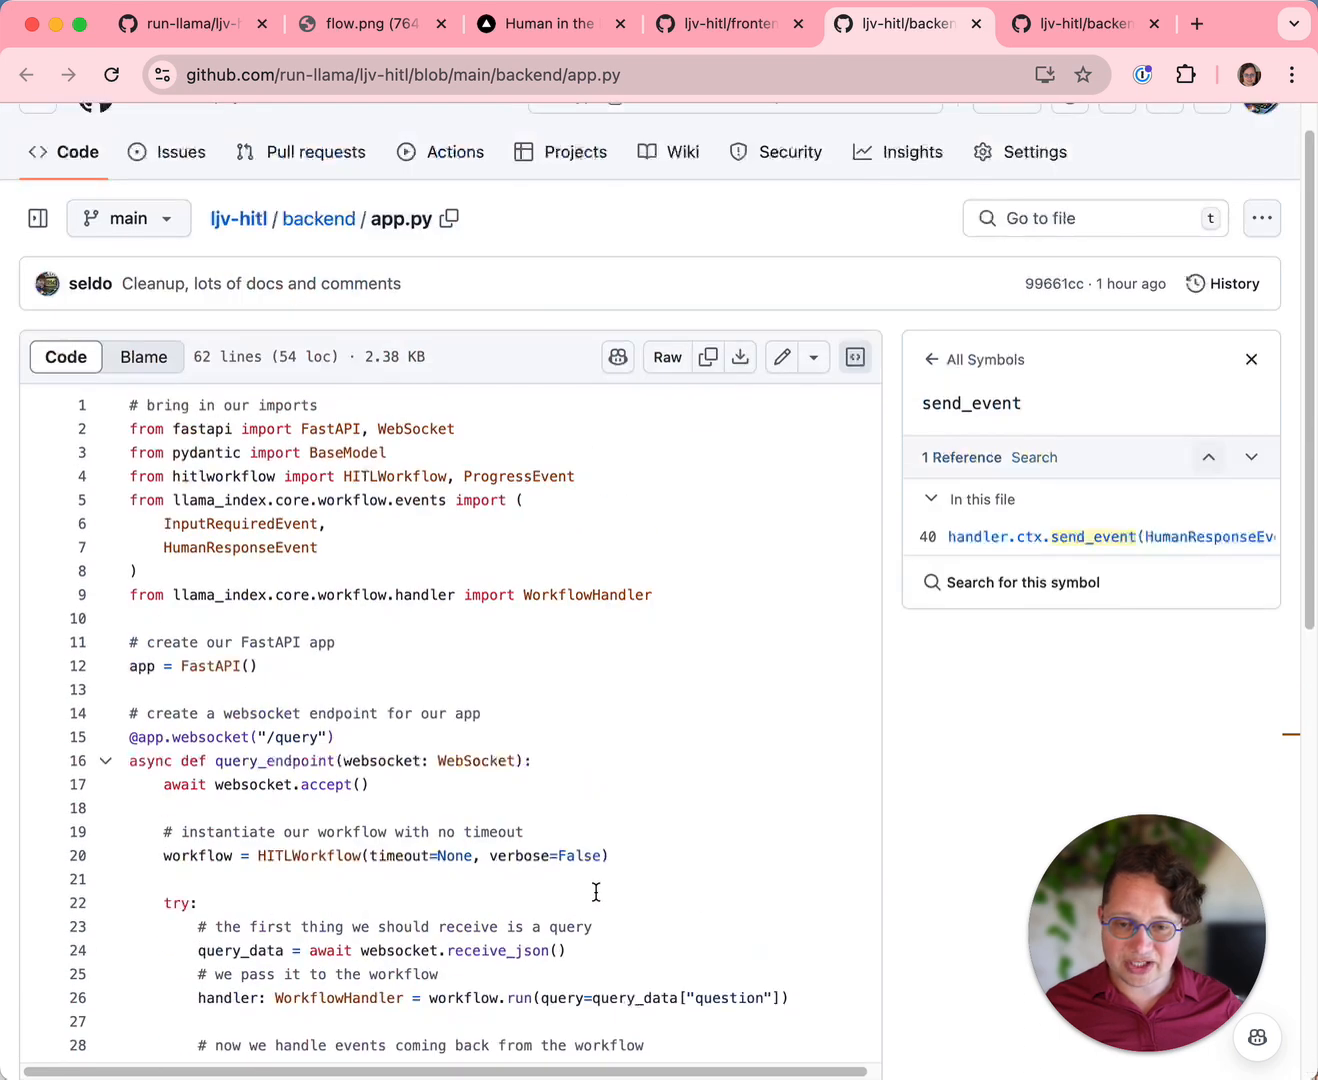
pyautogui.scroll(-3)
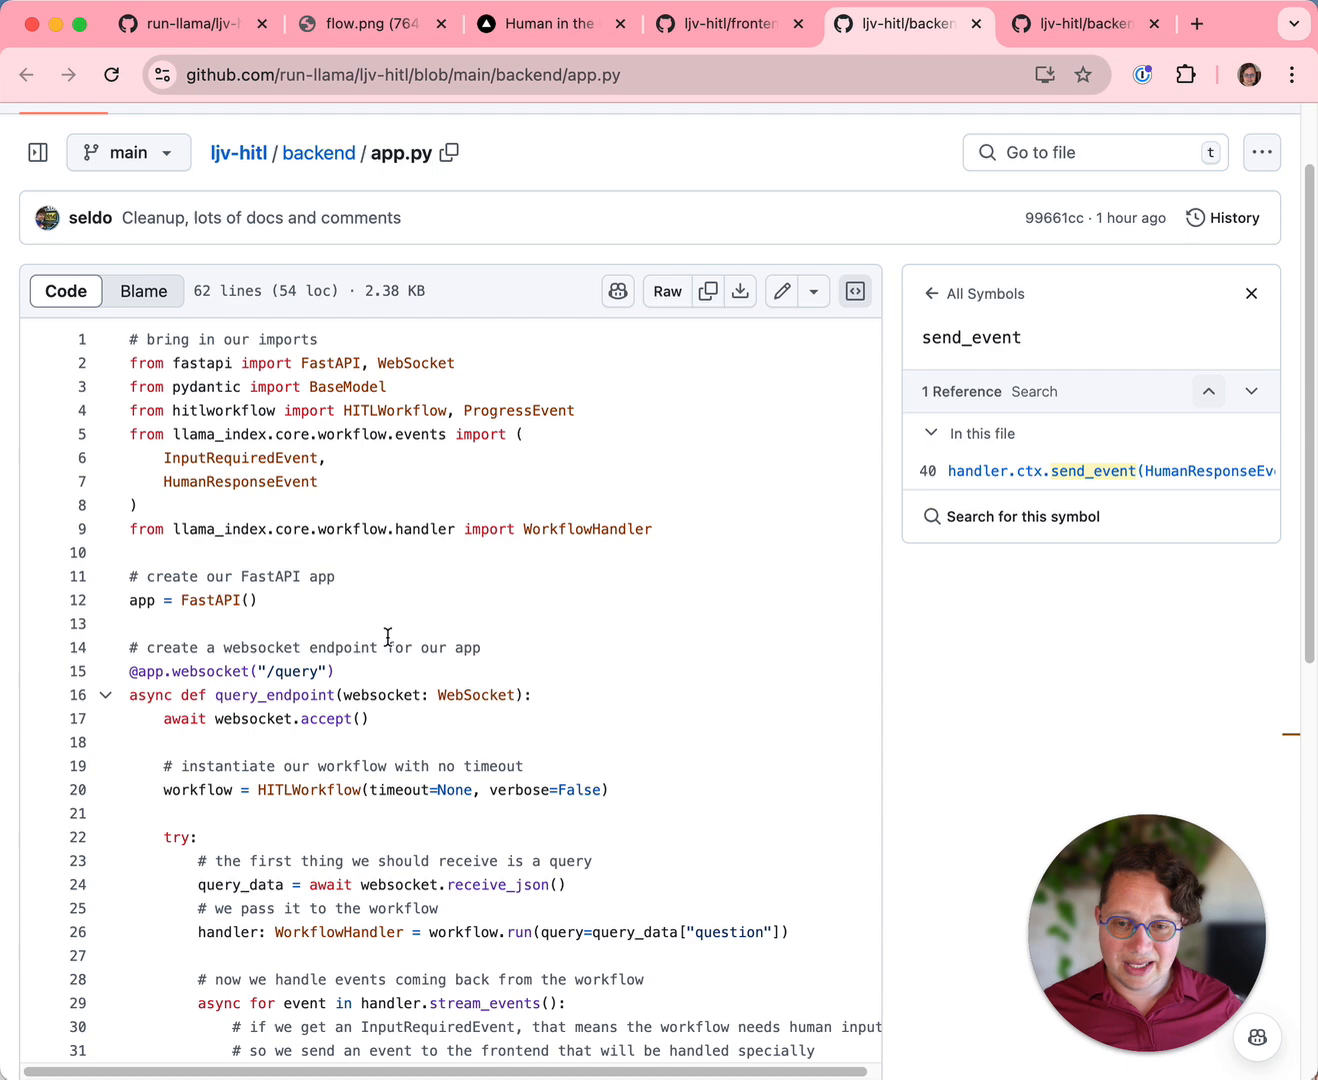
pyautogui.scroll(-3)
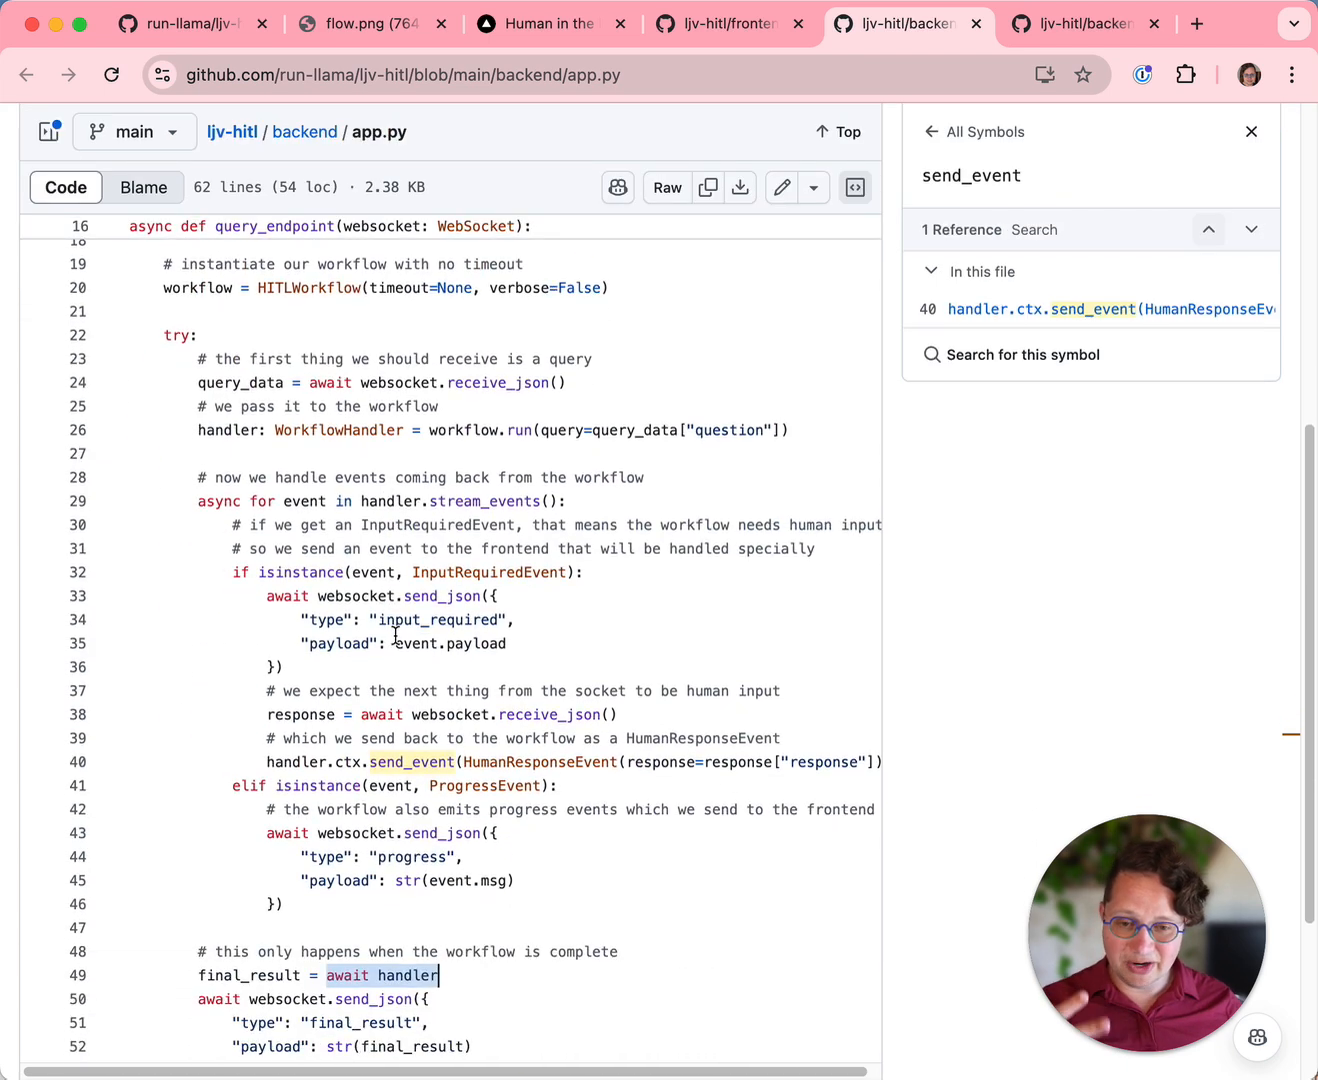
pyautogui.moveTo(984, 96)
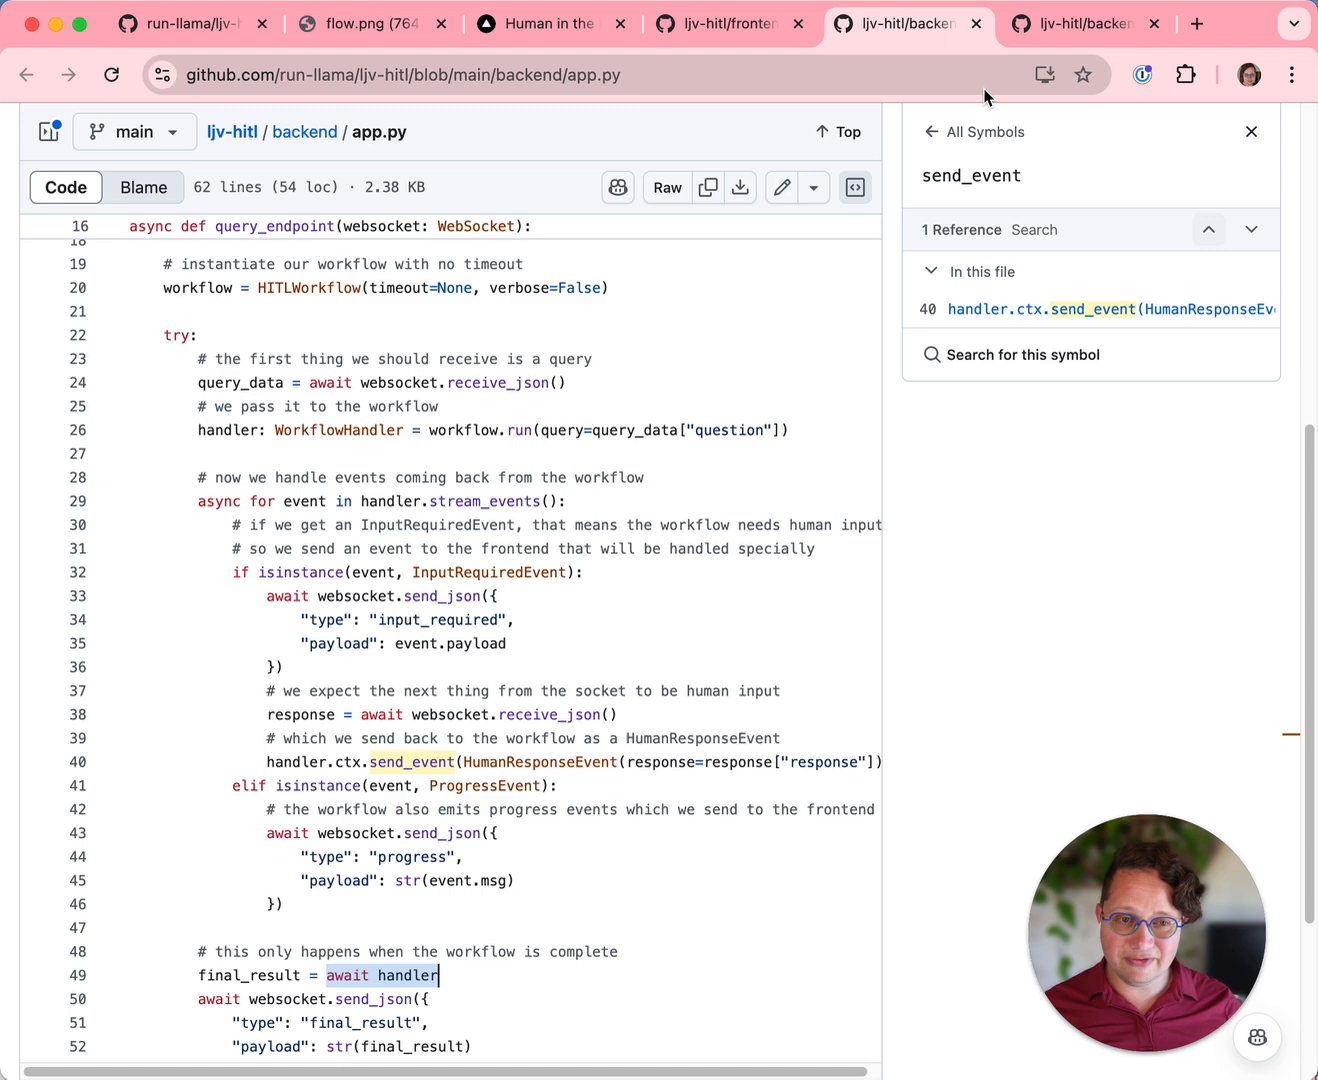
# Return to hitlworkflow.py and scroll to the research_query step returning InputRequiredEvent.
pyautogui.click(1084, 24)
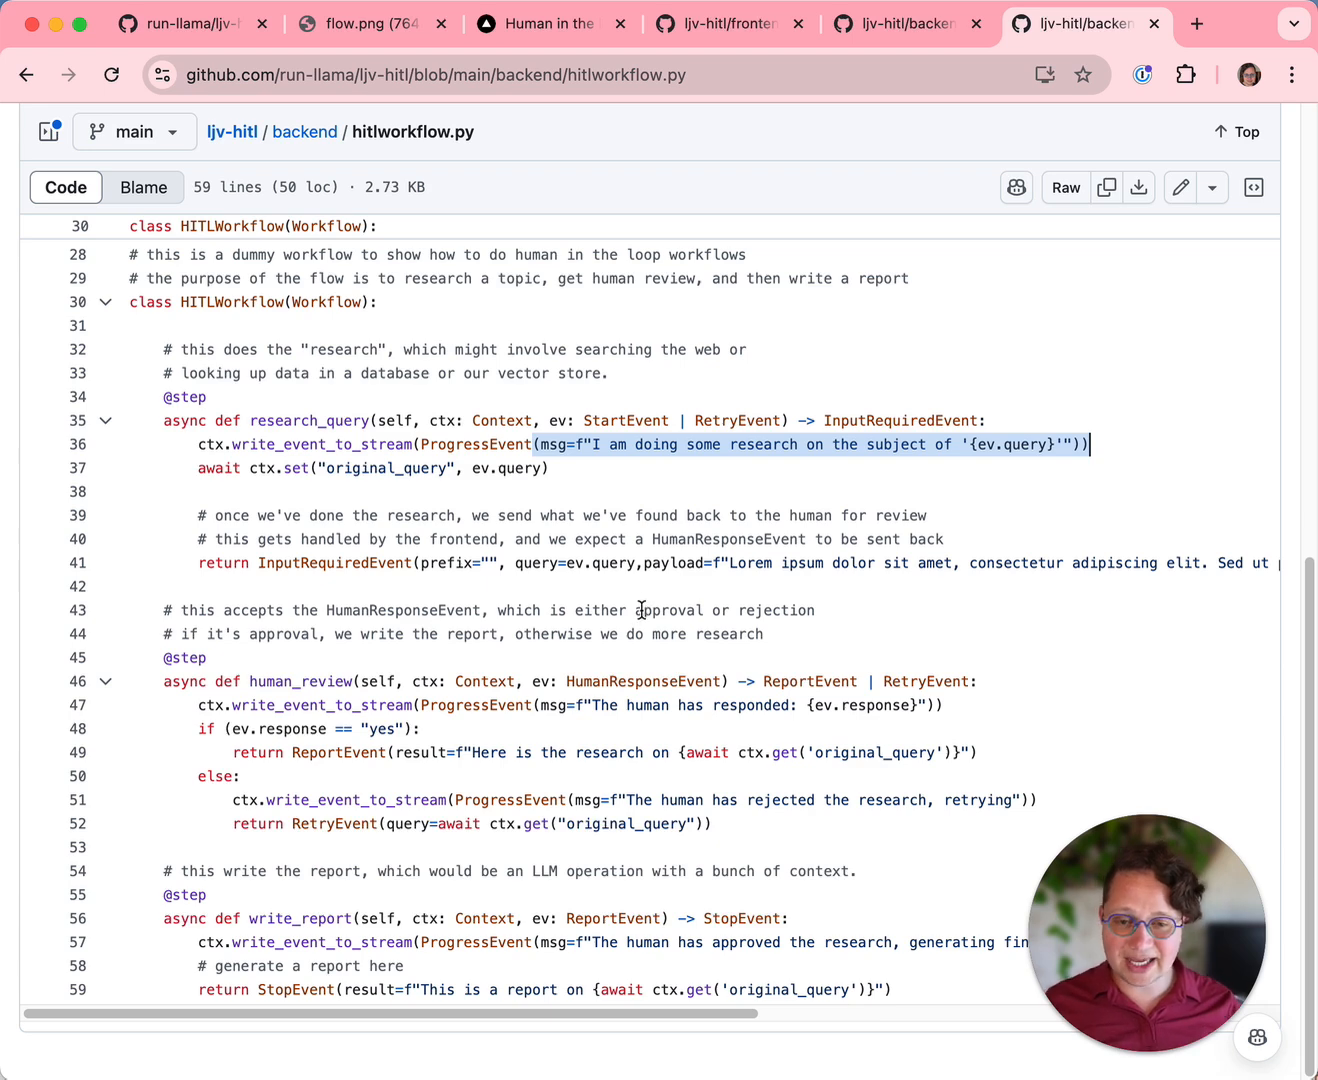
pyautogui.moveTo(720, 402)
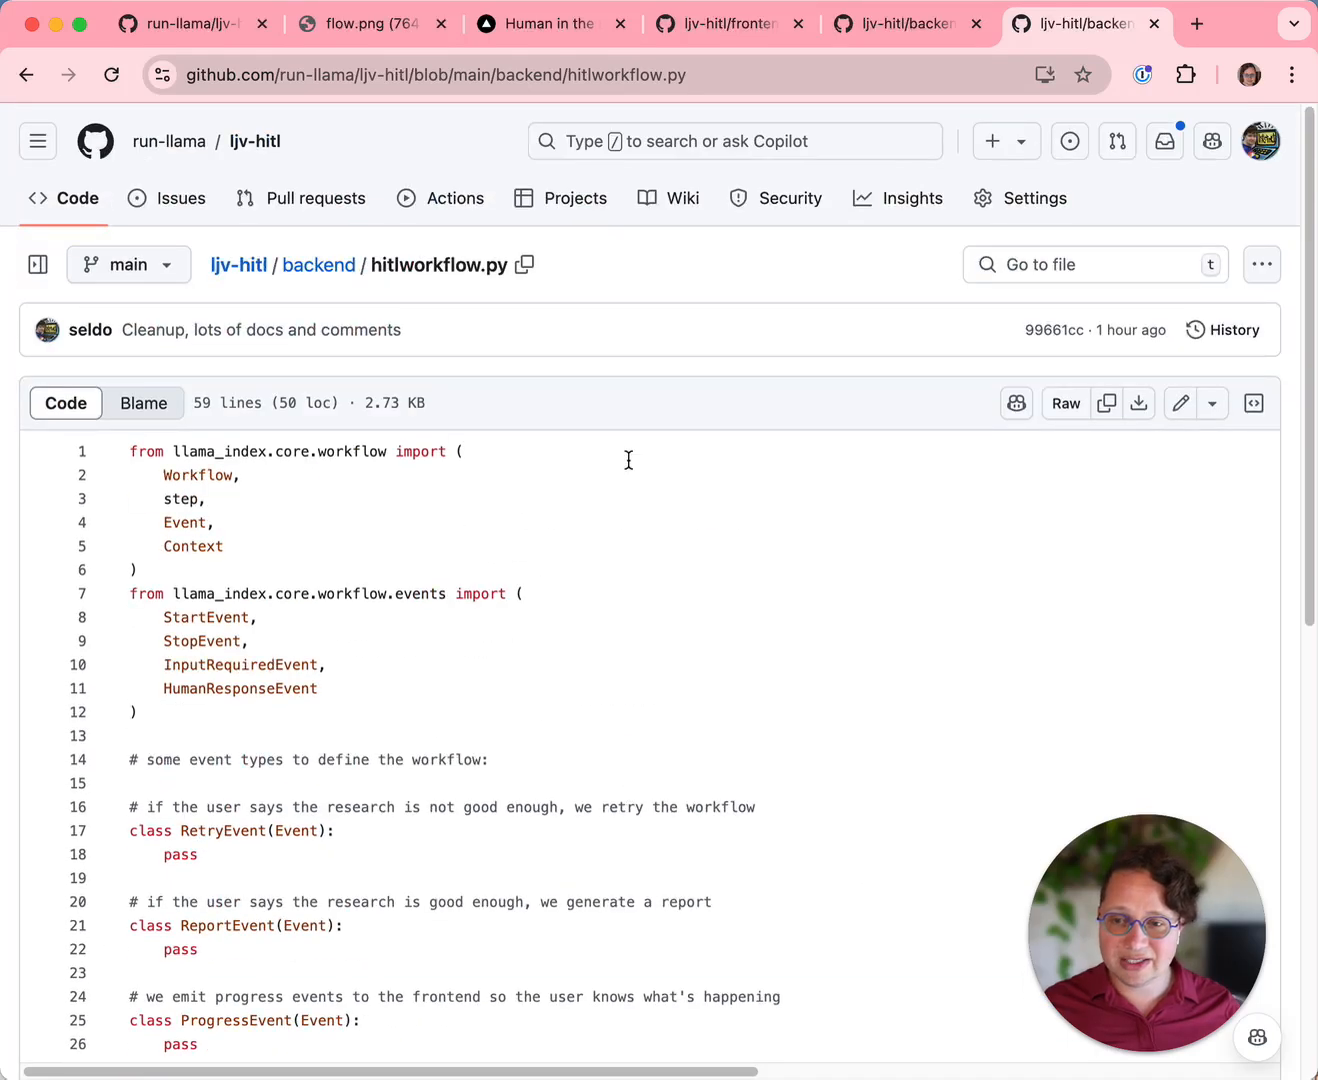
pyautogui.scroll(-3)
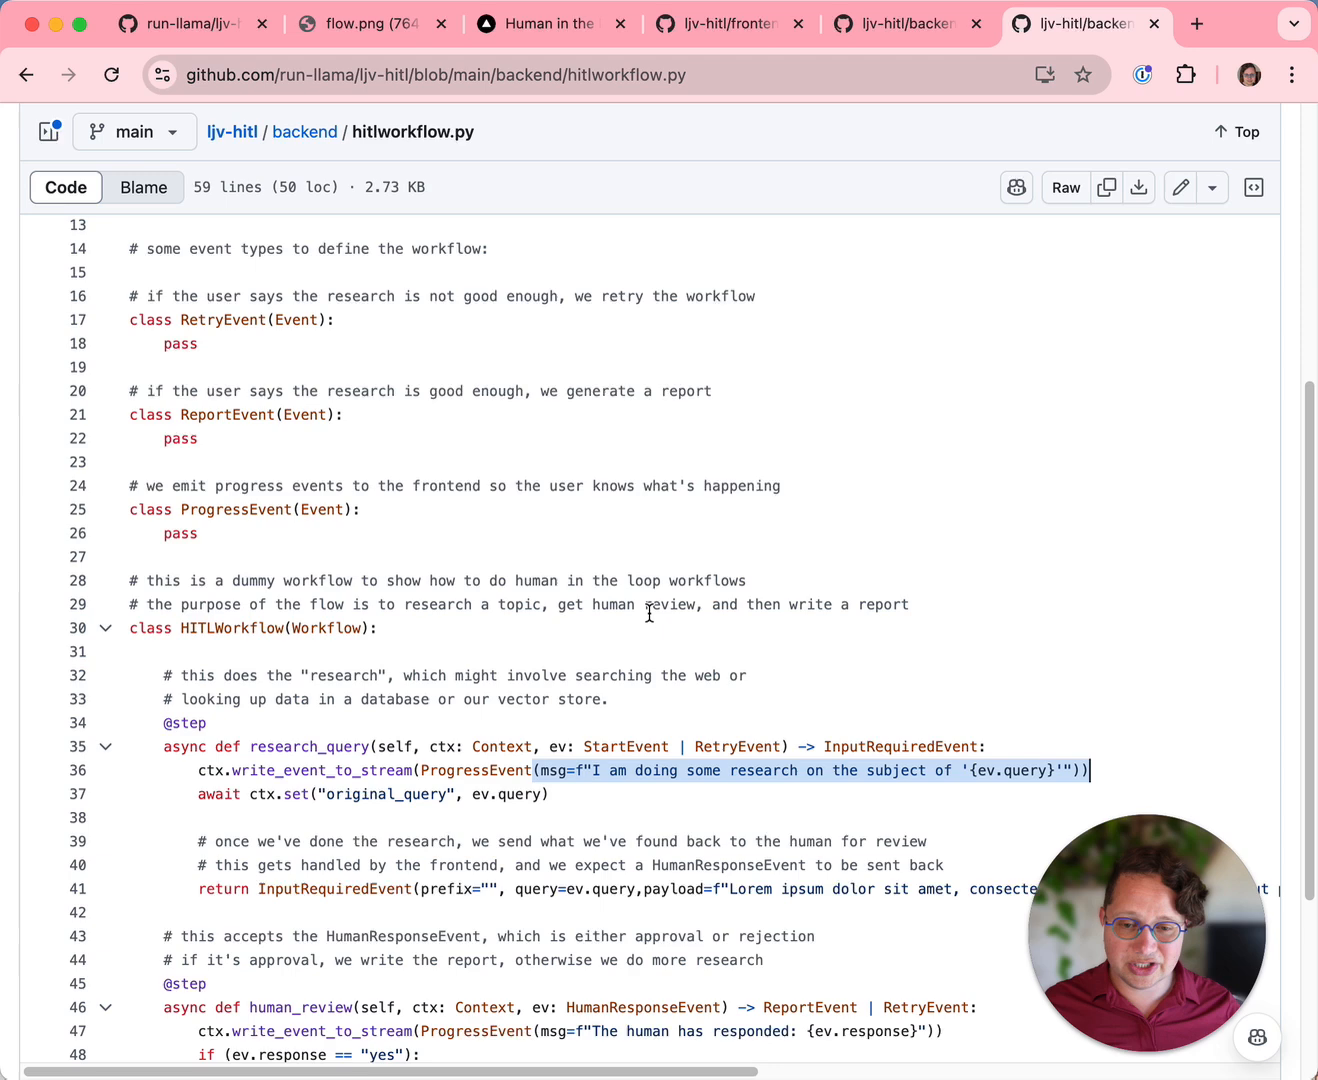
pyautogui.scroll(-3)
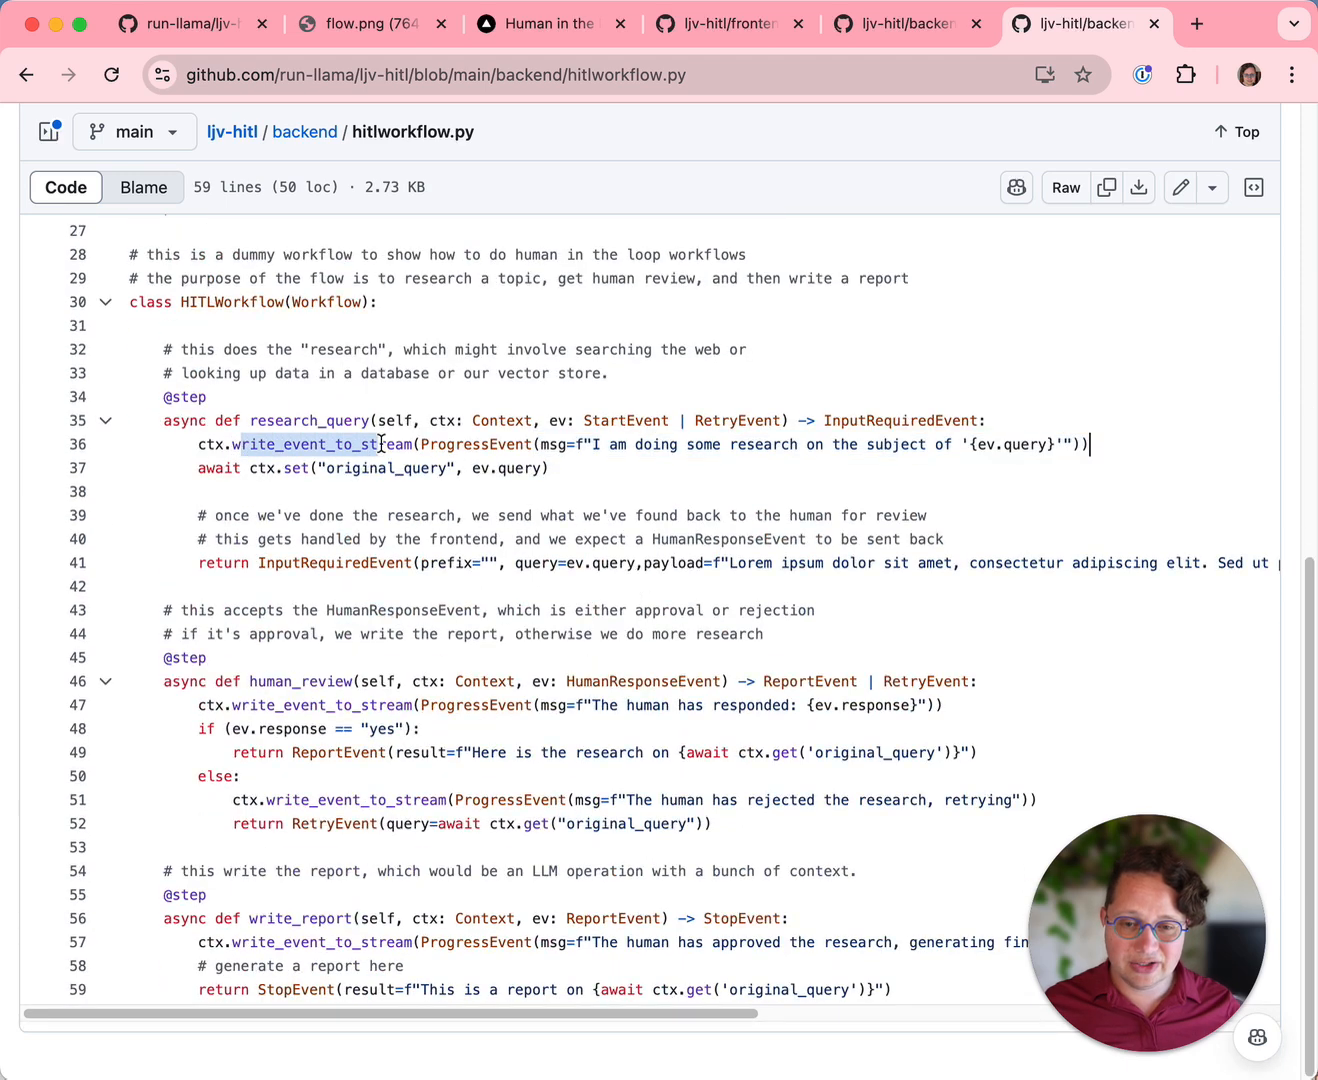
# Return to app.py and scroll to the event loop sending progress and input_required events.
pyautogui.click(900, 24)
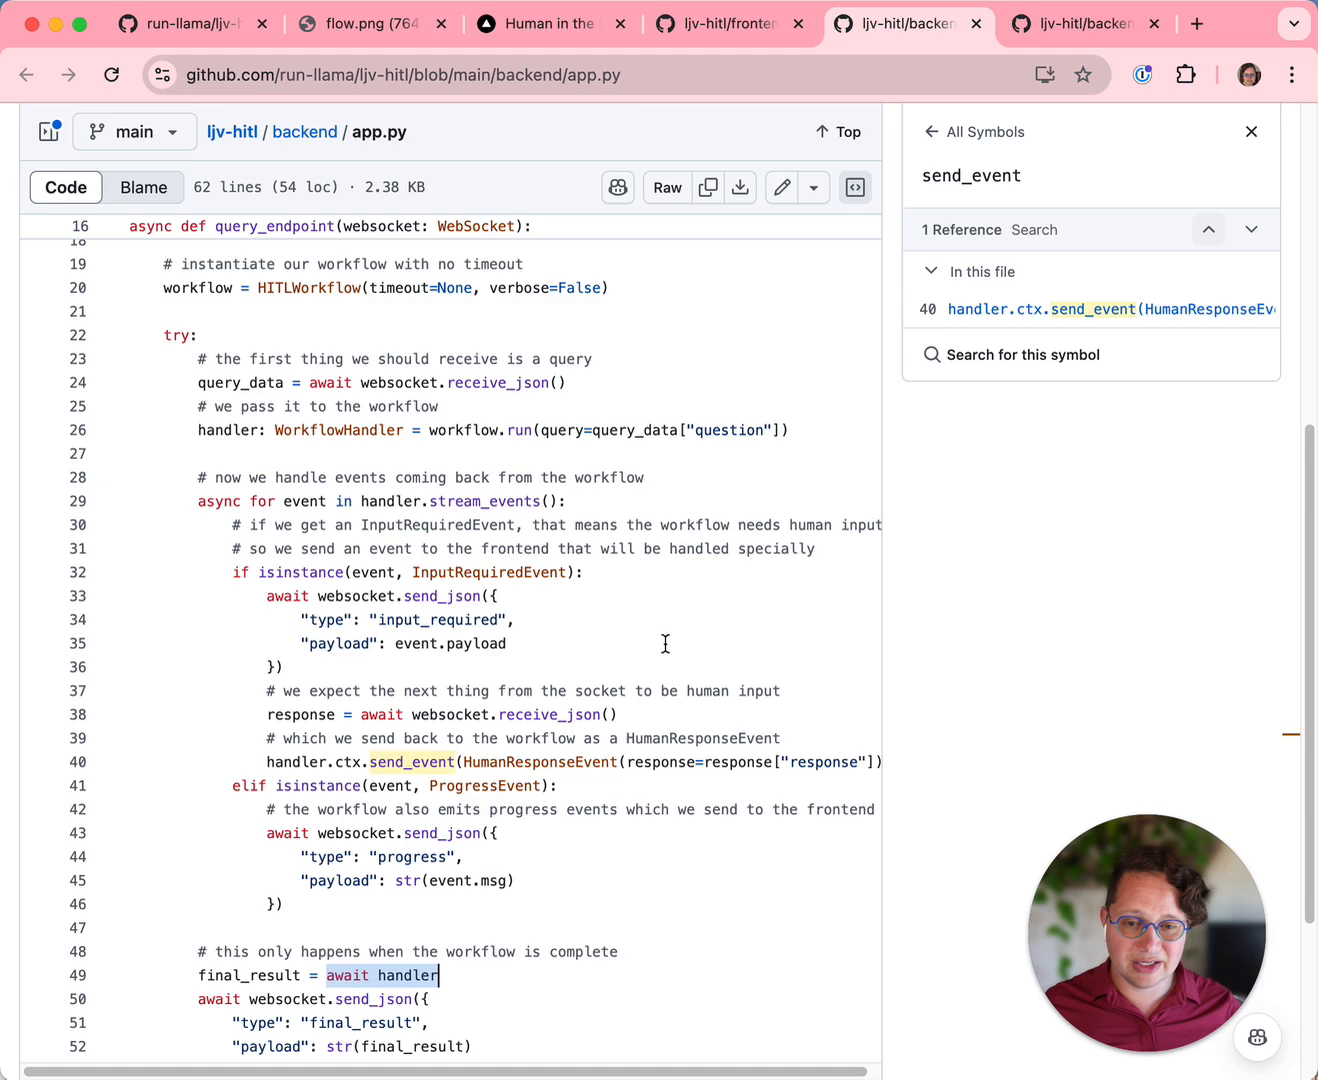
pyautogui.scroll(-3)
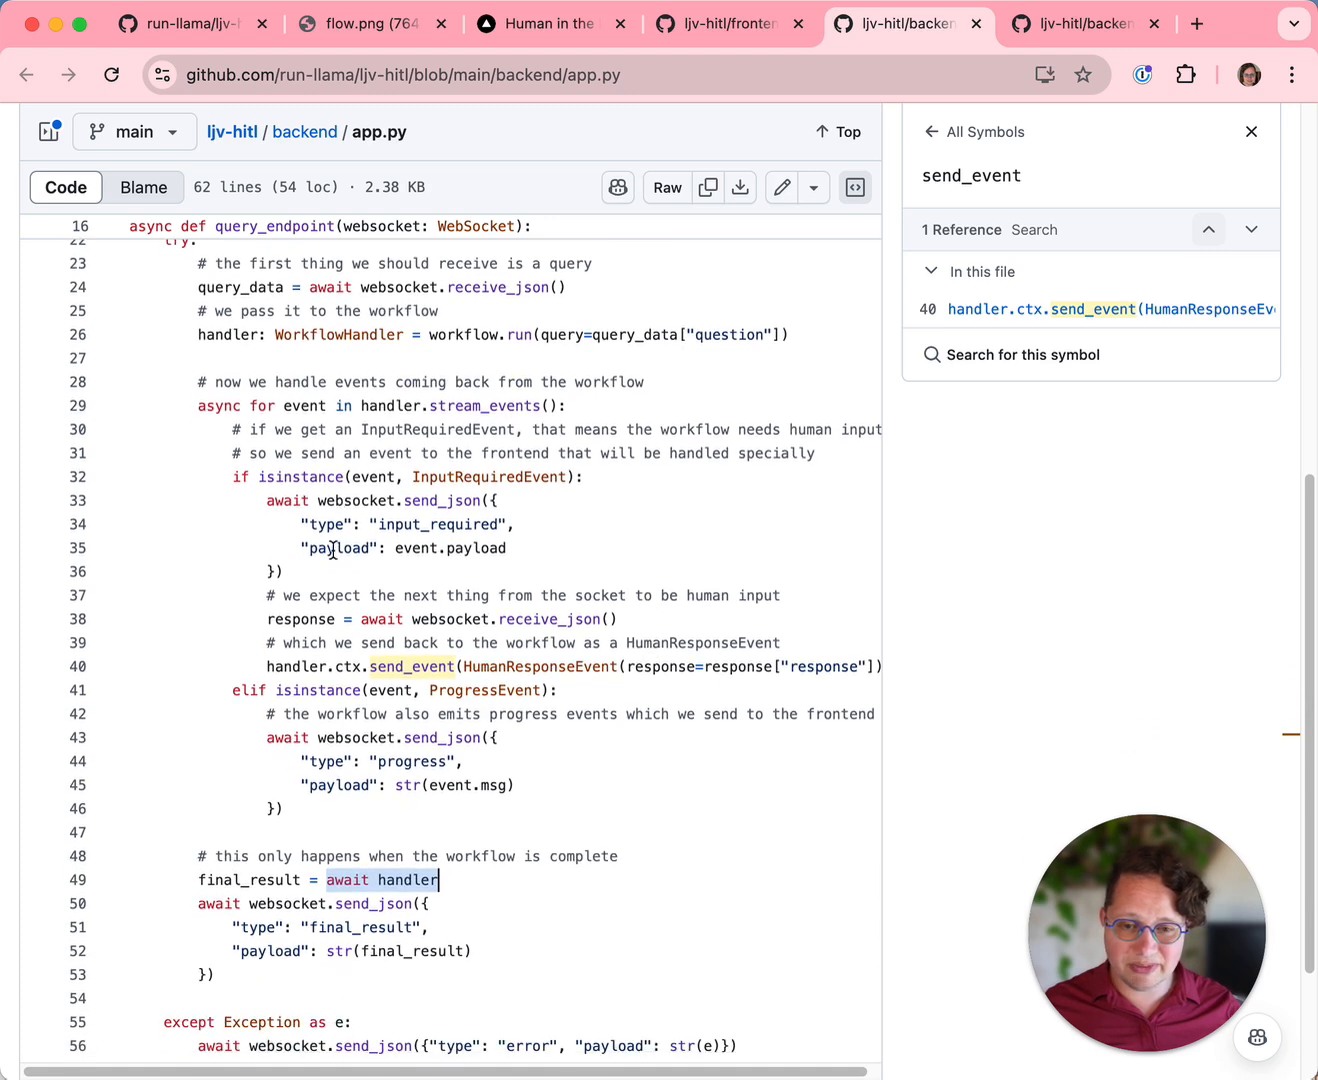